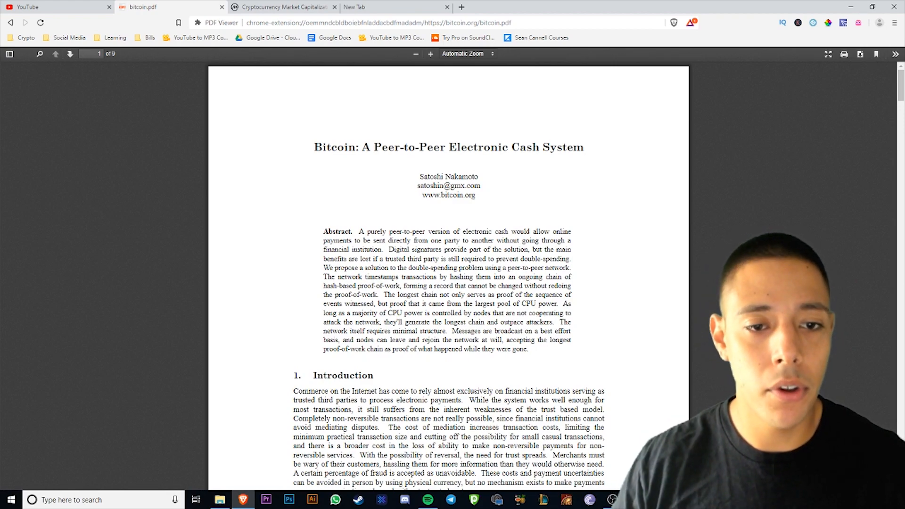
{"action": "mouse_move", "coordinate": [731, 333]}
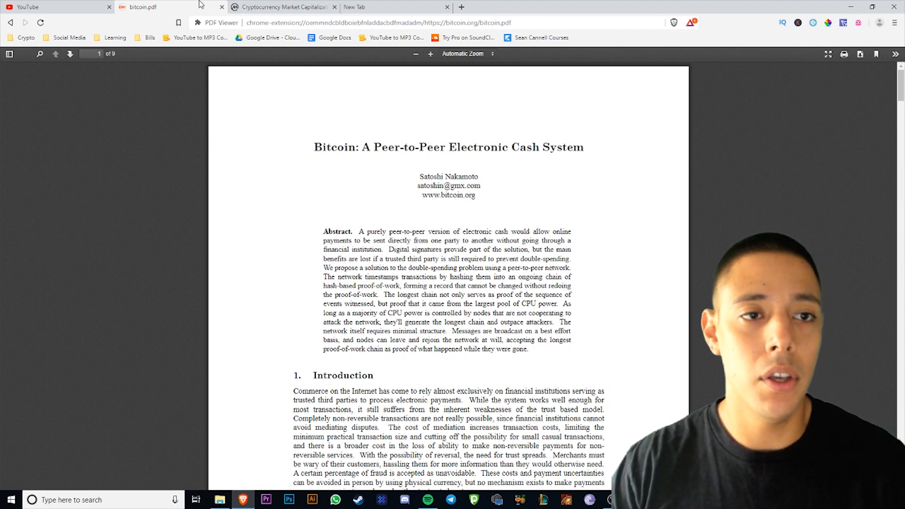
Step: After a glance at CoinMarketCap, scroll bitcoin.pdf down to section 2 Transactions on page 2
{"action": "left_click", "coordinate": [283, 6]}
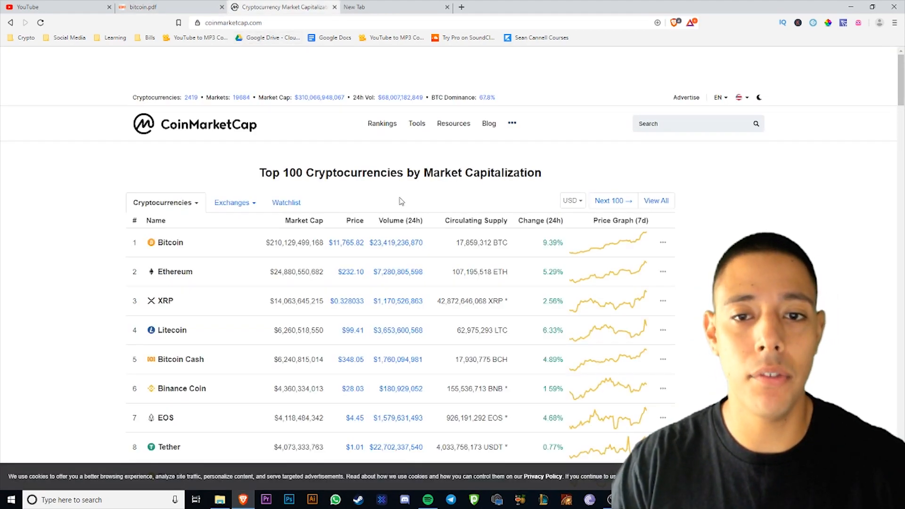
{"action": "mouse_move", "coordinate": [396, 313]}
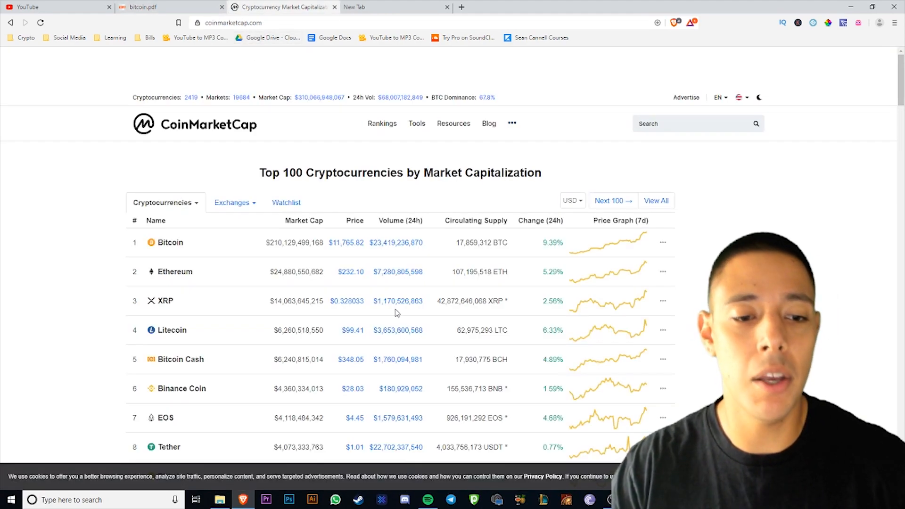
{"action": "mouse_move", "coordinate": [487, 214]}
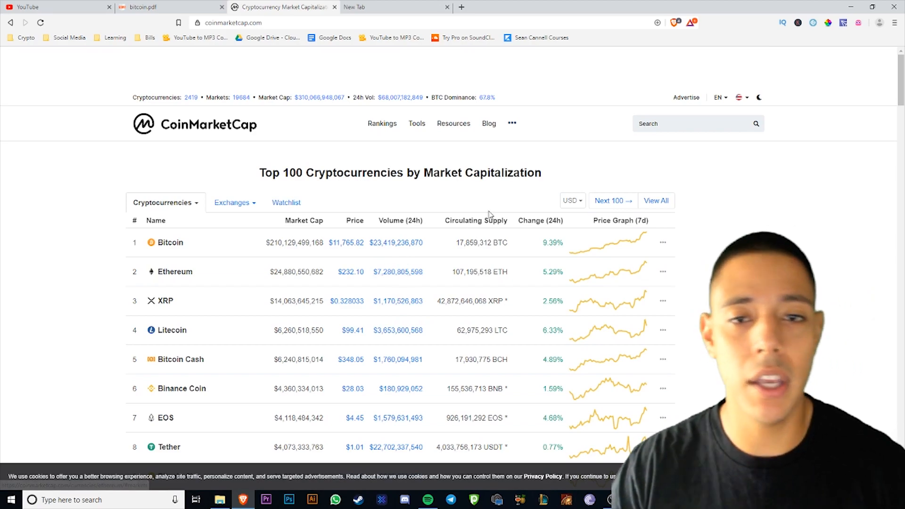
{"action": "mouse_move", "coordinate": [493, 109]}
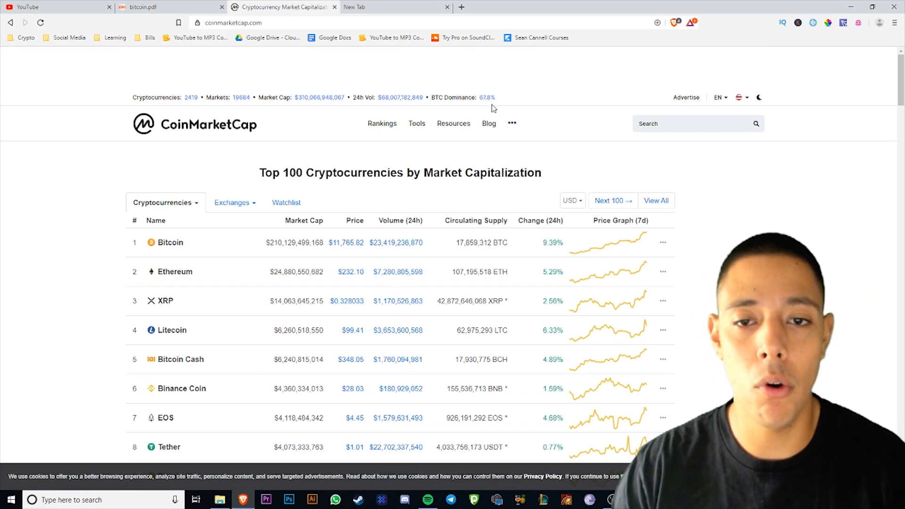
{"action": "mouse_move", "coordinate": [375, 7]}
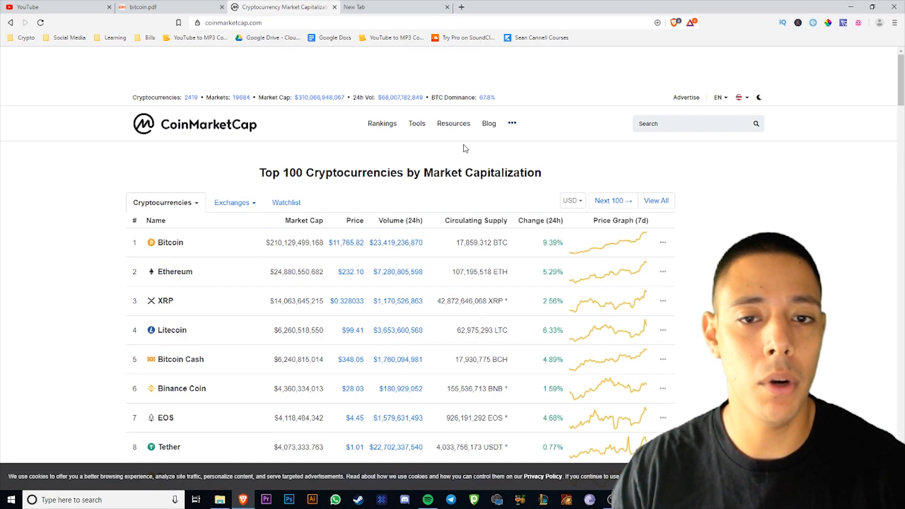
{"action": "mouse_move", "coordinate": [362, 38]}
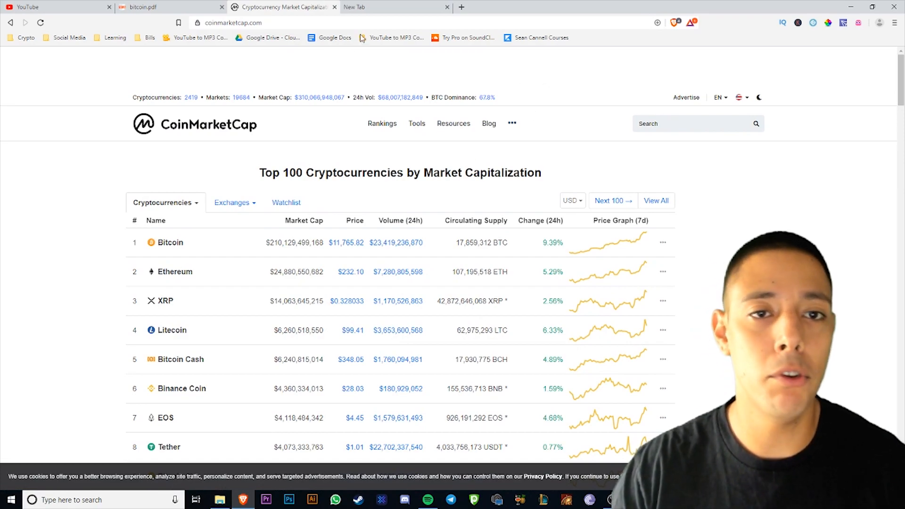
{"action": "left_click", "coordinate": [168, 6]}
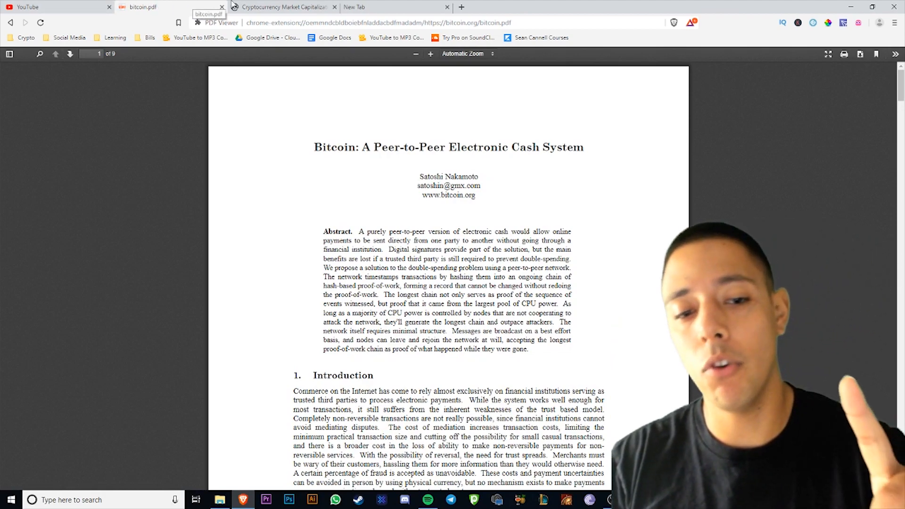
{"action": "mouse_move", "coordinate": [531, 168]}
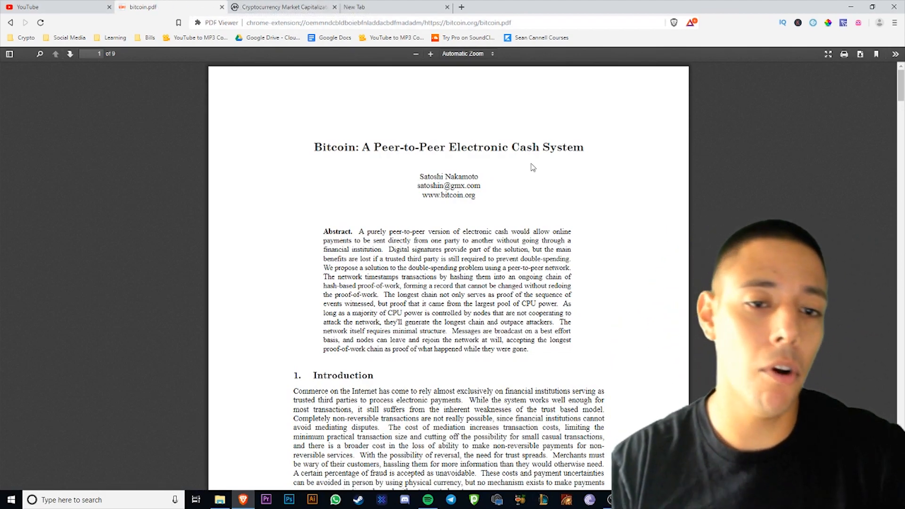
{"action": "scroll", "scroll_direction": "down", "scroll_amount": 3}
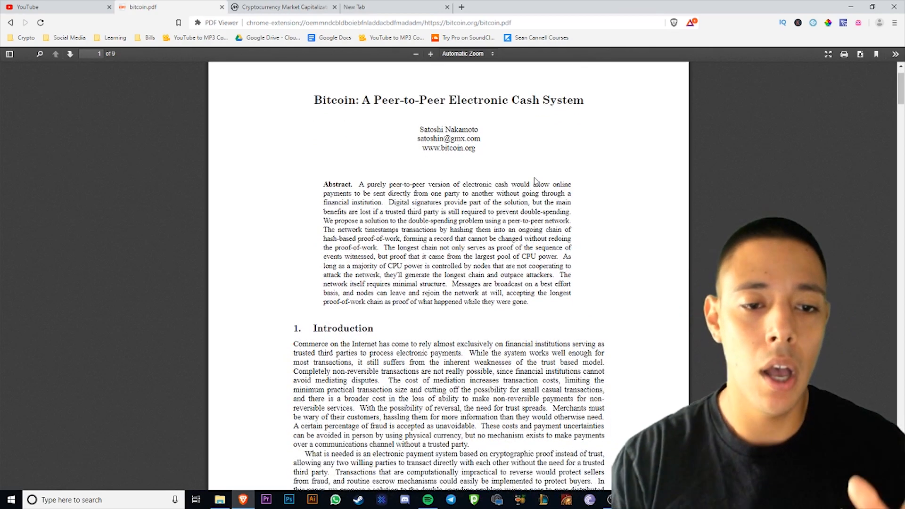
{"action": "scroll", "scroll_direction": "down", "scroll_amount": 3}
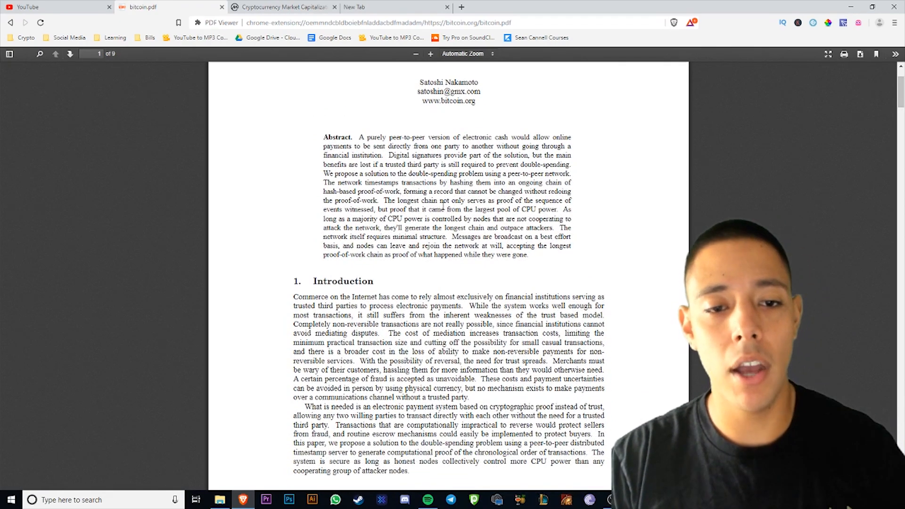
{"action": "scroll", "scroll_direction": "up", "scroll_amount": 3}
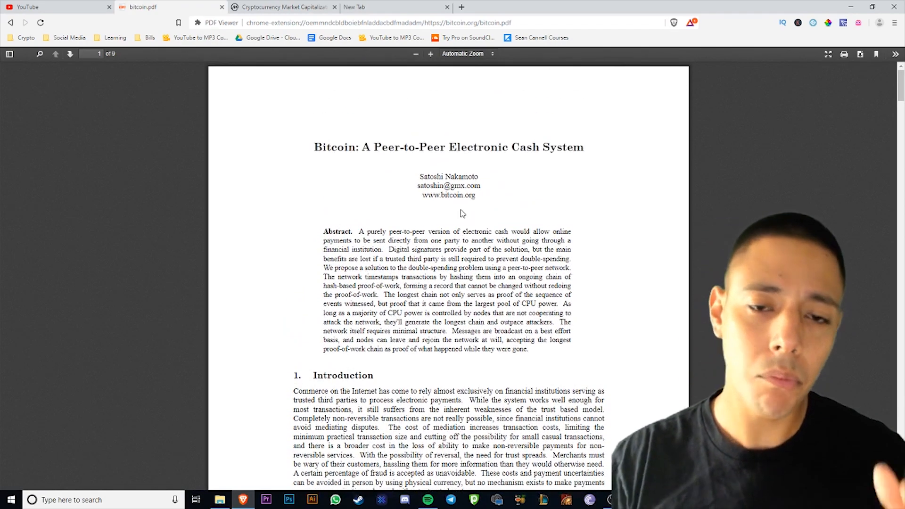
{"action": "scroll", "scroll_direction": "down", "scroll_amount": 3}
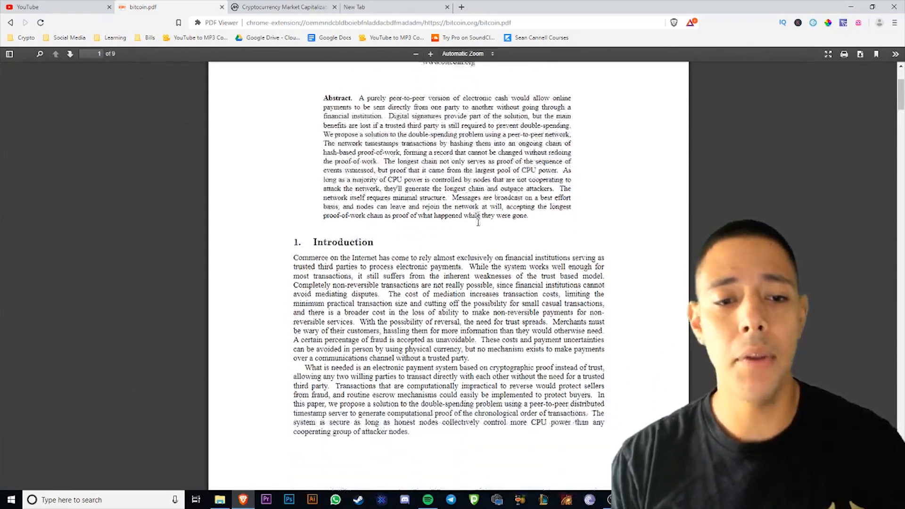
{"action": "scroll", "scroll_direction": "down", "scroll_amount": 3}
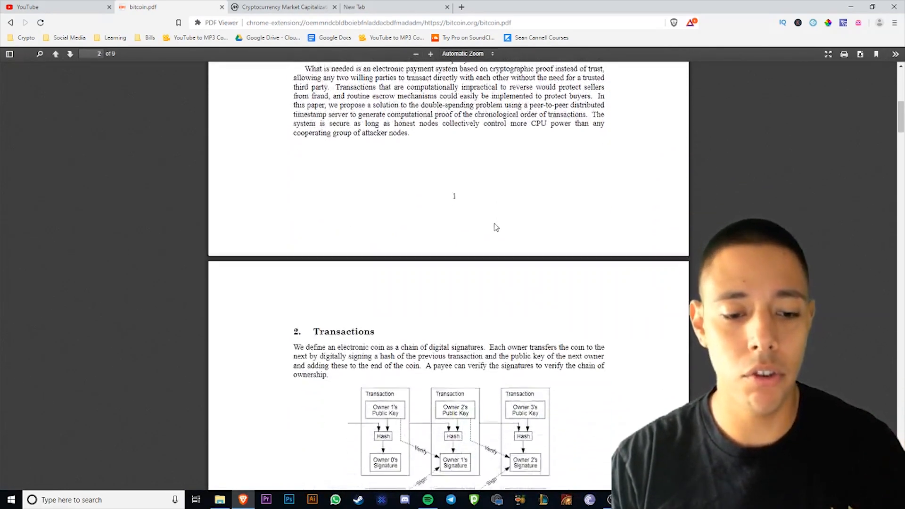
{"action": "scroll", "scroll_direction": "down", "scroll_amount": 3}
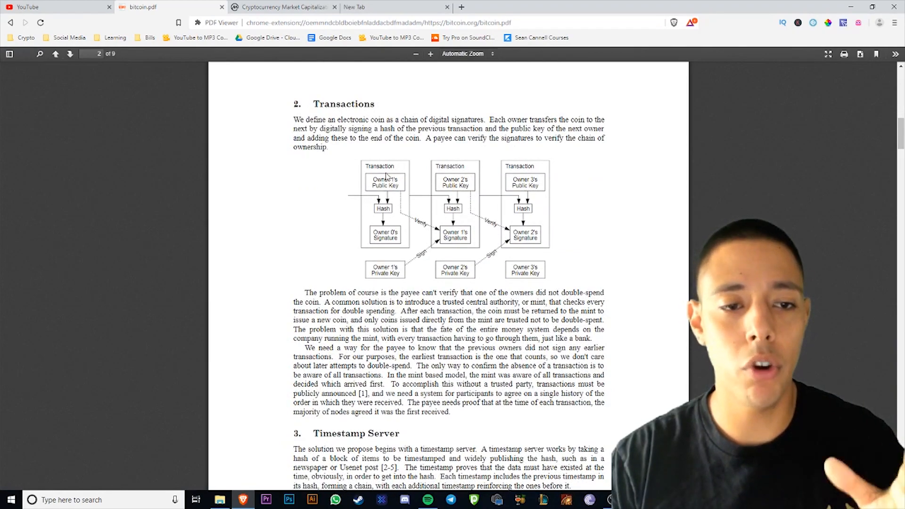
{"action": "mouse_move", "coordinate": [520, 218]}
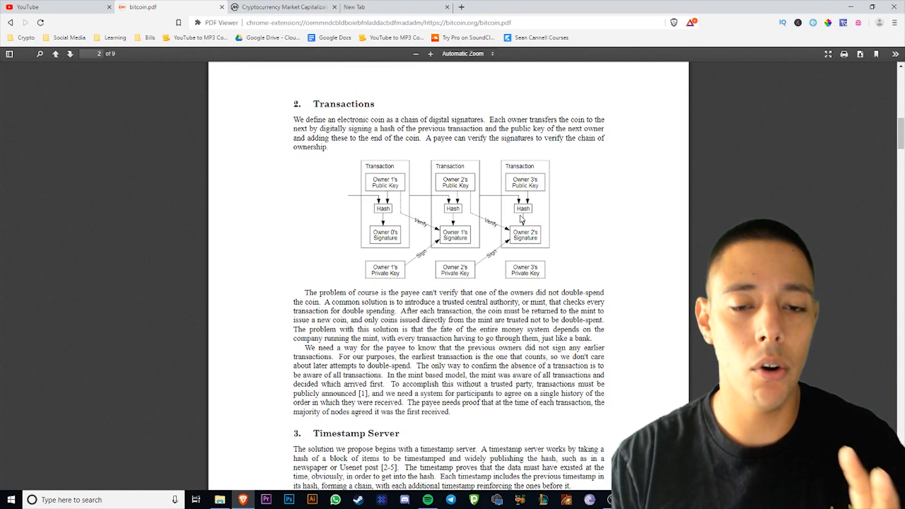
{"action": "mouse_move", "coordinate": [486, 242]}
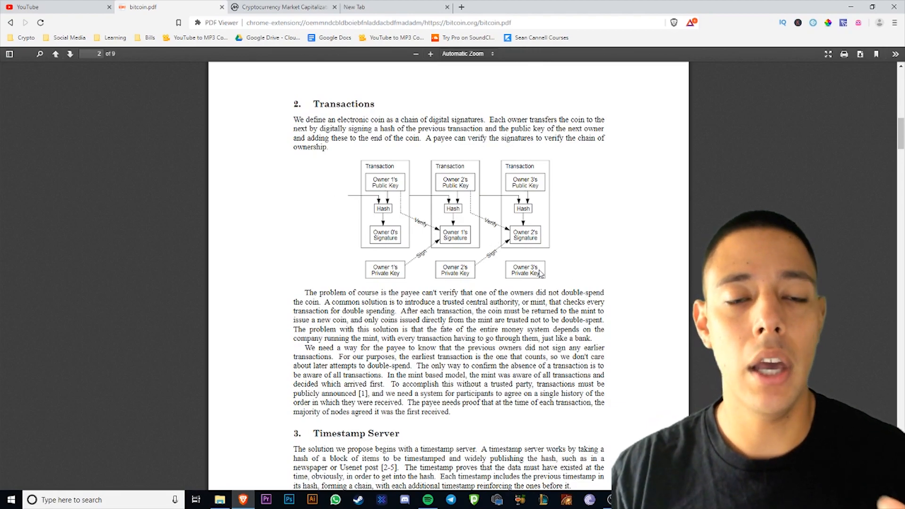
{"action": "mouse_move", "coordinate": [516, 260]}
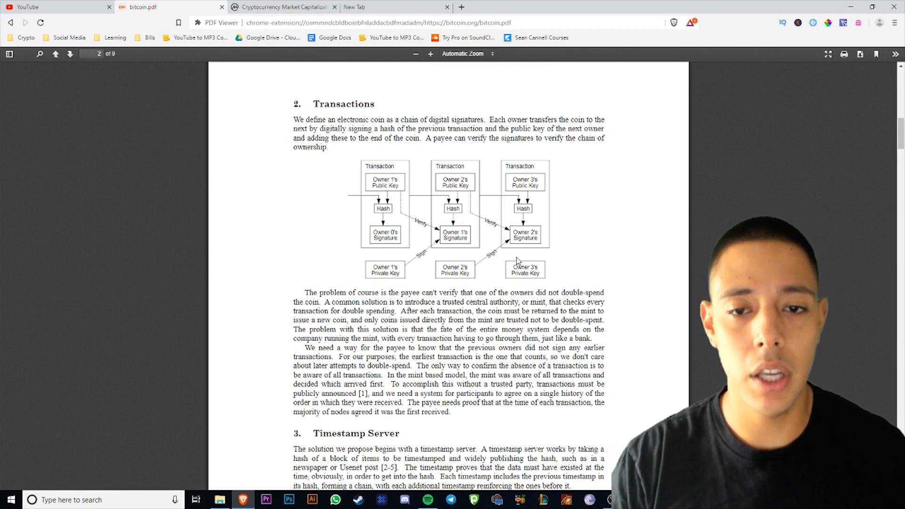
{"action": "scroll", "scroll_direction": "up", "scroll_amount": 3}
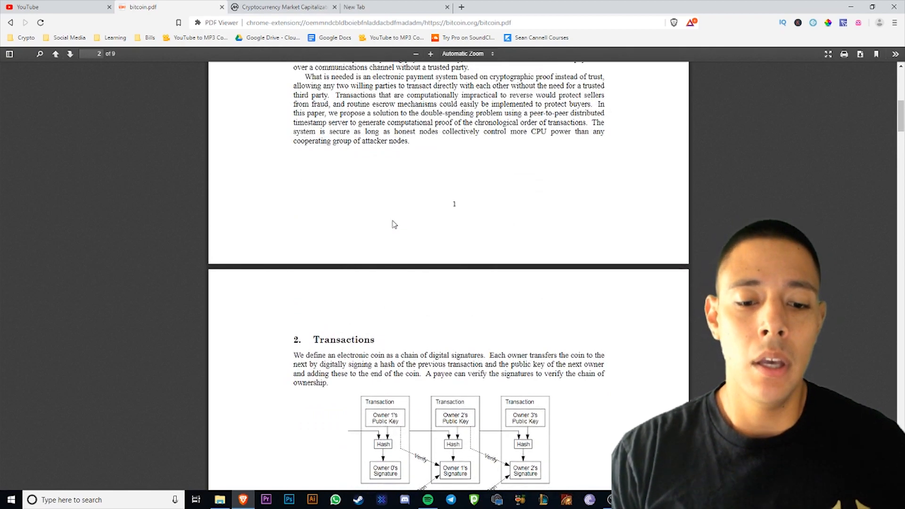
{"action": "scroll", "scroll_direction": "down", "scroll_amount": 3}
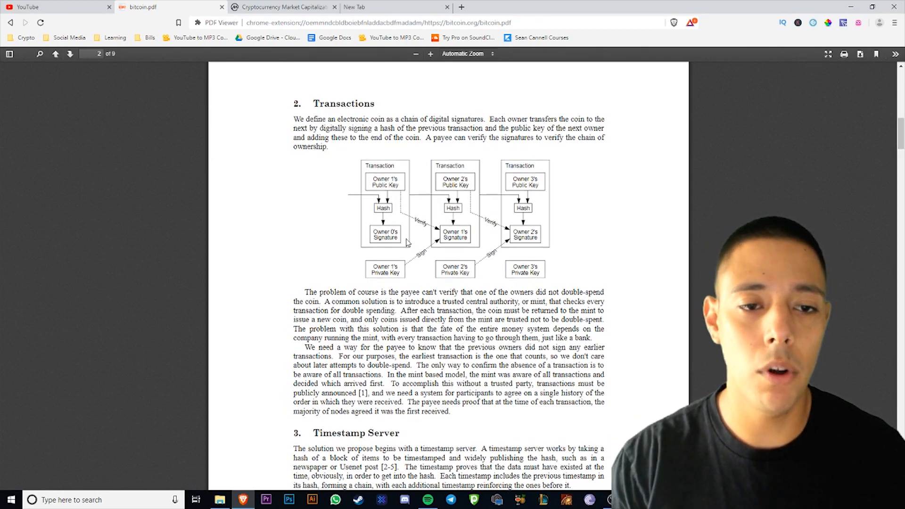
Step: Scroll bitcoin.pdf back up from the Network section to the abstract at the top of page 1
{"action": "scroll", "scroll_direction": "down", "scroll_amount": 3}
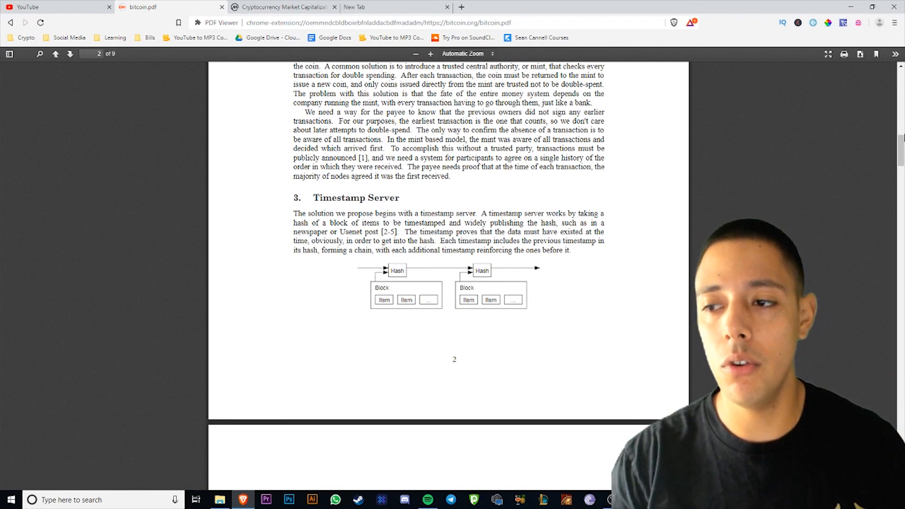
{"action": "scroll", "scroll_direction": "up", "scroll_amount": 3}
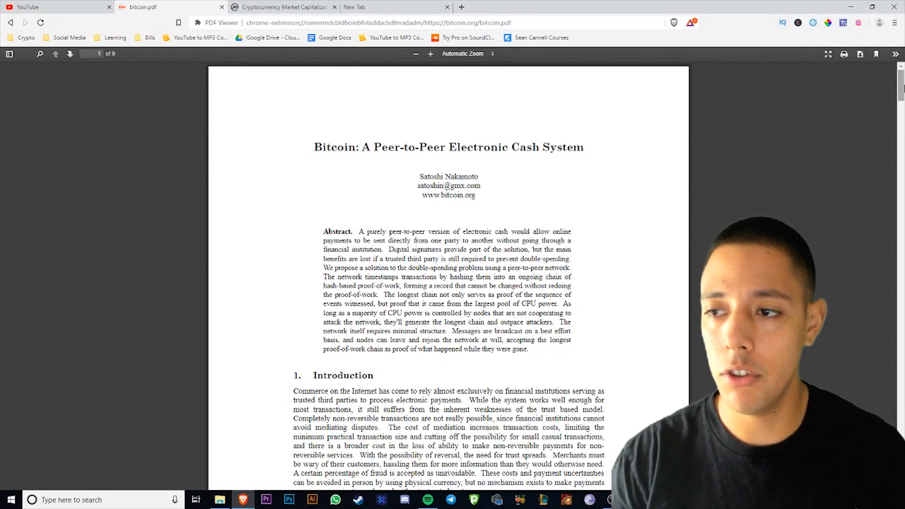
{"action": "scroll", "scroll_direction": "down", "scroll_amount": 3}
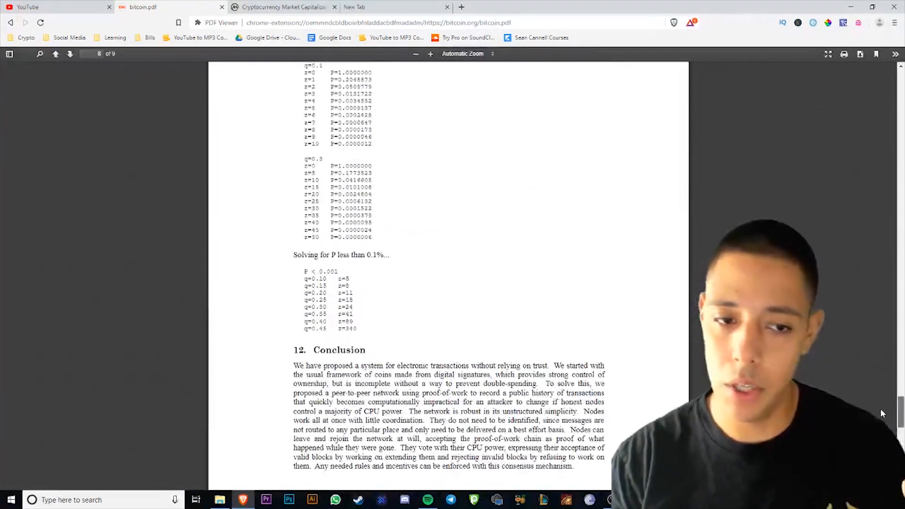
{"action": "scroll", "scroll_direction": "up", "scroll_amount": 3}
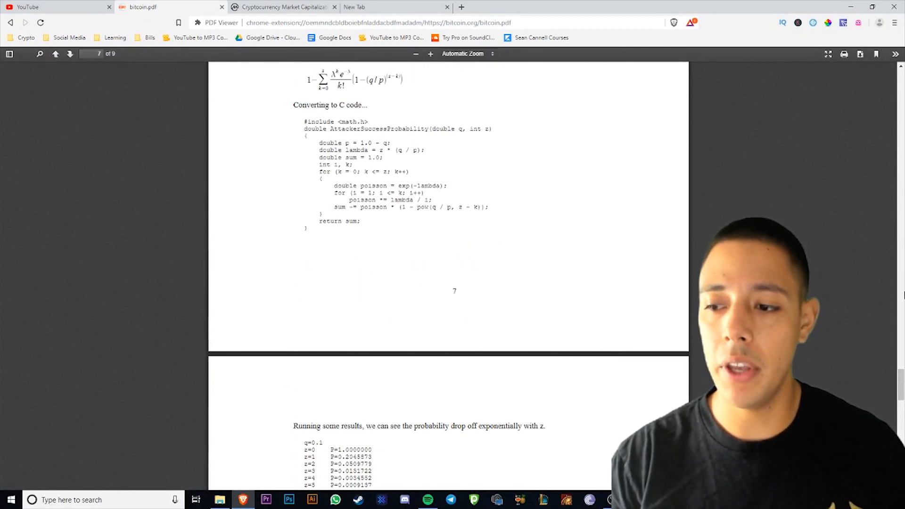
{"action": "scroll", "scroll_direction": "up", "scroll_amount": 3}
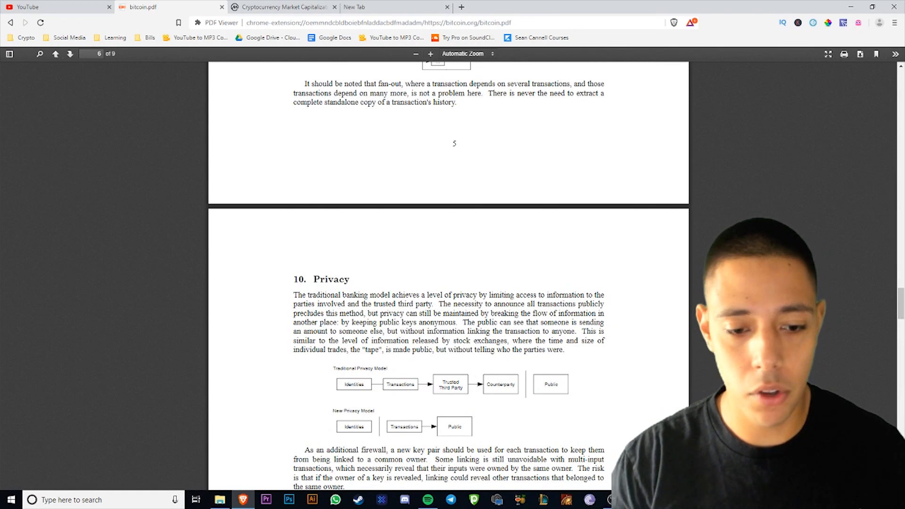
{"action": "scroll", "scroll_direction": "up", "scroll_amount": 3}
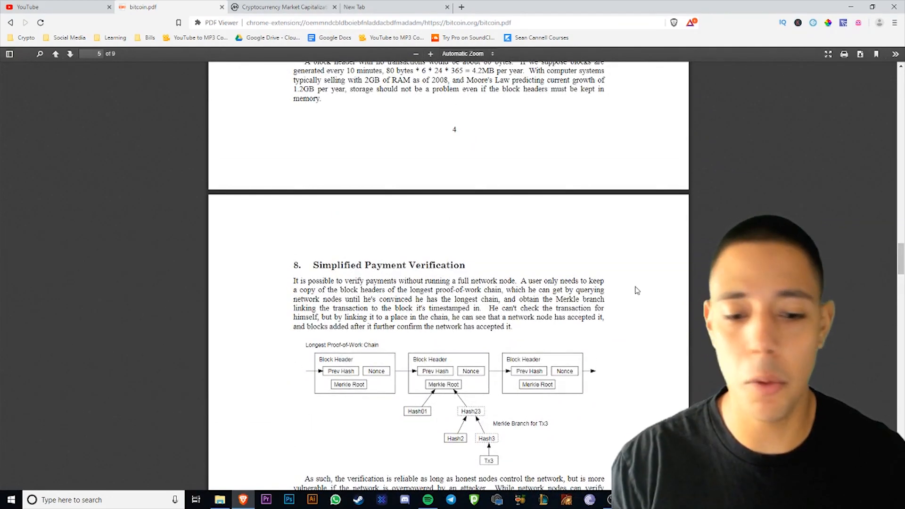
{"action": "scroll", "scroll_direction": "up", "scroll_amount": 3}
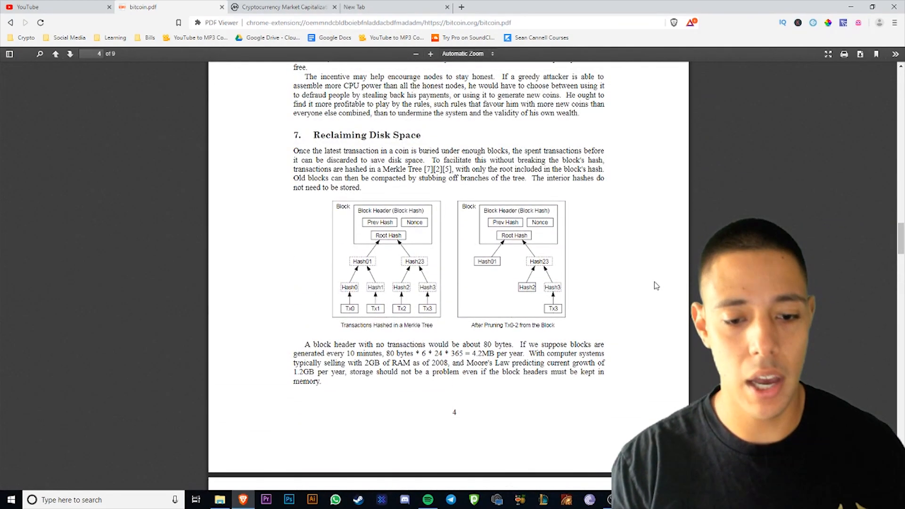
{"action": "scroll", "scroll_direction": "up", "scroll_amount": 3}
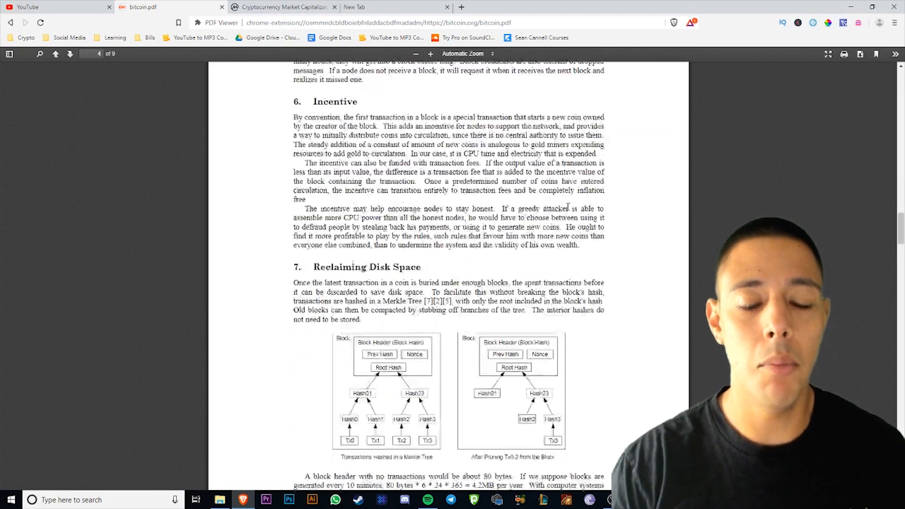
{"action": "scroll", "scroll_direction": "up", "scroll_amount": 3}
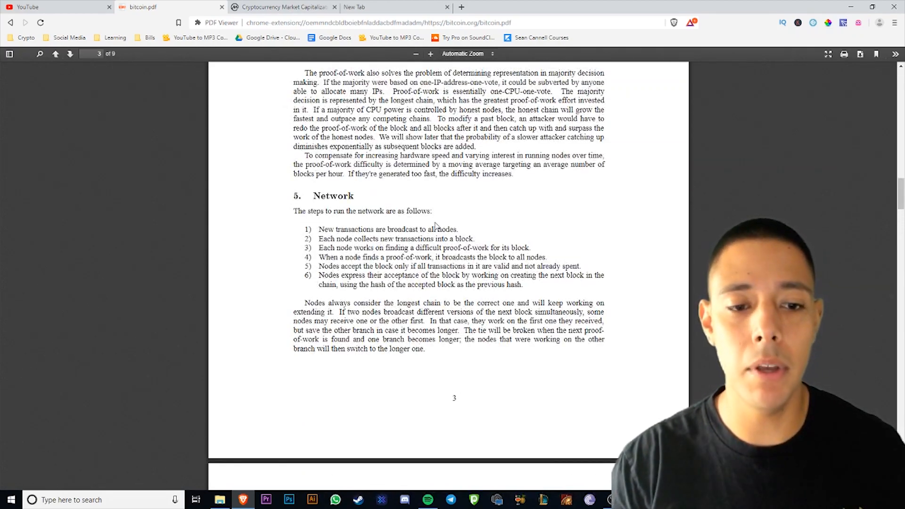
{"action": "scroll", "scroll_direction": "up", "scroll_amount": 3}
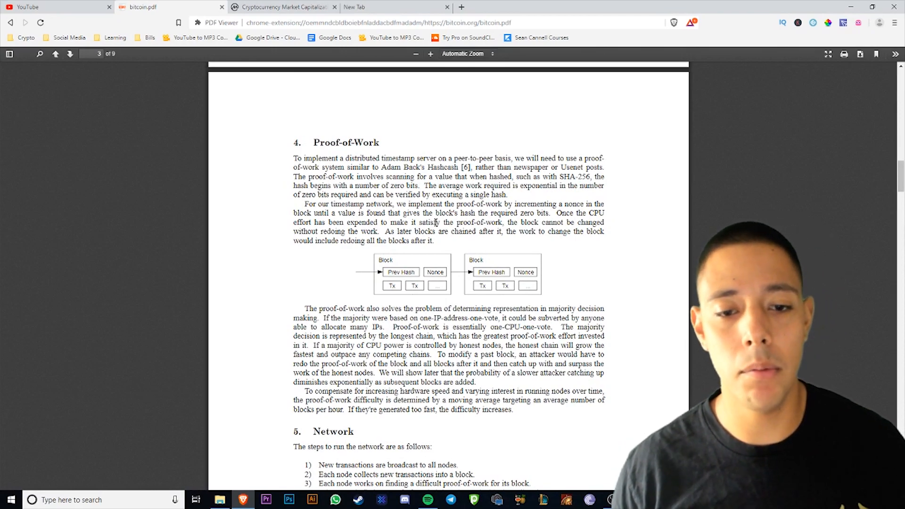
{"action": "scroll", "scroll_direction": "up", "scroll_amount": 3}
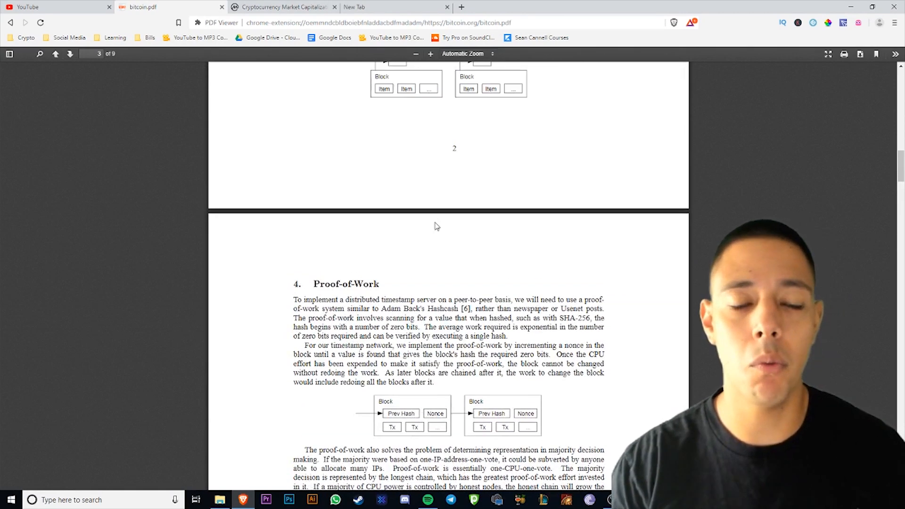
{"action": "scroll", "scroll_direction": "up", "scroll_amount": 3}
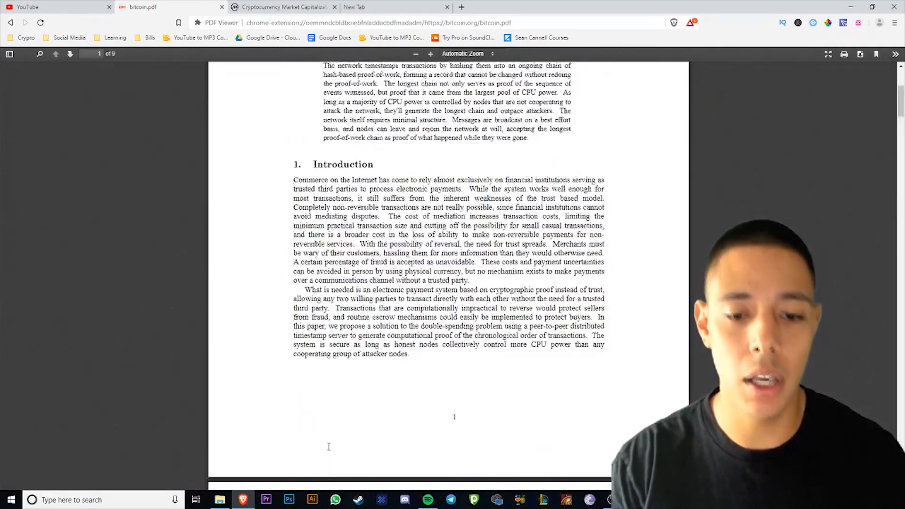
{"action": "scroll", "scroll_direction": "up", "scroll_amount": 3}
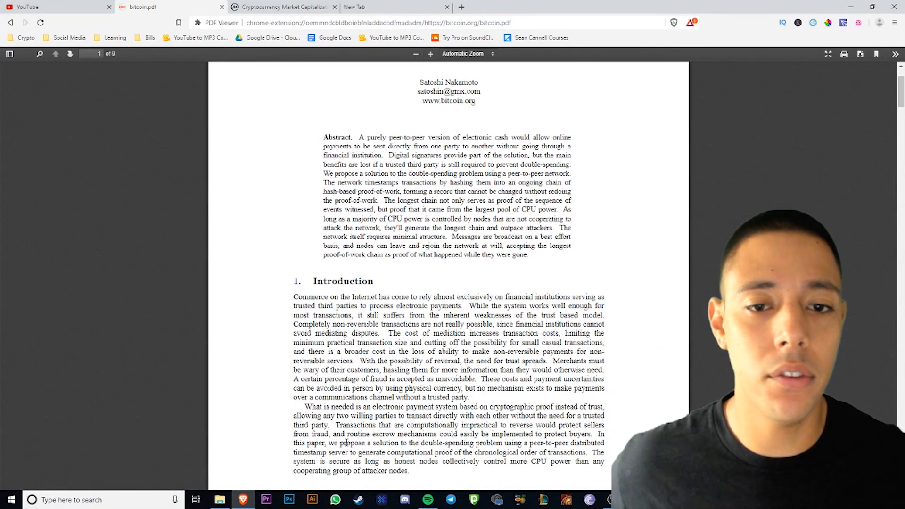
{"action": "scroll", "scroll_direction": "down", "scroll_amount": 3}
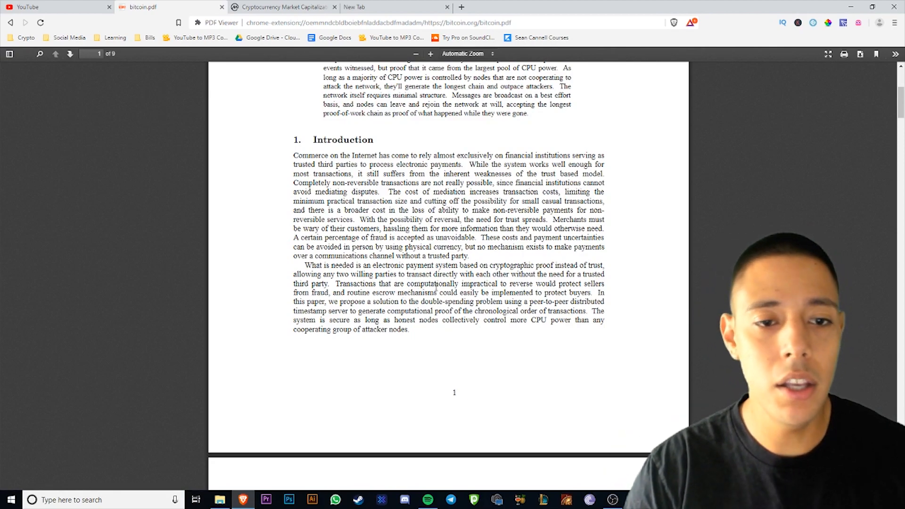
{"action": "scroll", "scroll_direction": "down", "scroll_amount": 3}
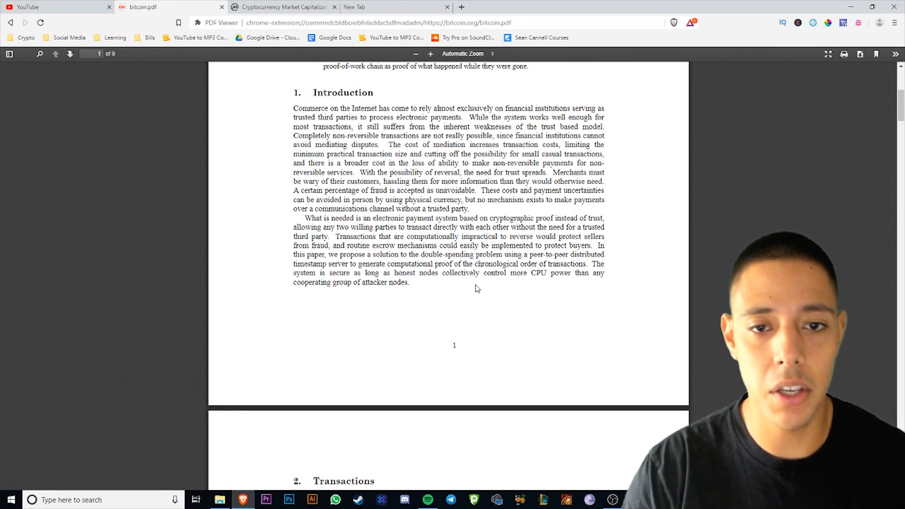
{"action": "mouse_move", "coordinate": [513, 299]}
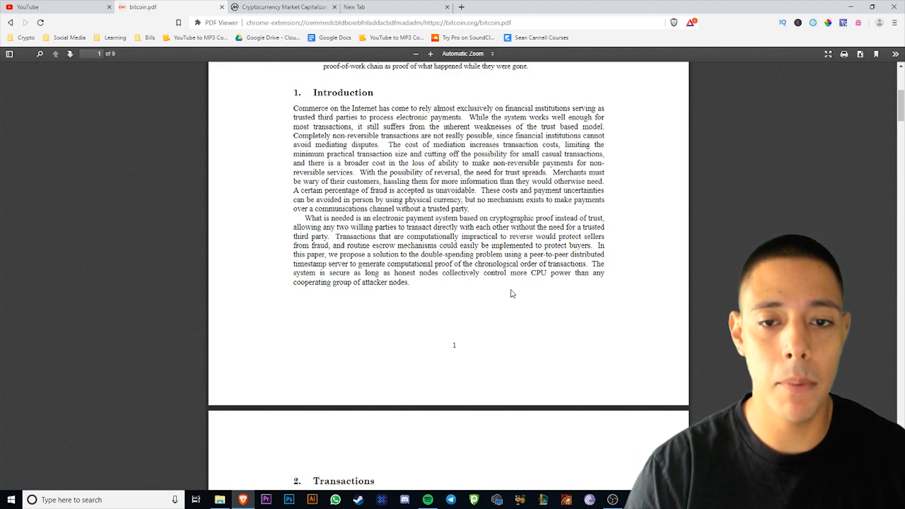
{"action": "mouse_move", "coordinate": [505, 297]}
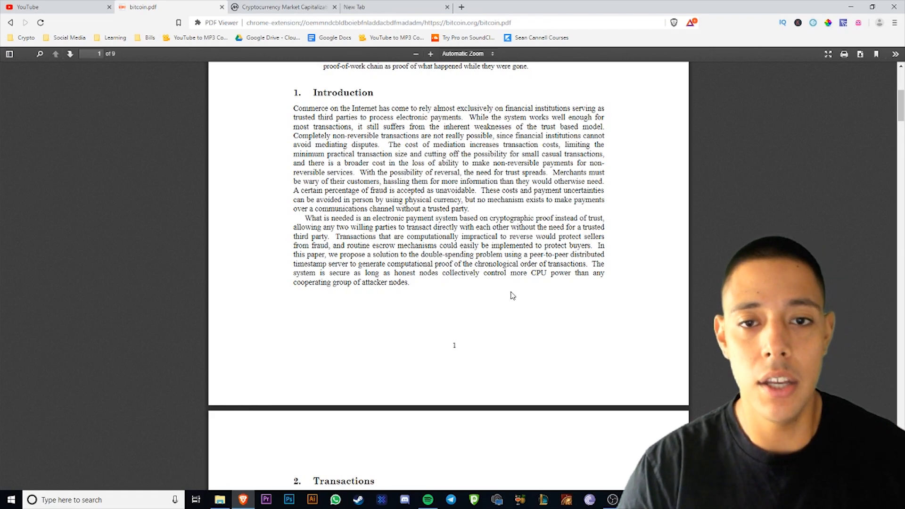
{"action": "mouse_move", "coordinate": [520, 295]}
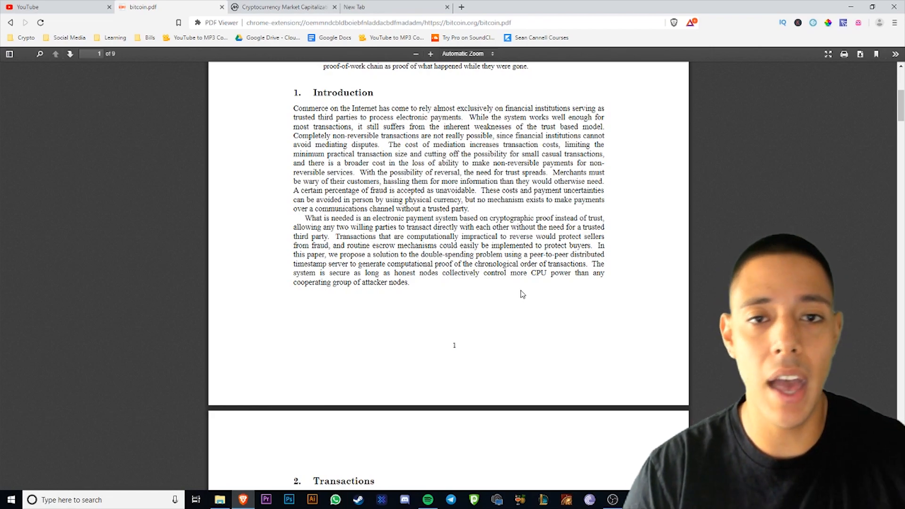
{"action": "mouse_move", "coordinate": [384, 199]}
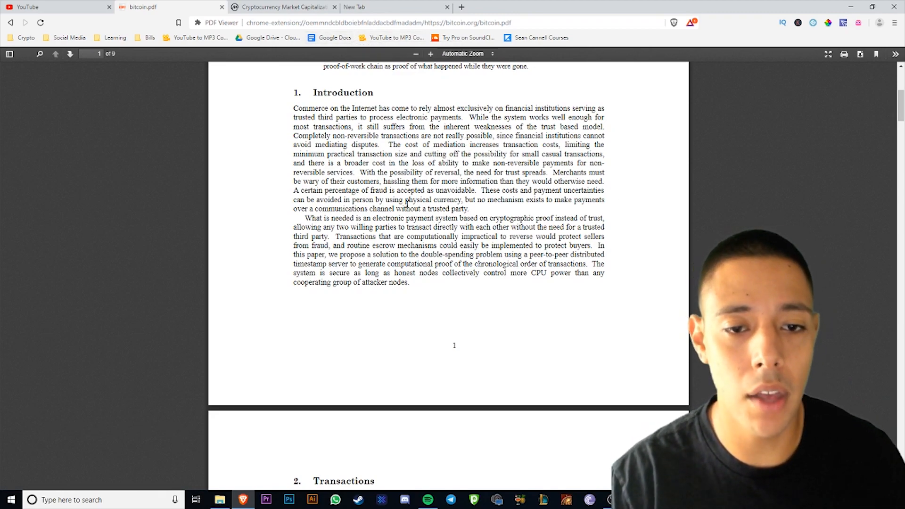
{"action": "mouse_move", "coordinate": [228, 131]}
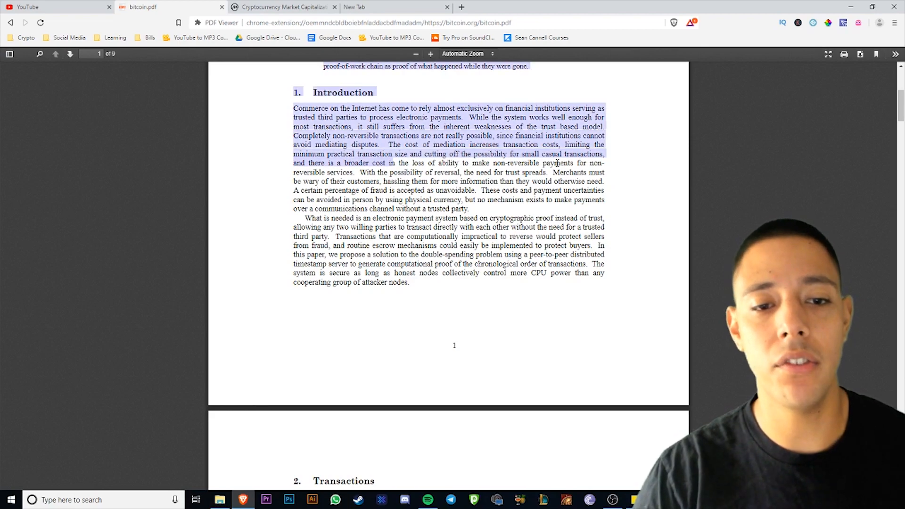
Step: Clear the highlighted selection on the Introduction text of page 1
{"action": "left_click", "coordinate": [366, 195]}
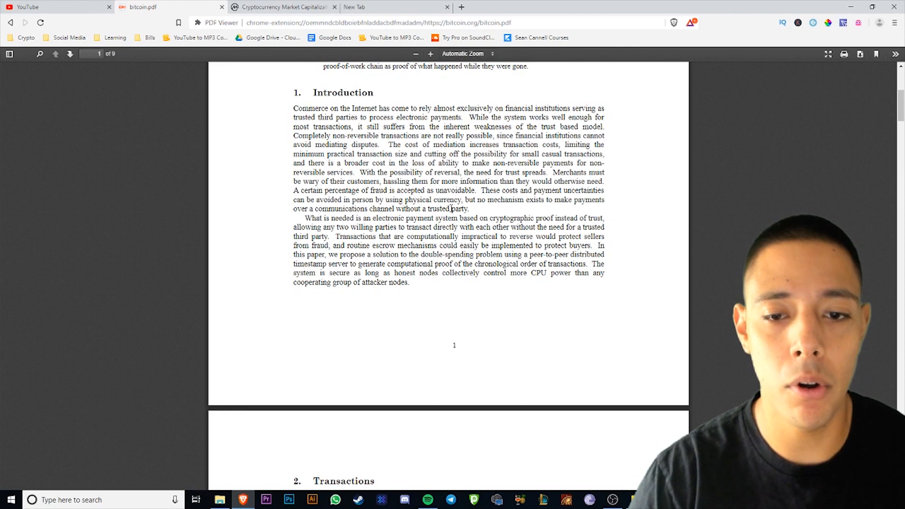
{"action": "mouse_move", "coordinate": [513, 210]}
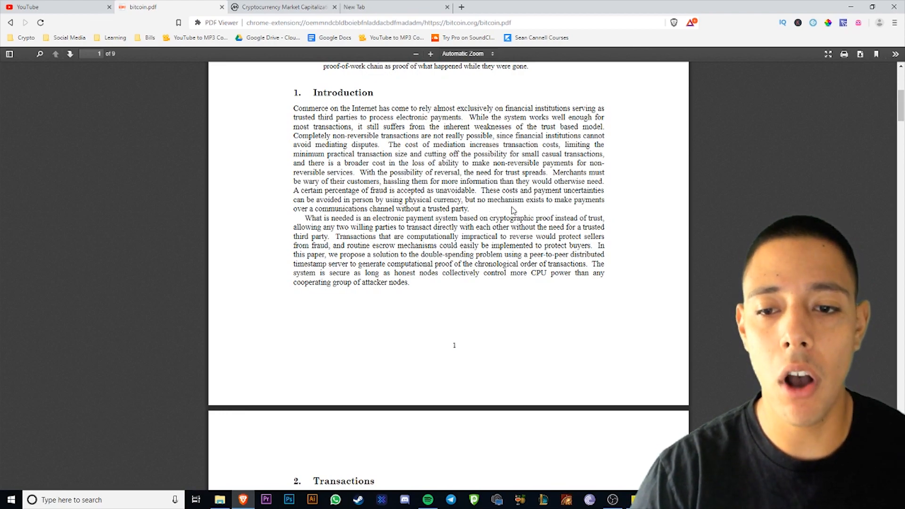
{"action": "mouse_move", "coordinate": [346, 220]}
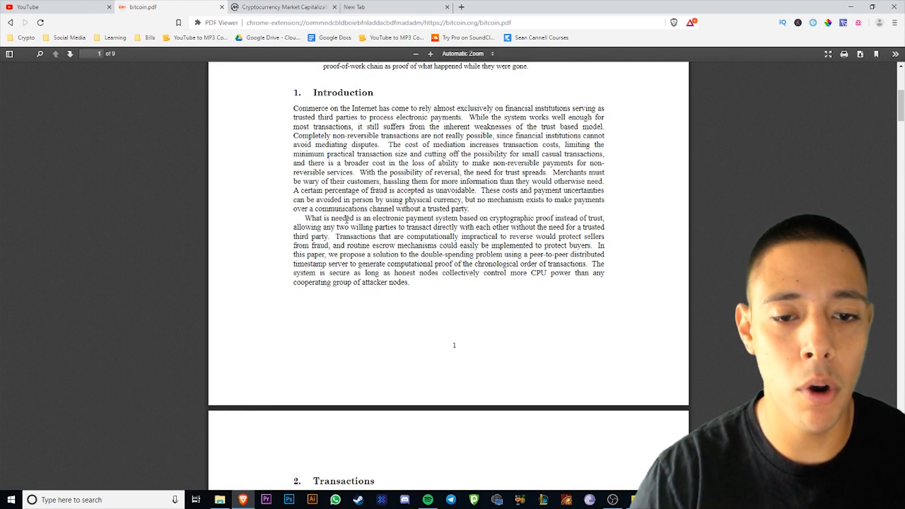
{"action": "mouse_move", "coordinate": [502, 215]}
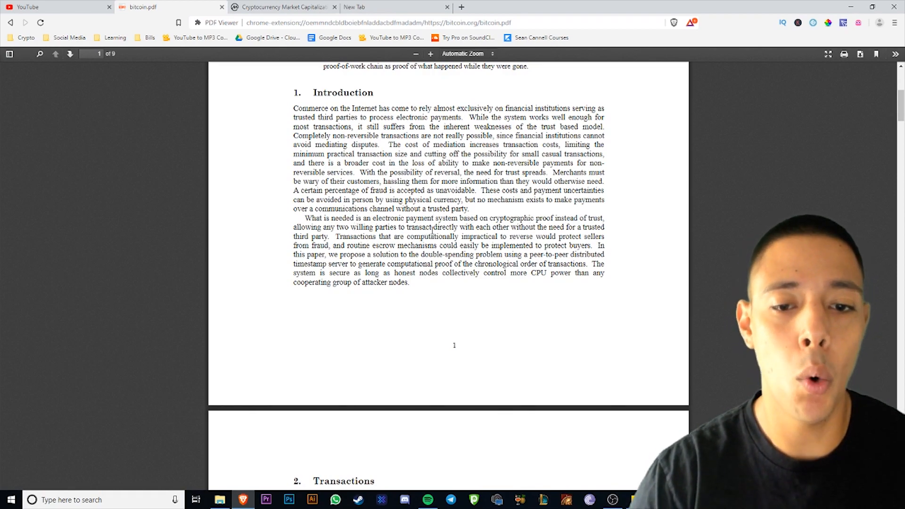
Step: Scroll between the abstract's closing lines and the Introduction on page 1 while reading
{"action": "scroll", "scroll_direction": "down", "scroll_amount": 3}
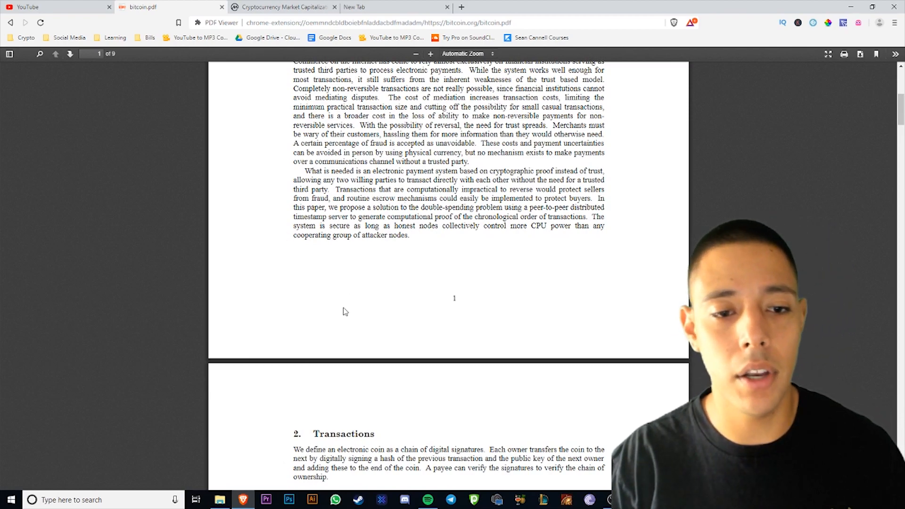
{"action": "mouse_move", "coordinate": [400, 237]}
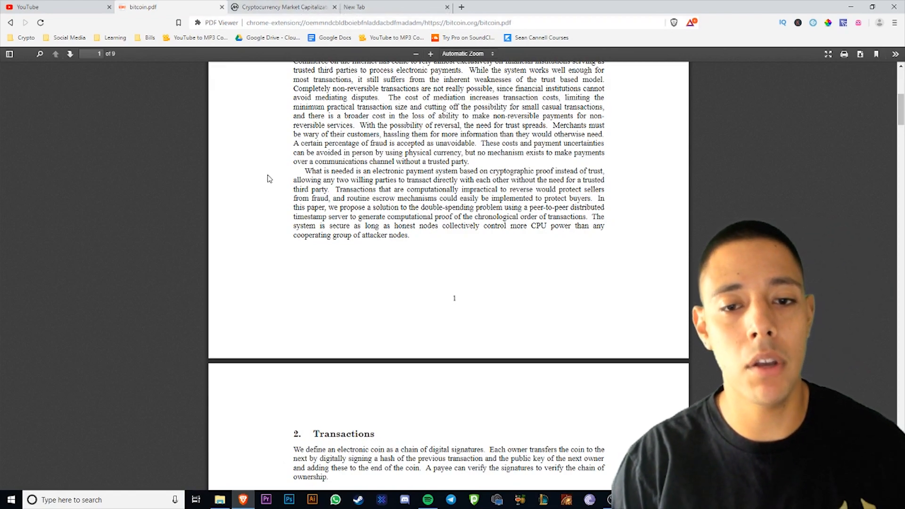
{"action": "mouse_move", "coordinate": [309, 181]}
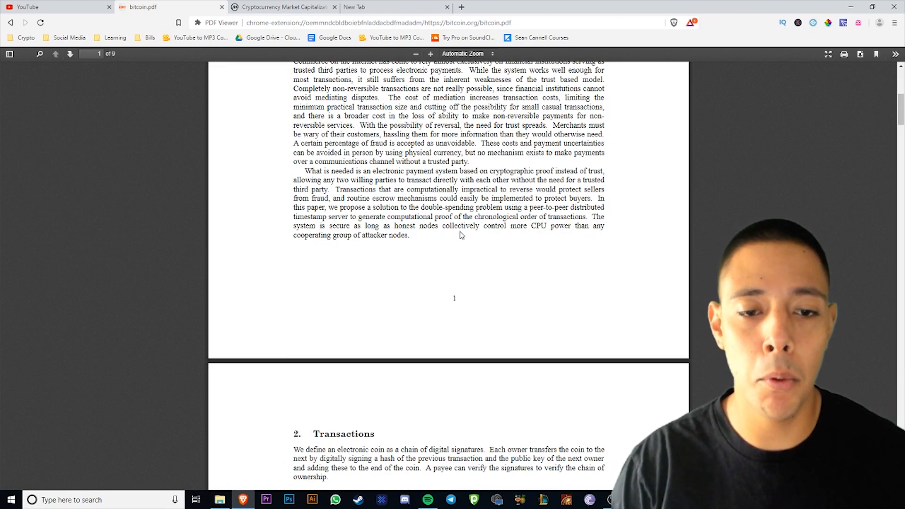
{"action": "mouse_move", "coordinate": [517, 218]}
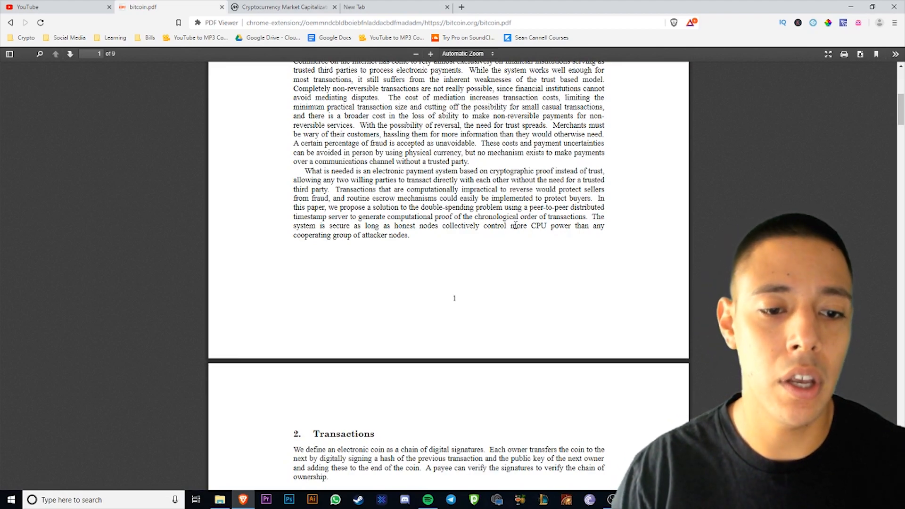
{"action": "mouse_move", "coordinate": [405, 259]}
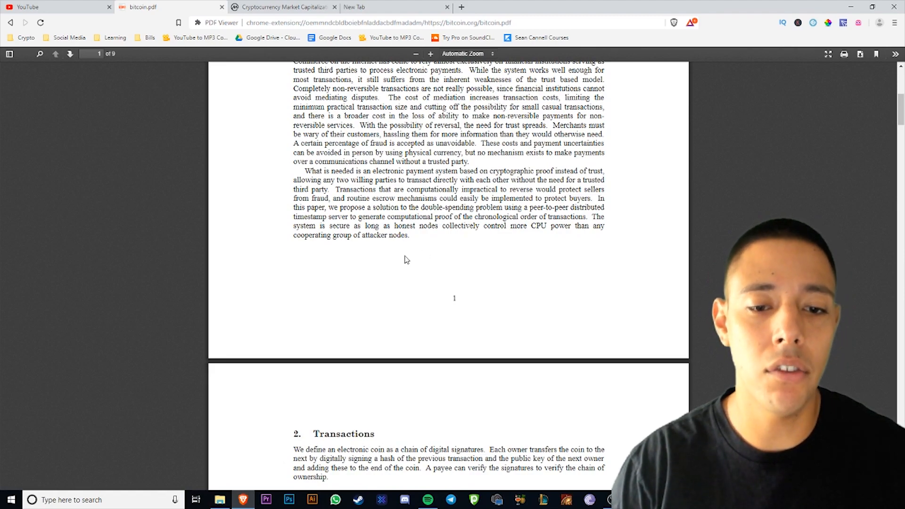
{"action": "mouse_move", "coordinate": [434, 266]}
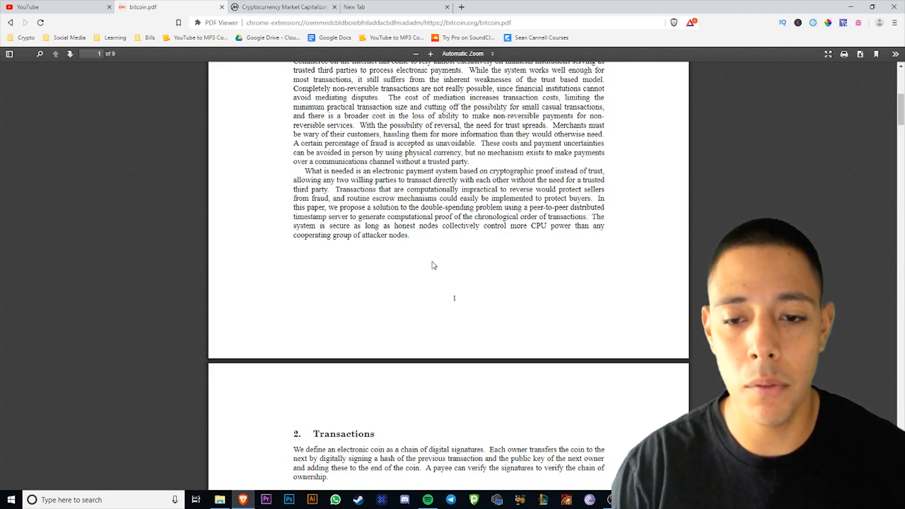
{"action": "mouse_move", "coordinate": [323, 283]}
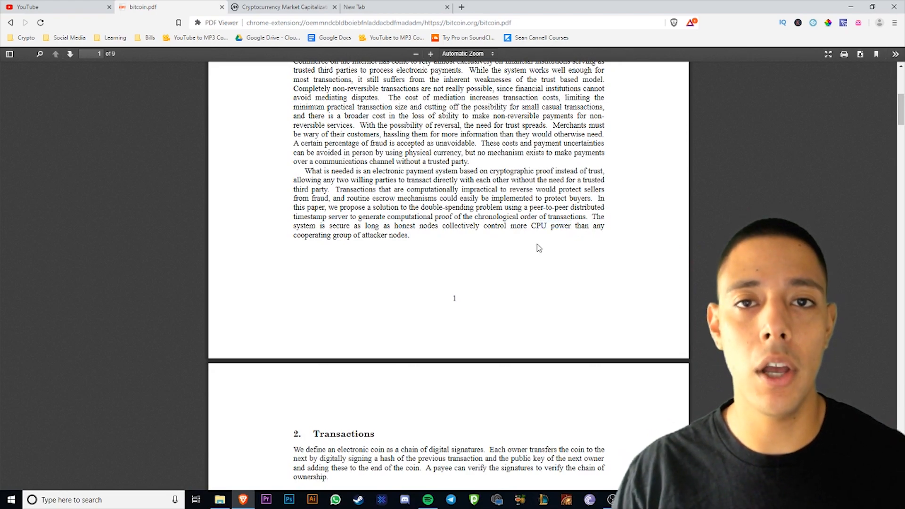
{"action": "mouse_move", "coordinate": [530, 259]}
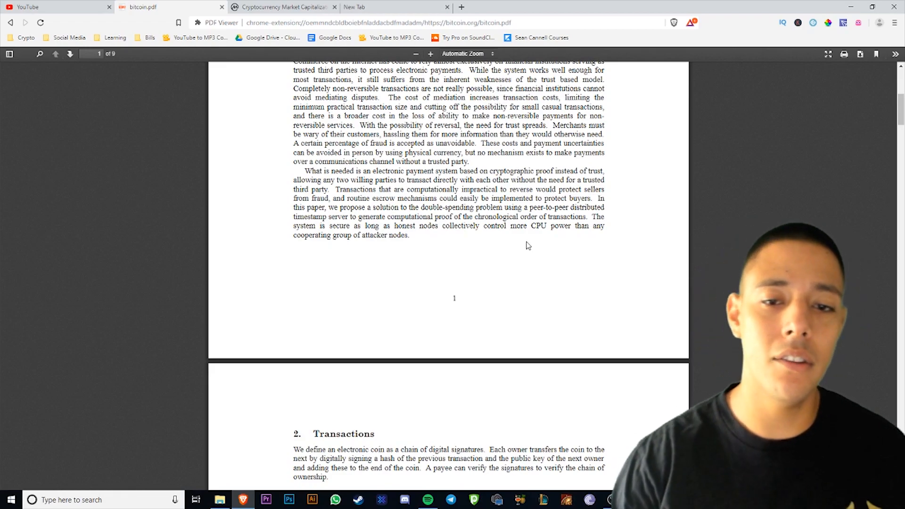
{"action": "scroll", "scroll_direction": "up", "scroll_amount": 3}
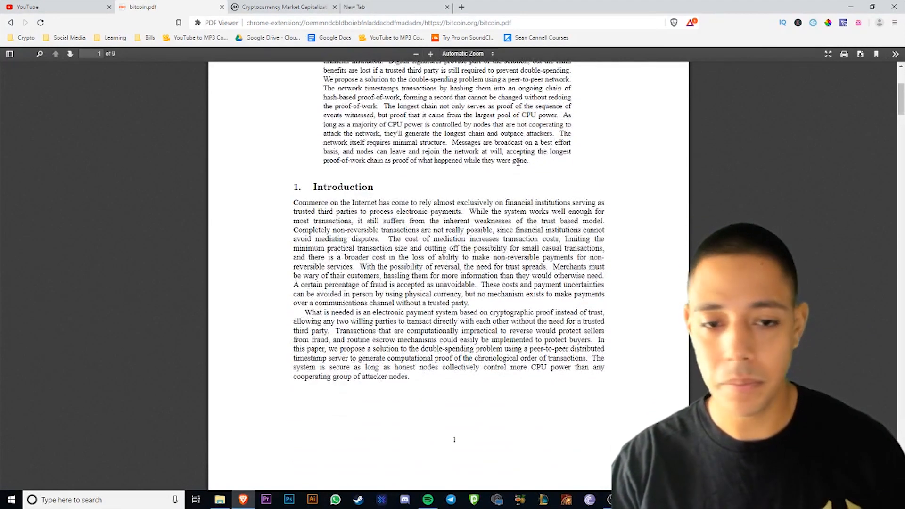
{"action": "scroll", "scroll_direction": "down", "scroll_amount": 3}
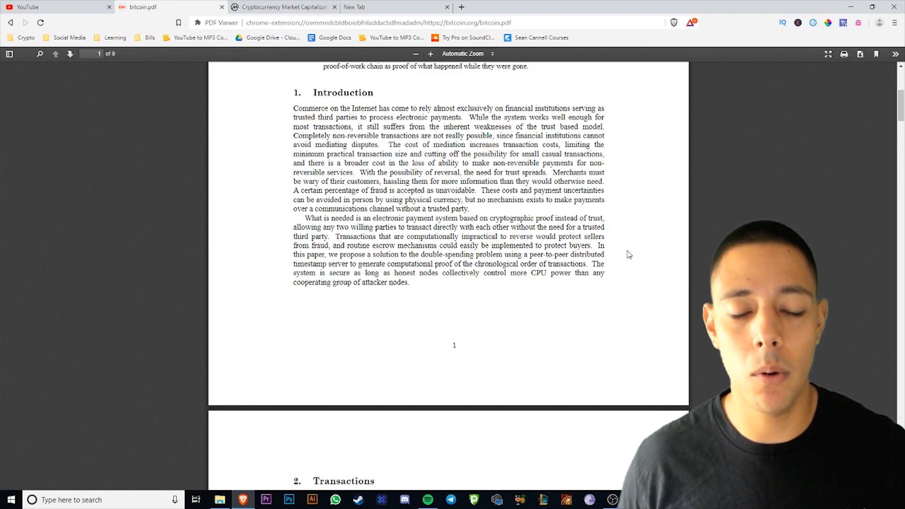
{"action": "scroll", "scroll_direction": "down", "scroll_amount": 3}
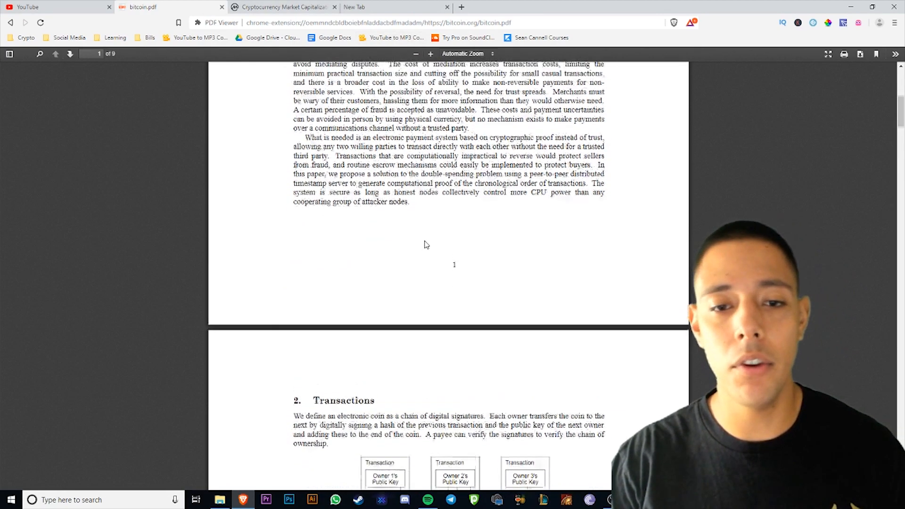
{"action": "scroll", "scroll_direction": "up", "scroll_amount": 3}
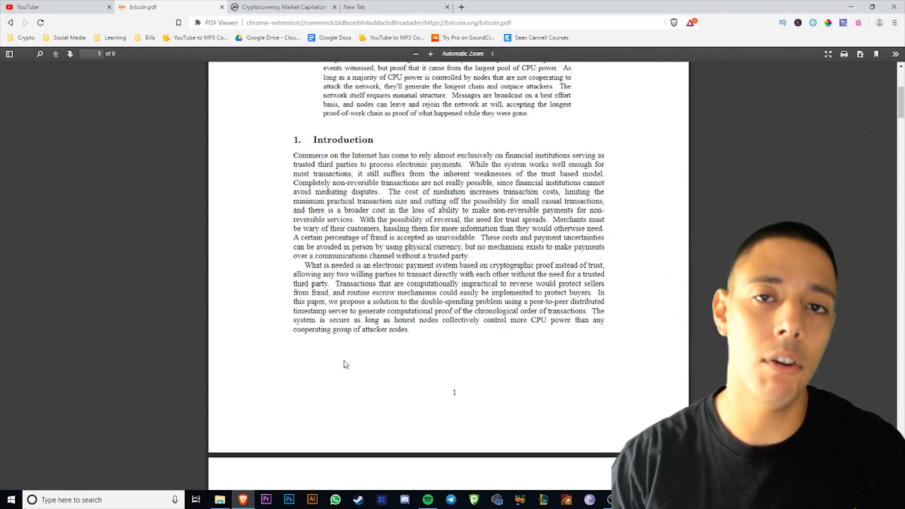
{"action": "scroll", "scroll_direction": "down", "scroll_amount": 3}
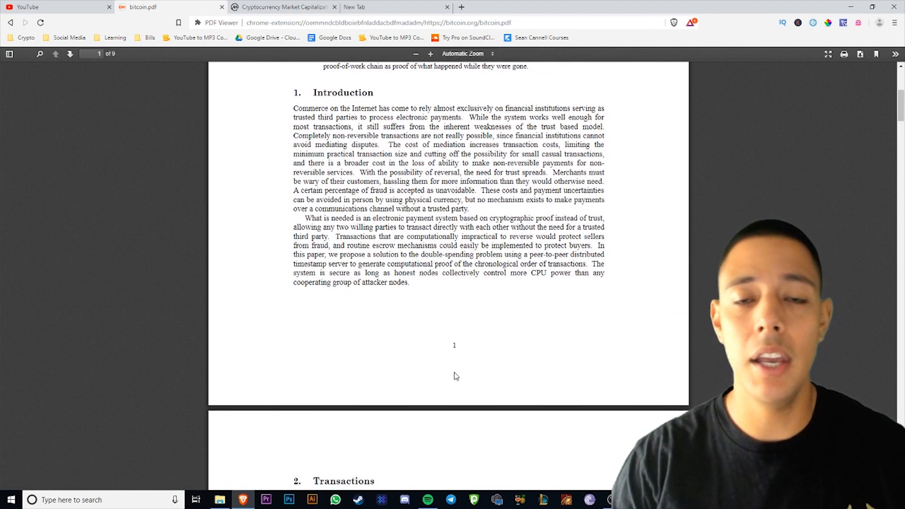
{"action": "mouse_move", "coordinate": [548, 360]}
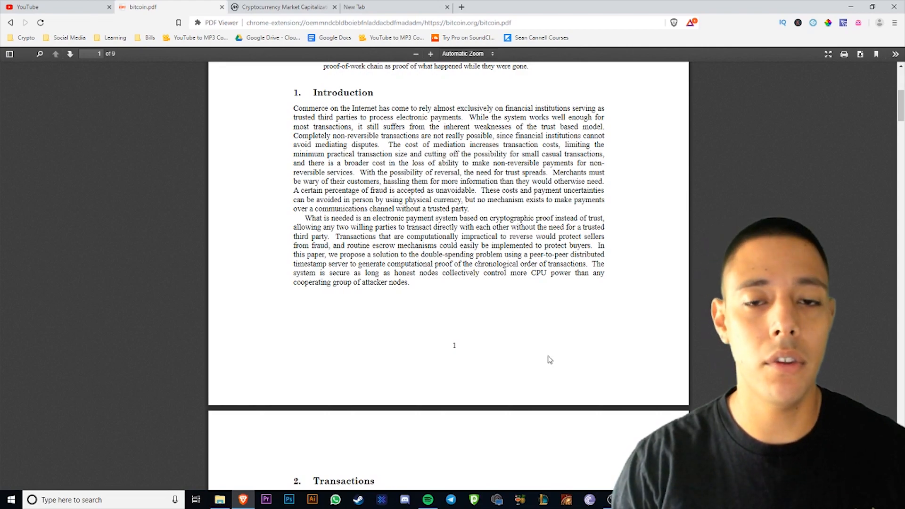
{"action": "mouse_move", "coordinate": [590, 356]}
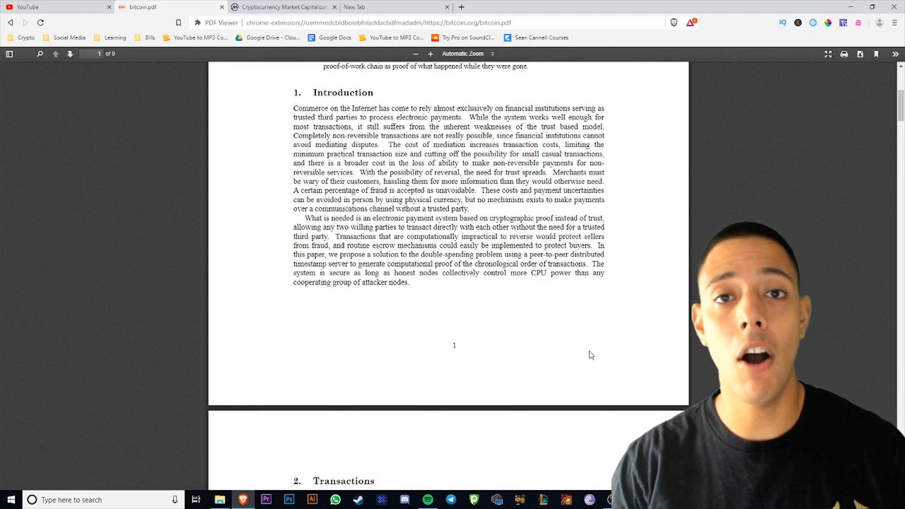
{"action": "mouse_move", "coordinate": [567, 349]}
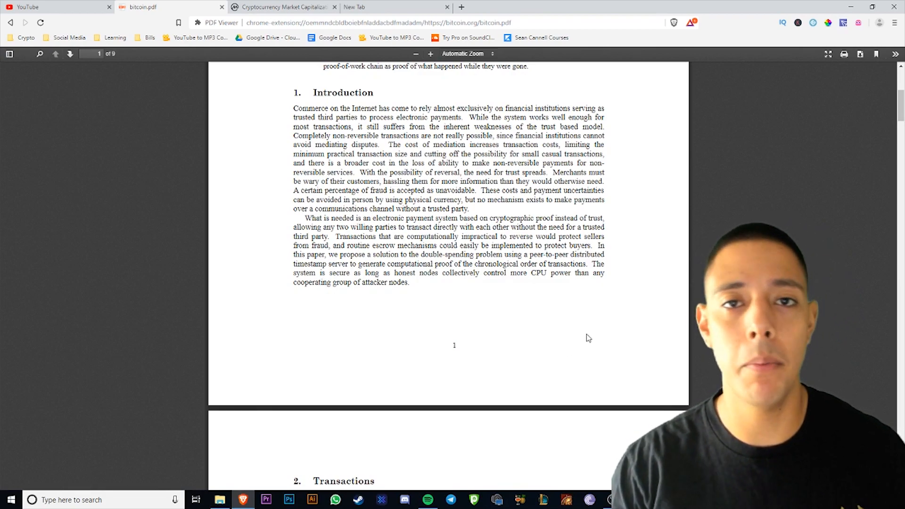
{"action": "scroll", "scroll_direction": "up", "scroll_amount": 3}
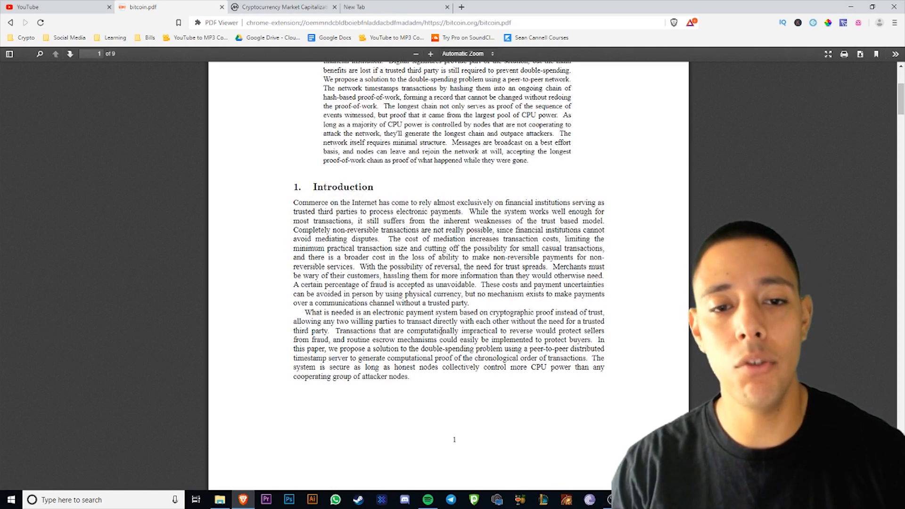
{"action": "mouse_move", "coordinate": [283, 7]}
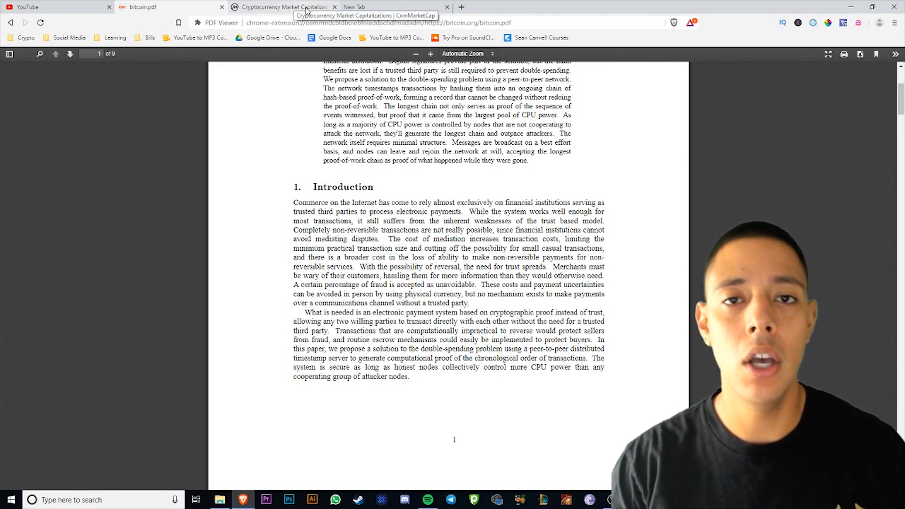
Step: Switch to the CoinMarketCap rankings and open the Basic Attention Token details page
{"action": "left_click", "coordinate": [282, 6]}
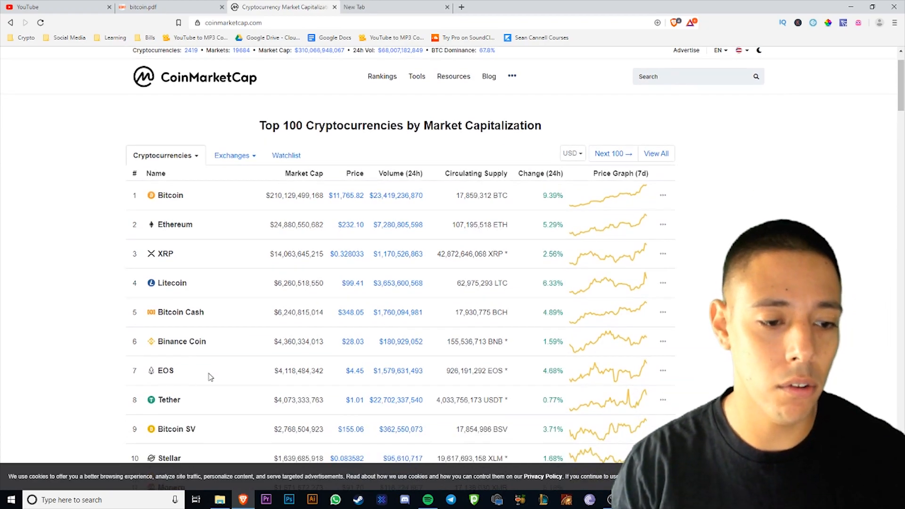
{"action": "scroll", "scroll_direction": "down", "scroll_amount": 3}
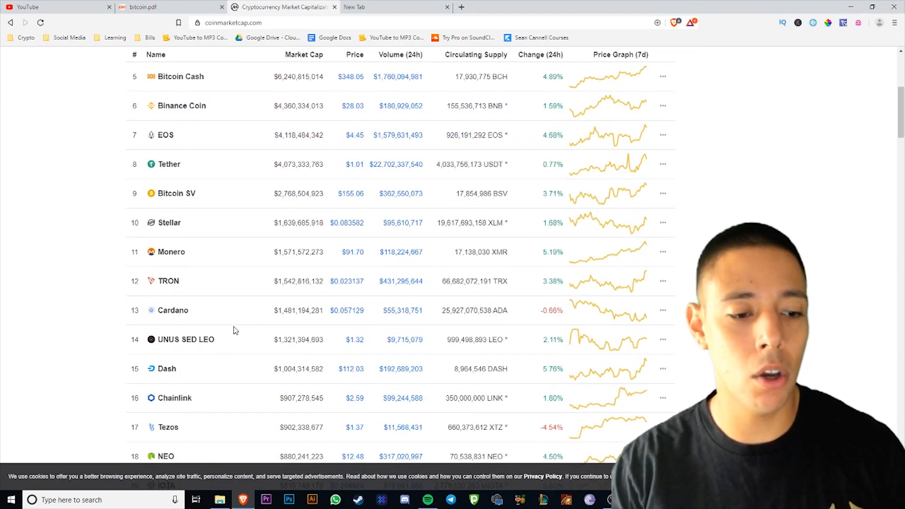
{"action": "scroll", "scroll_direction": "down", "scroll_amount": 3}
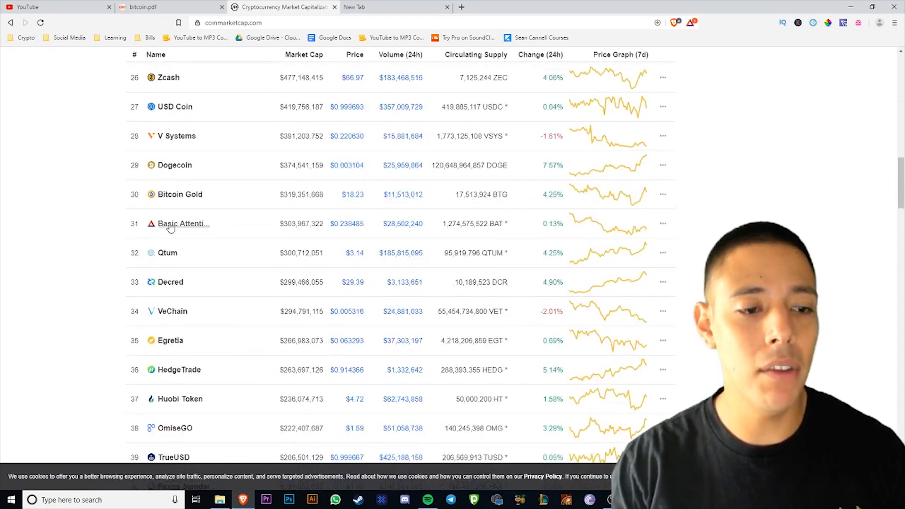
{"action": "left_click", "coordinate": [184, 224]}
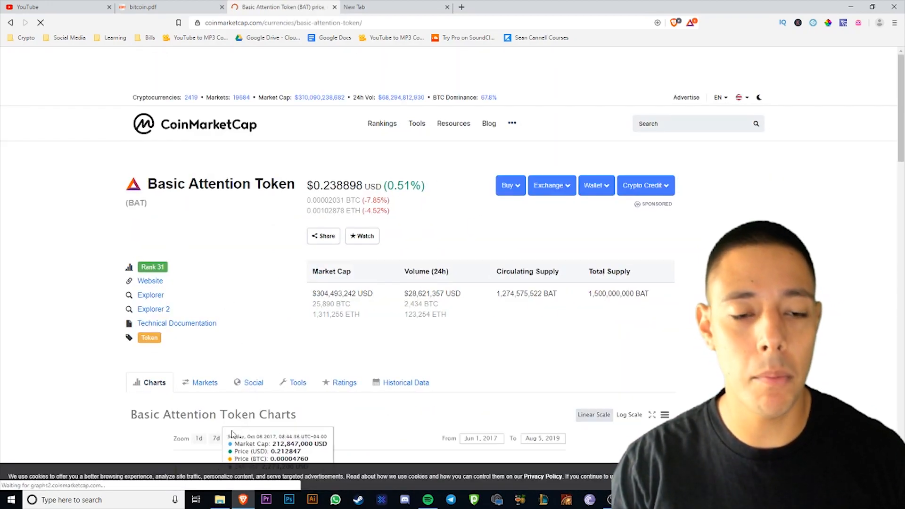
Step: Visit the official Basic Attention Token website and open its white paper
{"action": "scroll", "scroll_direction": "down", "scroll_amount": 3}
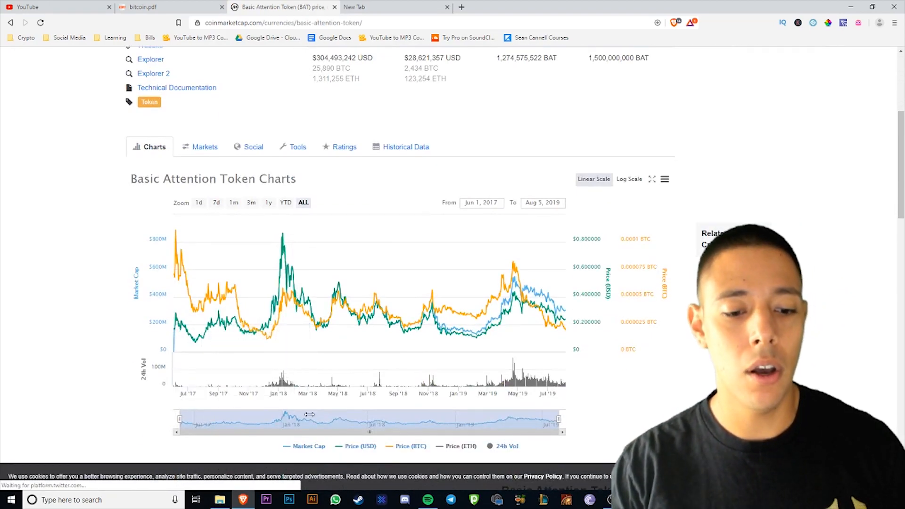
{"action": "scroll", "scroll_direction": "up", "scroll_amount": 3}
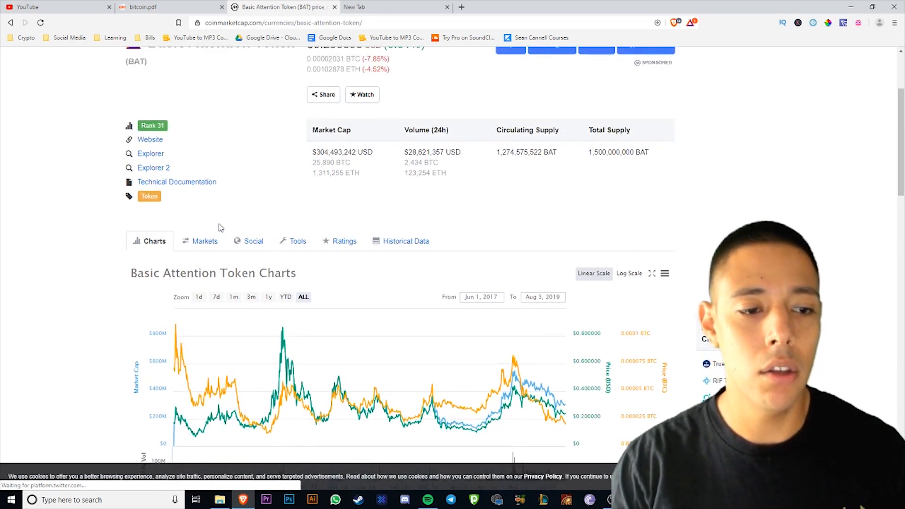
{"action": "scroll", "scroll_direction": "up", "scroll_amount": 3}
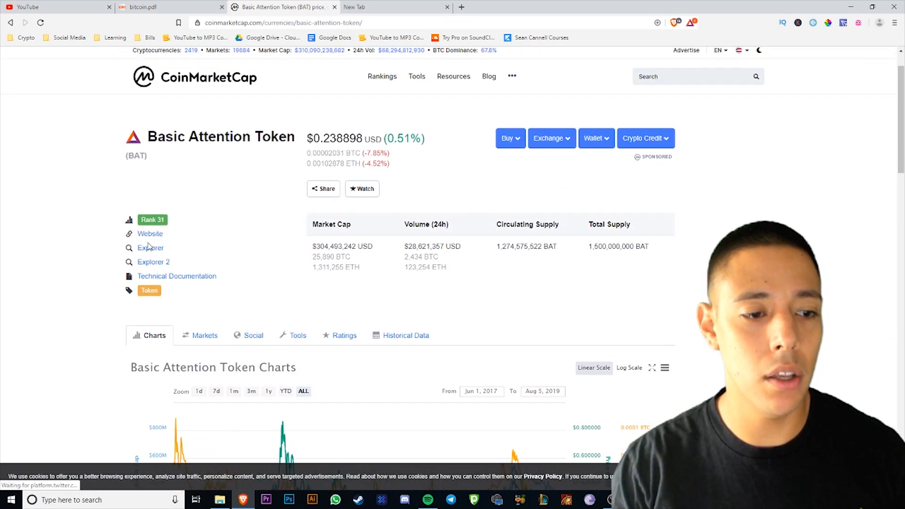
{"action": "left_click", "coordinate": [150, 234]}
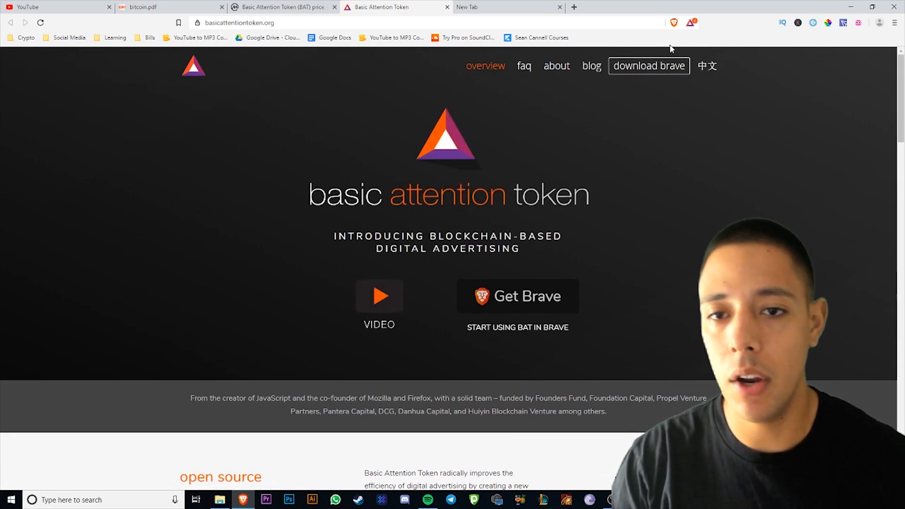
{"action": "scroll", "scroll_direction": "down", "scroll_amount": 3}
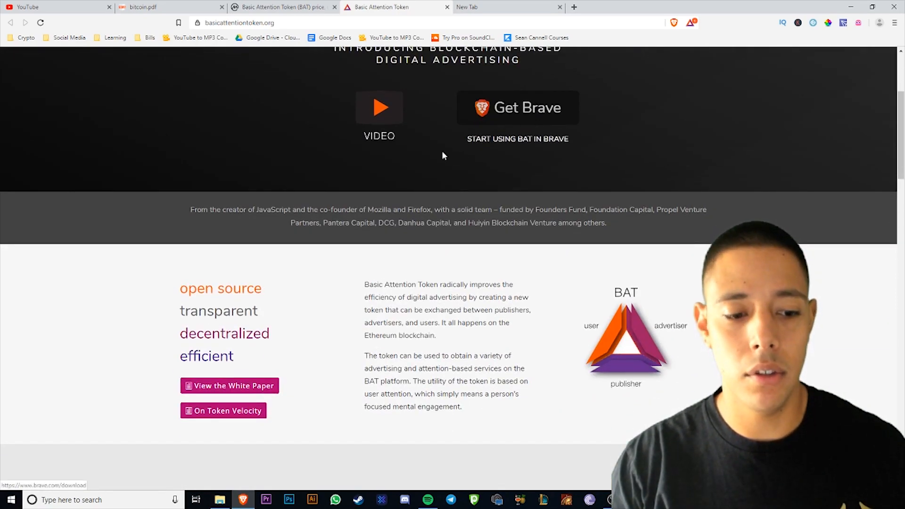
{"action": "left_click", "coordinate": [229, 386]}
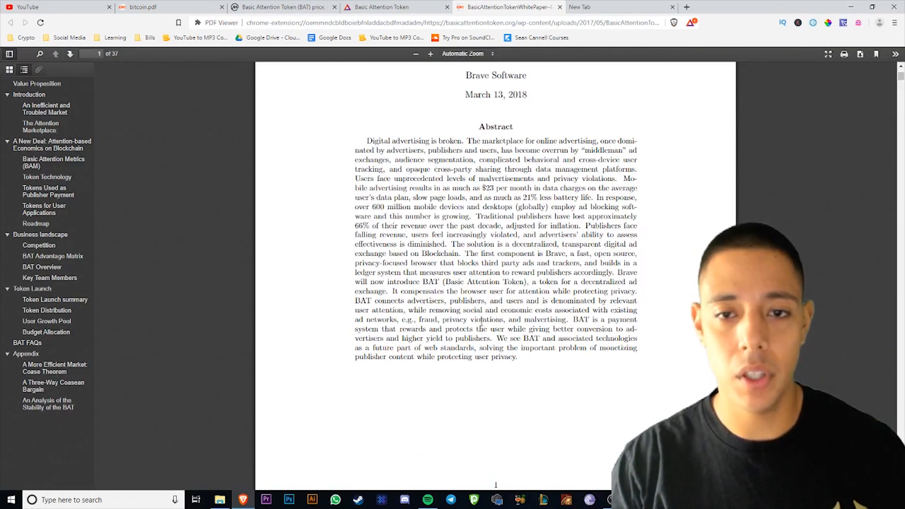
Step: Settle the BAT white paper on page 3 and clear the highlighted Value Proposition sentence
{"action": "scroll", "scroll_direction": "up", "scroll_amount": 3}
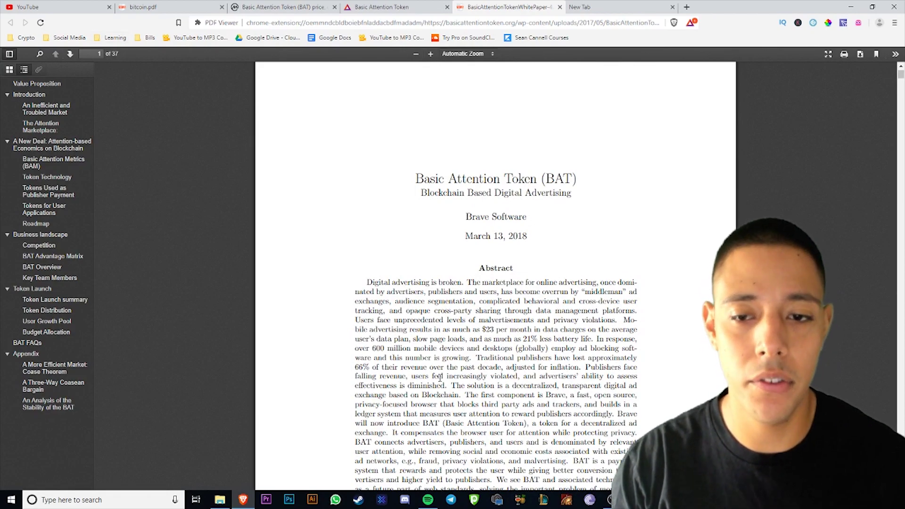
{"action": "scroll", "scroll_direction": "down", "scroll_amount": 3}
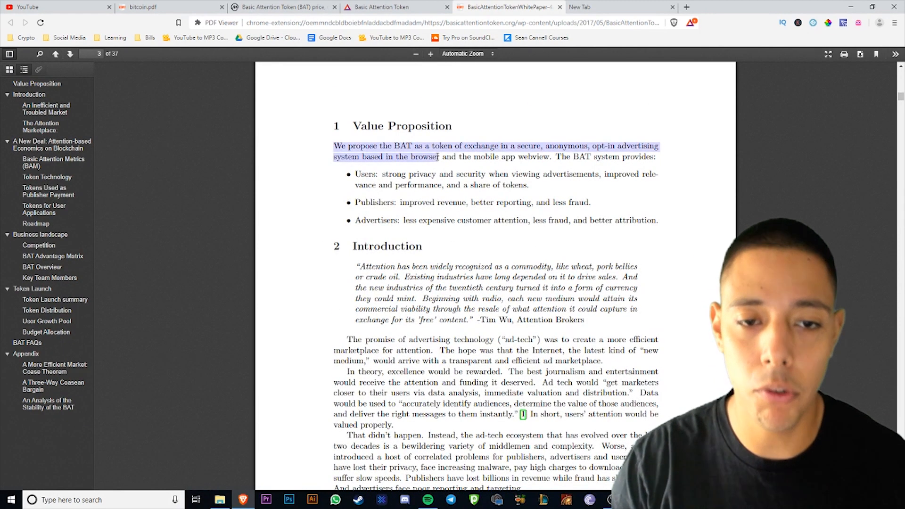
{"action": "left_click", "coordinate": [681, 177]}
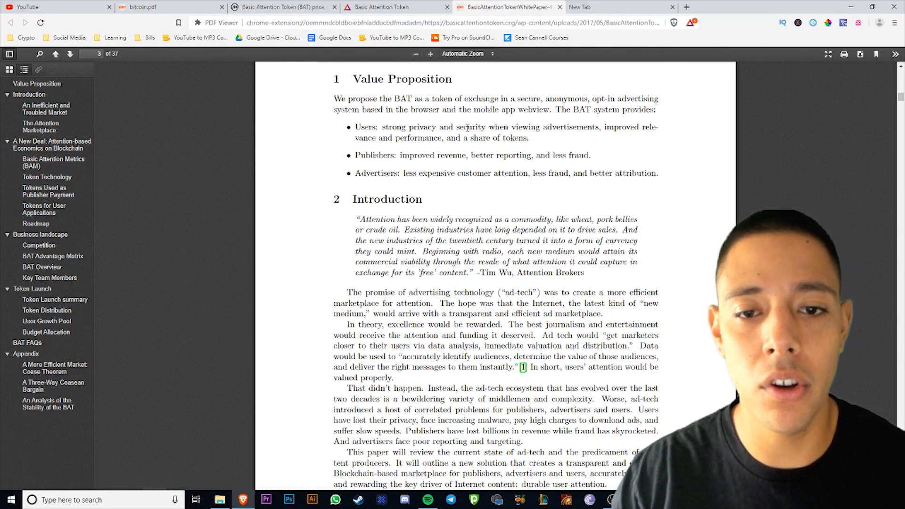
{"action": "mouse_move", "coordinate": [559, 149]}
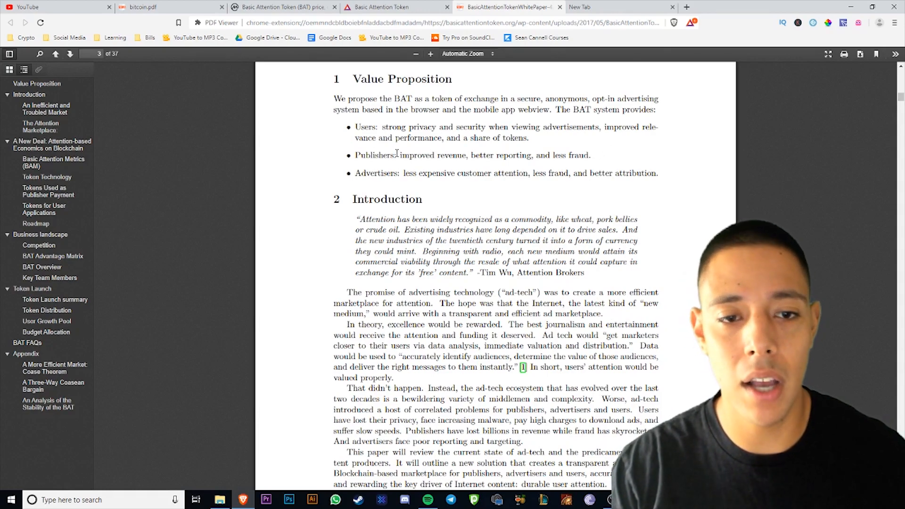
{"action": "mouse_move", "coordinate": [454, 154]}
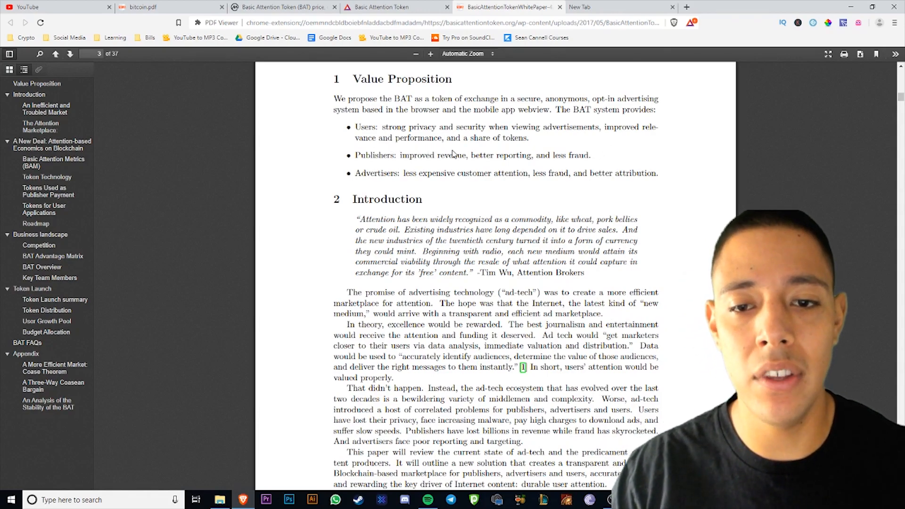
{"action": "mouse_move", "coordinate": [610, 160]}
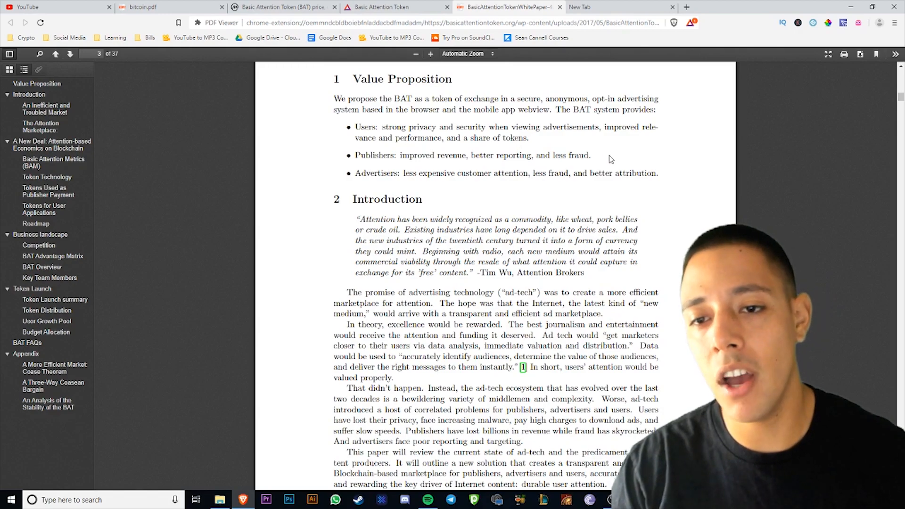
{"action": "mouse_move", "coordinate": [424, 161]}
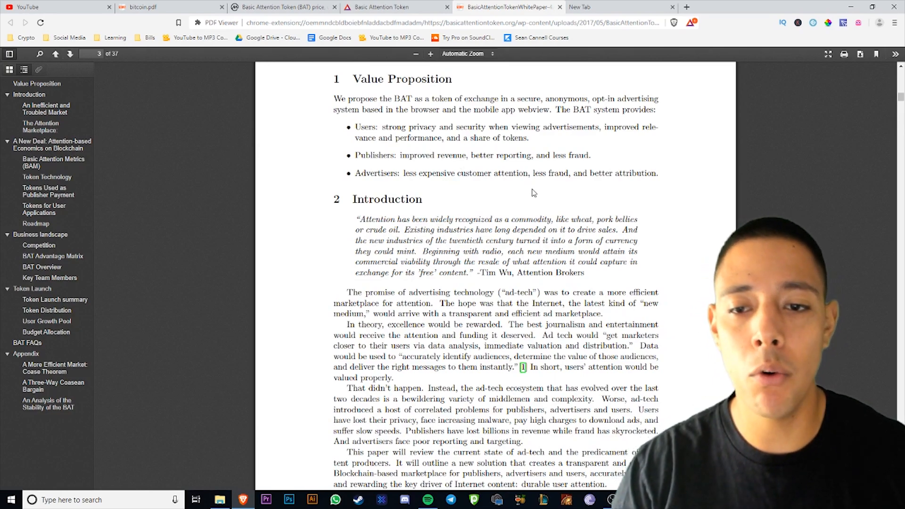
{"action": "mouse_move", "coordinate": [414, 217]}
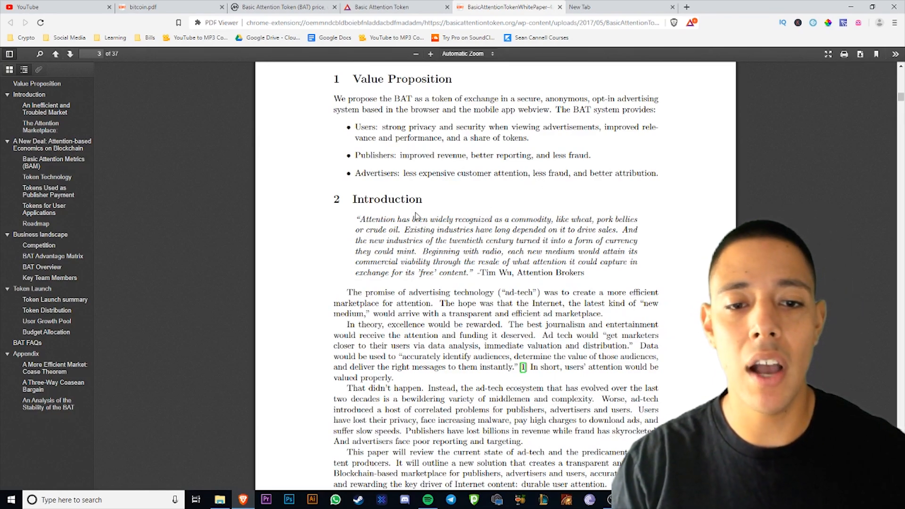
{"action": "mouse_move", "coordinate": [479, 202]}
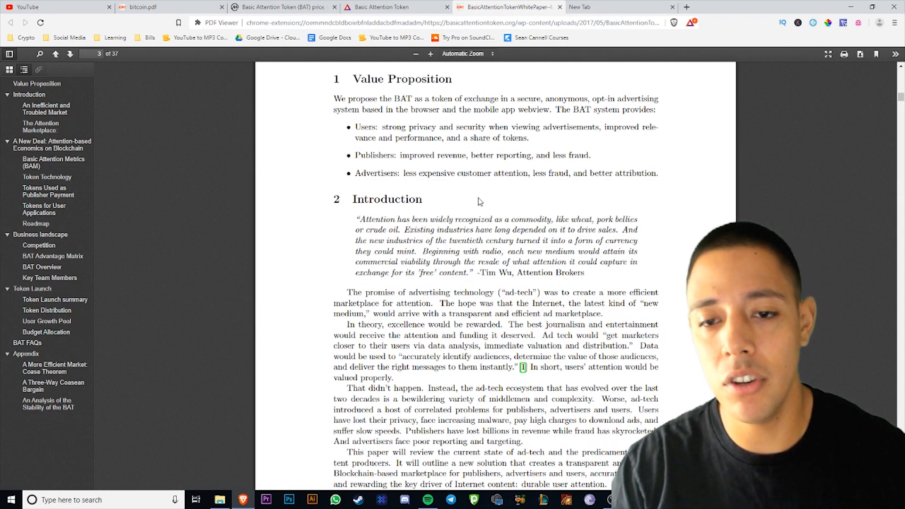
{"action": "mouse_move", "coordinate": [604, 210]}
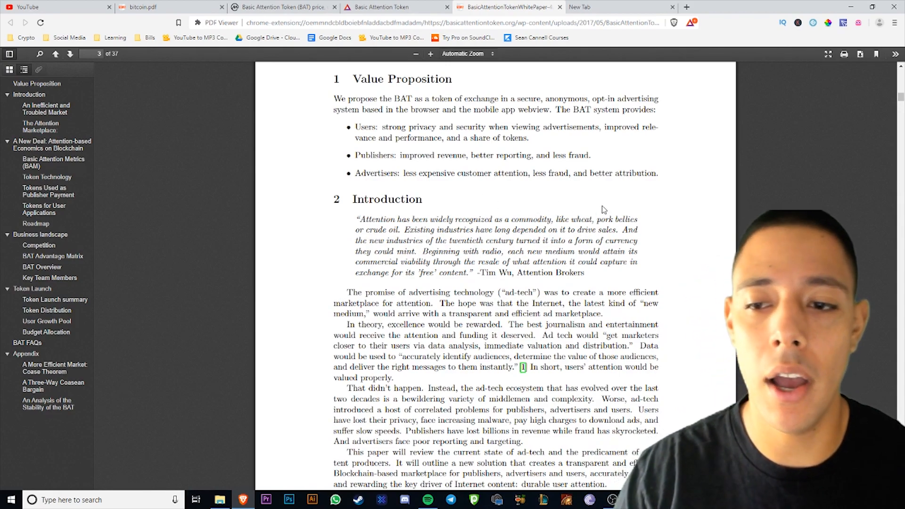
Step: Scroll from page 4 past Figures 1–5 to the ad-blocking discussion on page 9
{"action": "scroll", "scroll_direction": "down", "scroll_amount": 3}
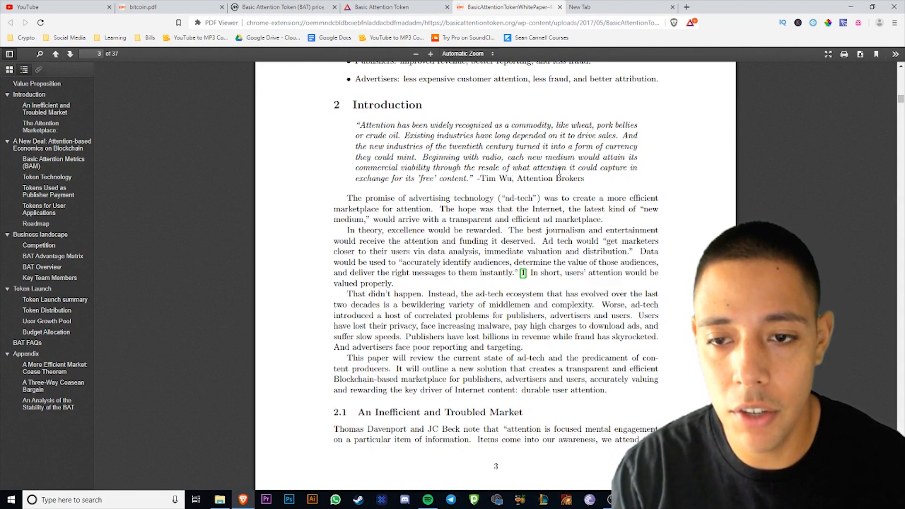
{"action": "mouse_move", "coordinate": [404, 191]}
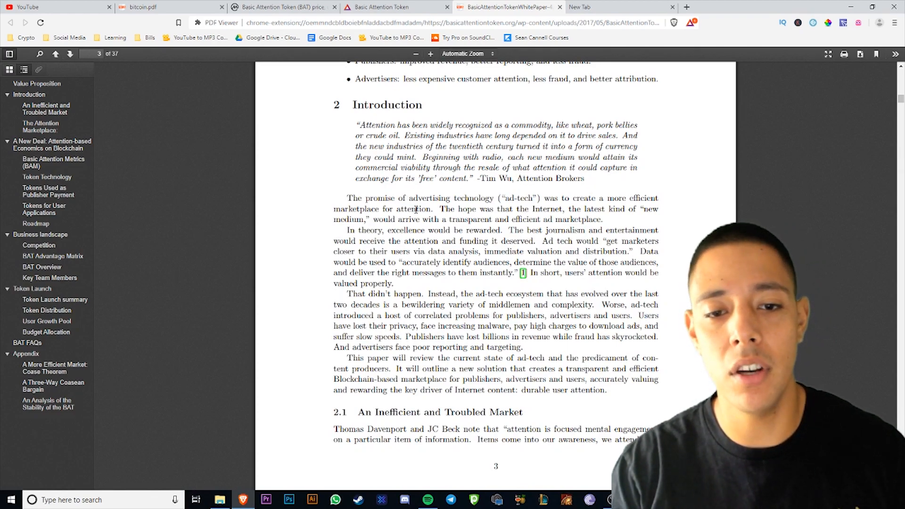
{"action": "scroll", "scroll_direction": "down", "scroll_amount": 3}
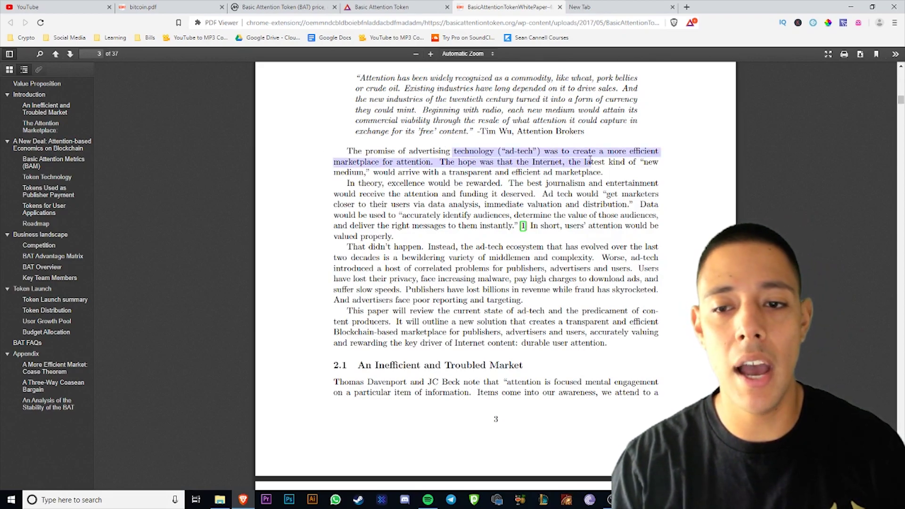
{"action": "scroll", "scroll_direction": "down", "scroll_amount": 3}
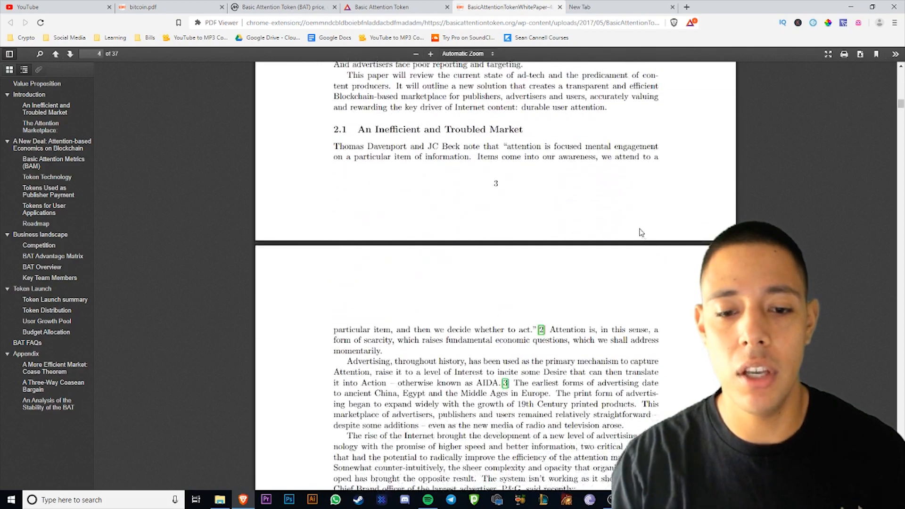
{"action": "scroll", "scroll_direction": "down", "scroll_amount": 3}
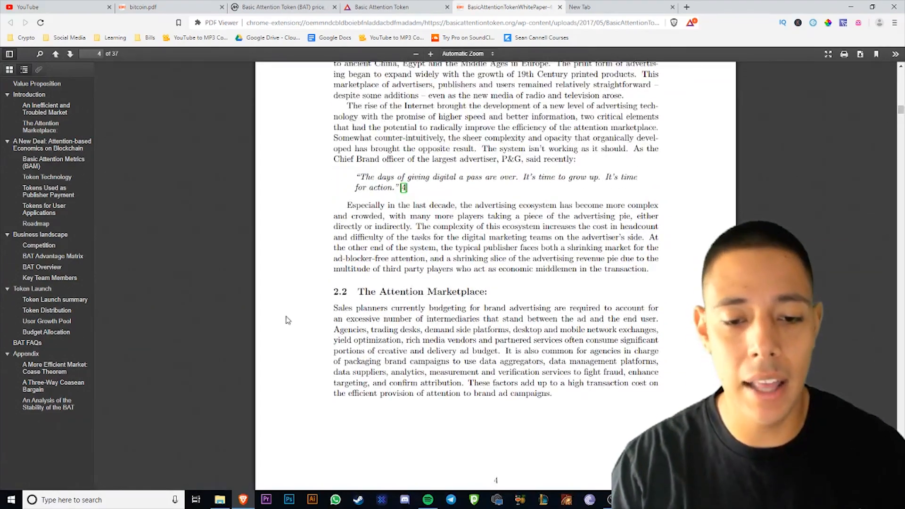
{"action": "scroll", "scroll_direction": "down", "scroll_amount": 3}
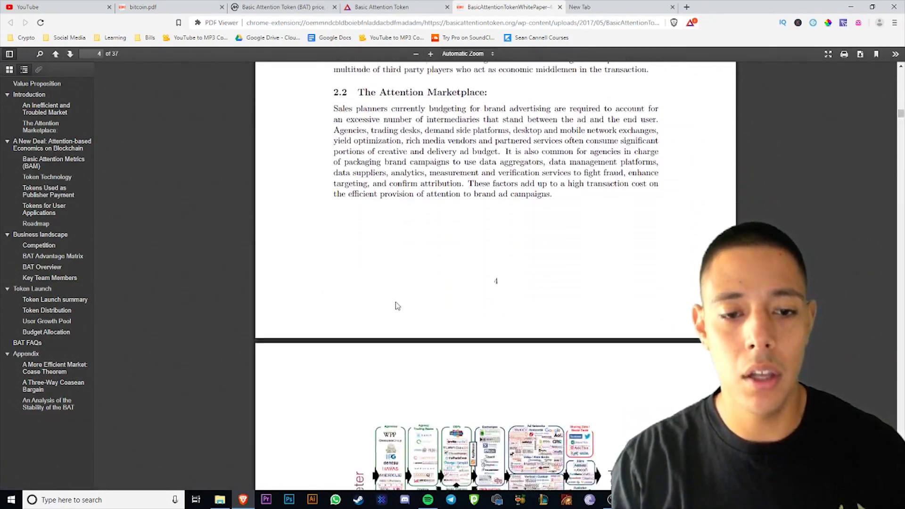
{"action": "scroll", "scroll_direction": "down", "scroll_amount": 3}
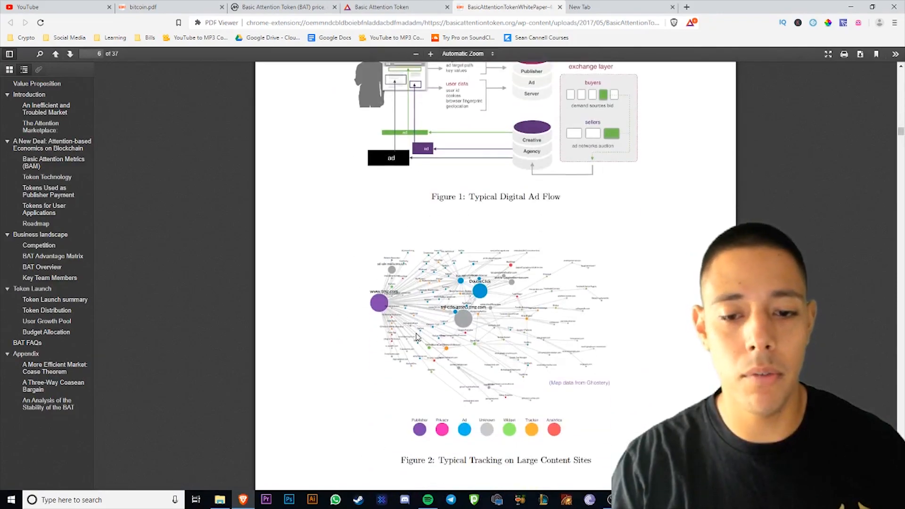
{"action": "scroll", "scroll_direction": "down", "scroll_amount": 3}
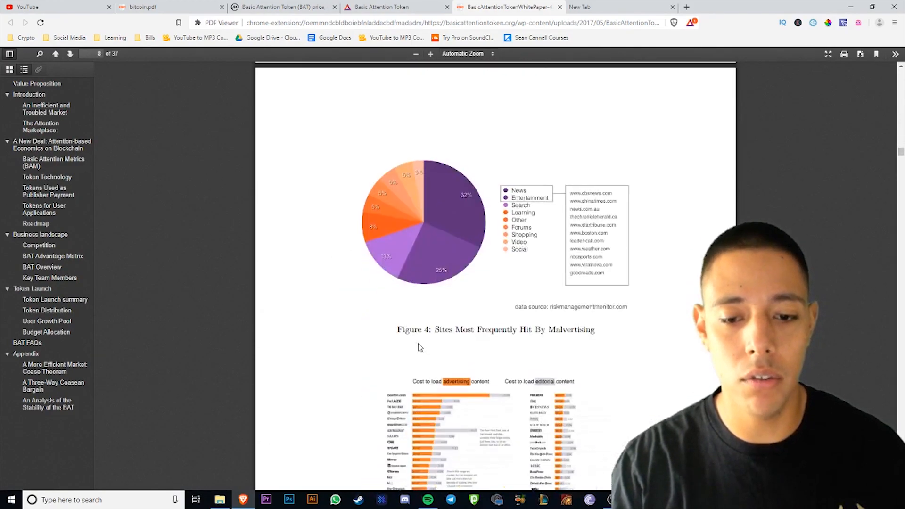
{"action": "scroll", "scroll_direction": "down", "scroll_amount": 3}
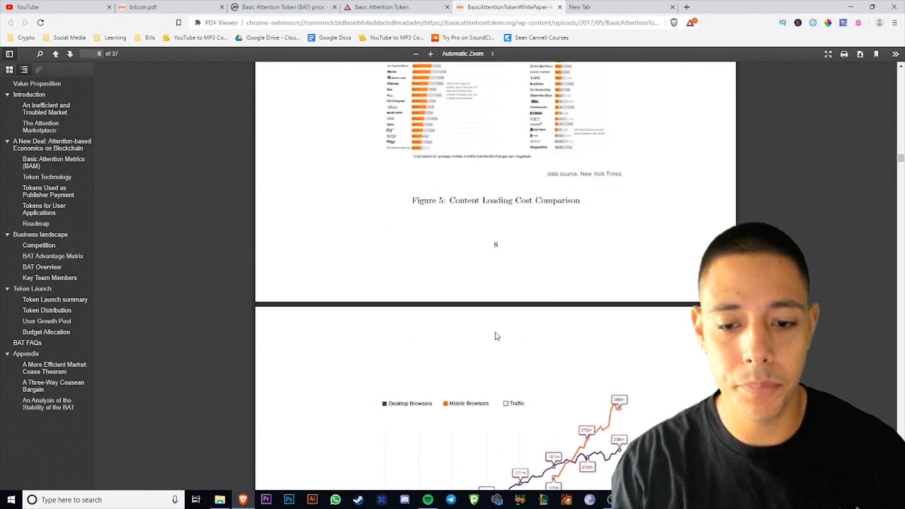
{"action": "scroll", "scroll_direction": "down", "scroll_amount": 3}
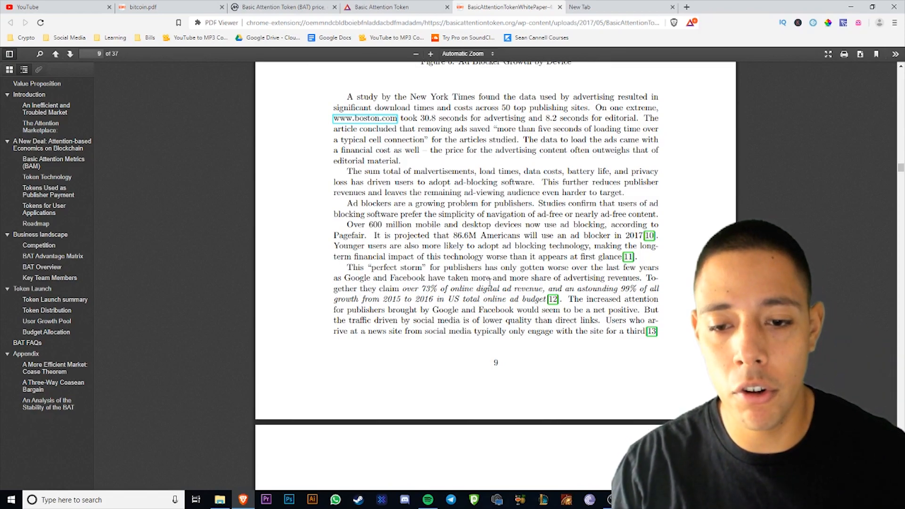
{"action": "mouse_move", "coordinate": [331, 312]}
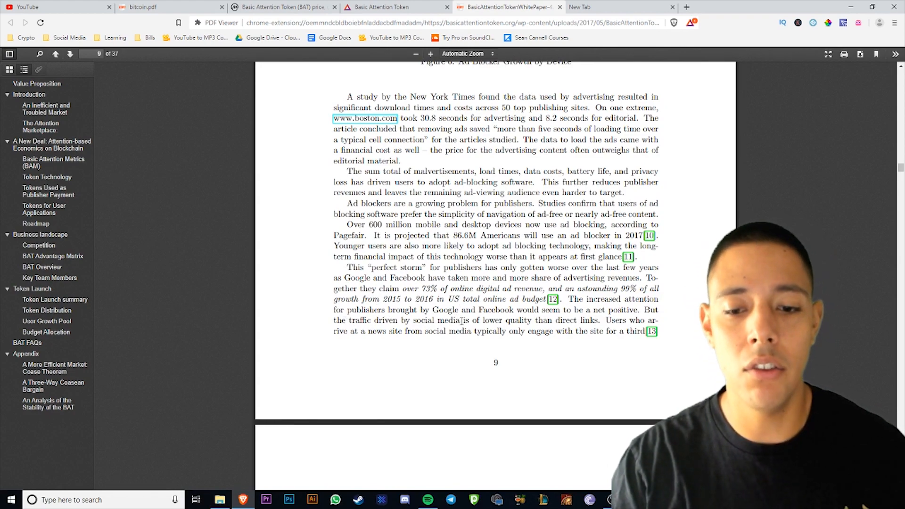
{"action": "mouse_move", "coordinate": [563, 346]}
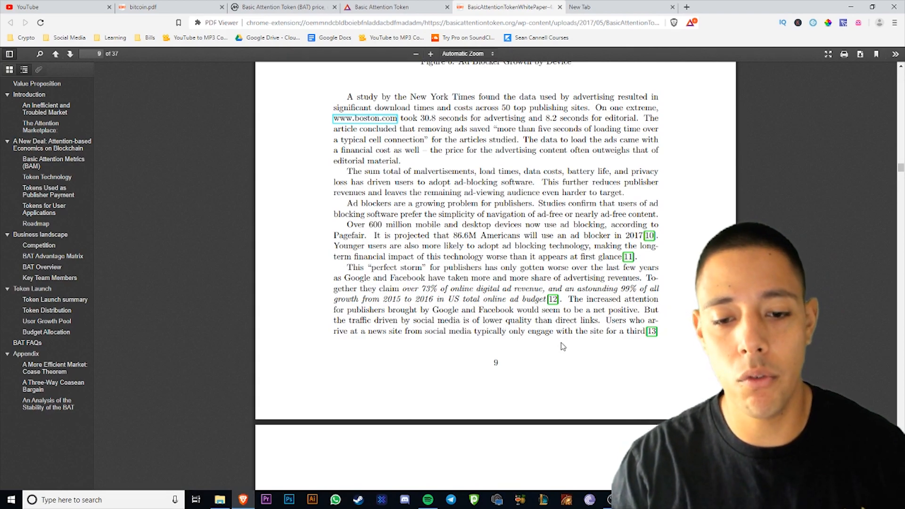
Step: Page back up to Figure 1, the Typical Digital Ad Flow, on page 6
{"action": "scroll", "scroll_direction": "up", "scroll_amount": 3}
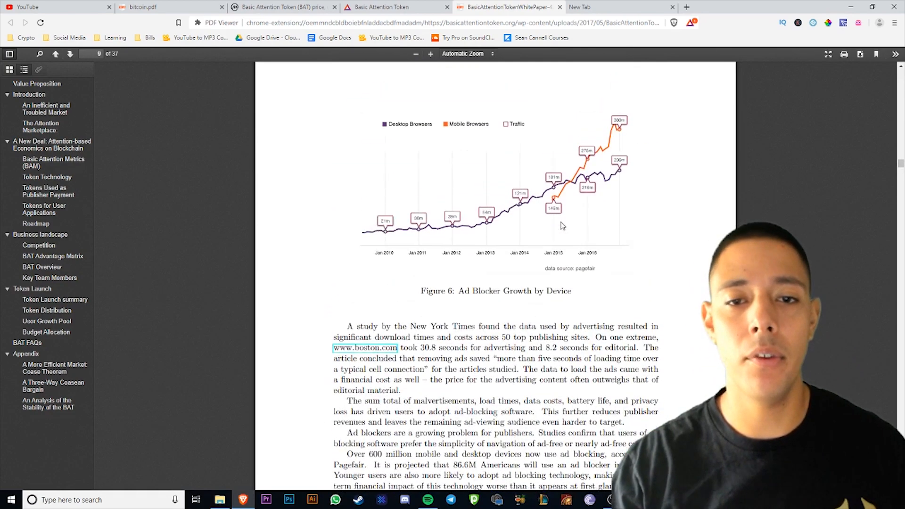
{"action": "scroll", "scroll_direction": "up", "scroll_amount": 3}
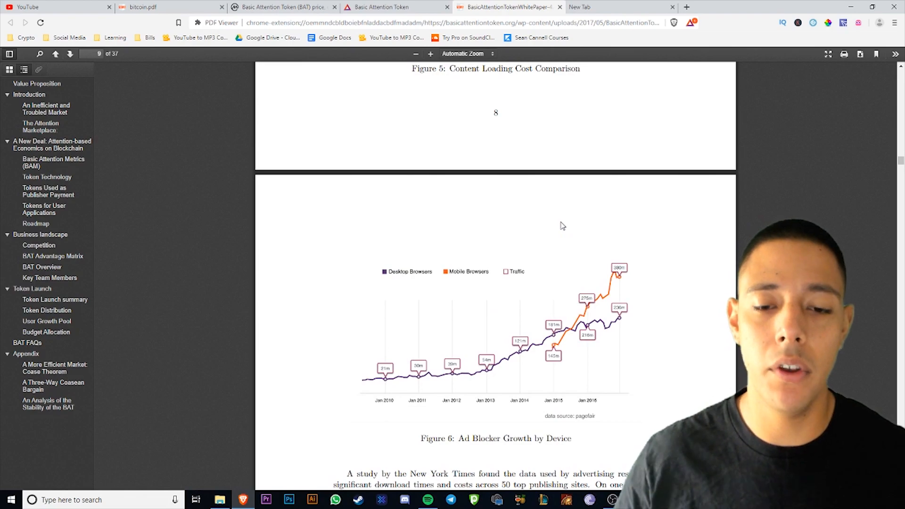
{"action": "scroll", "scroll_direction": "up", "scroll_amount": 3}
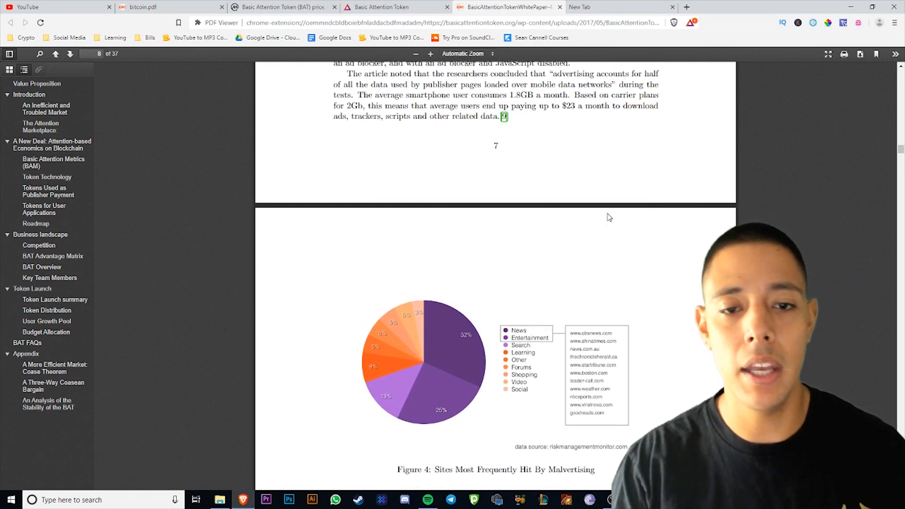
{"action": "scroll", "scroll_direction": "up", "scroll_amount": 3}
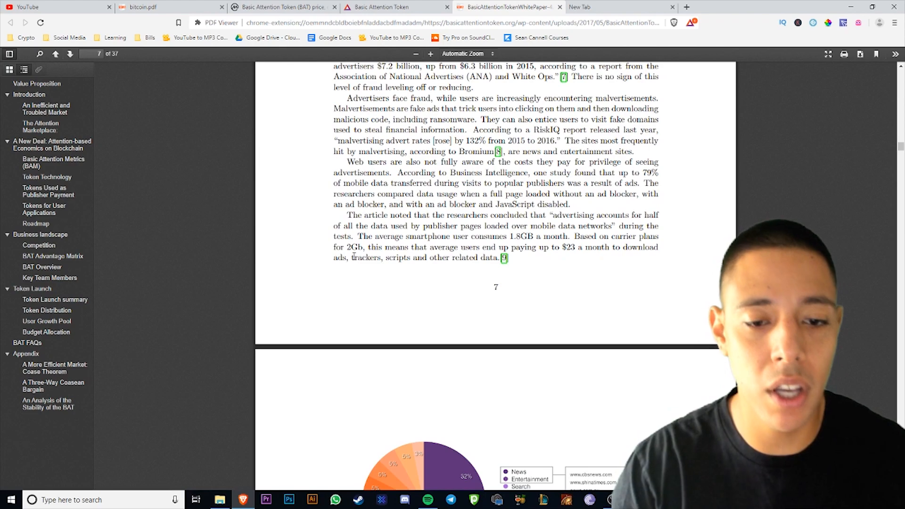
{"action": "mouse_move", "coordinate": [527, 272]}
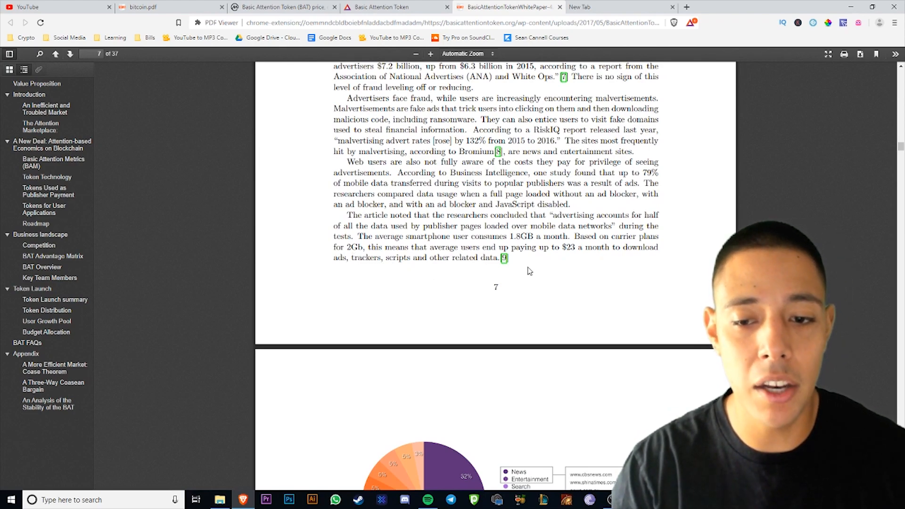
{"action": "scroll", "scroll_direction": "down", "scroll_amount": 3}
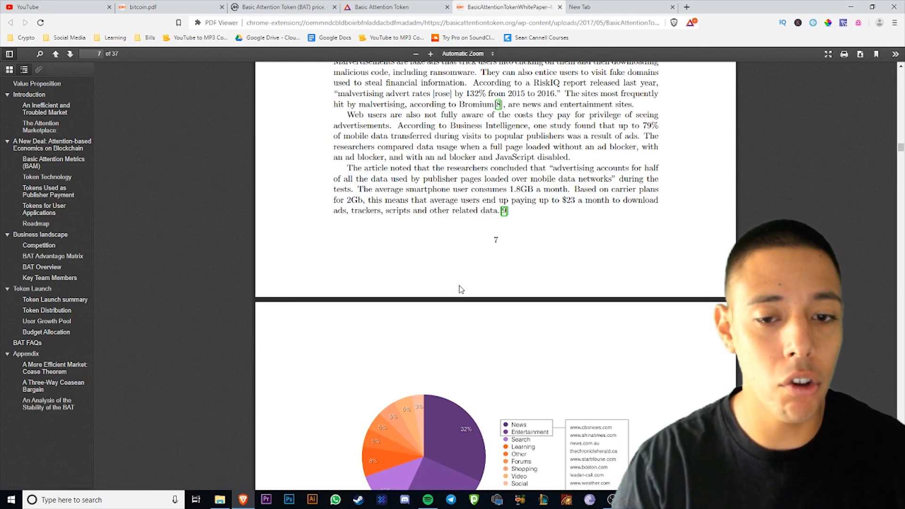
{"action": "scroll", "scroll_direction": "up", "scroll_amount": 3}
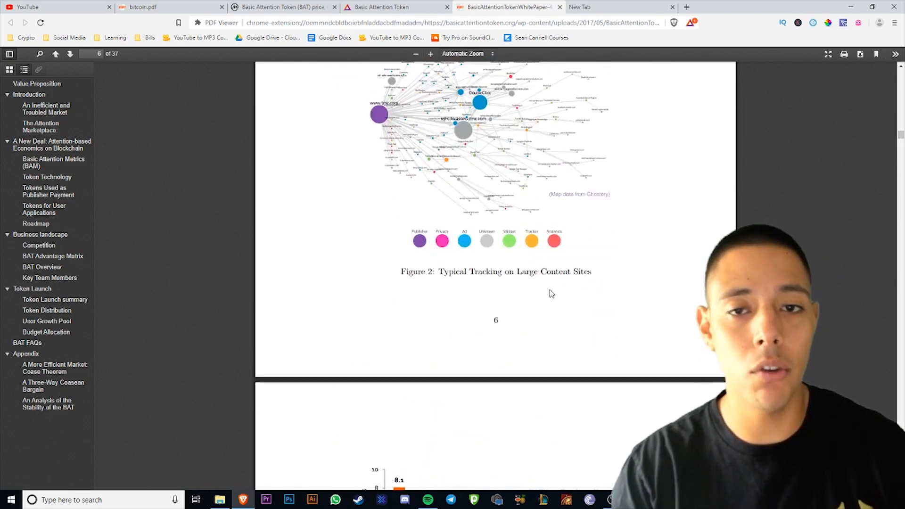
{"action": "scroll", "scroll_direction": "up", "scroll_amount": 3}
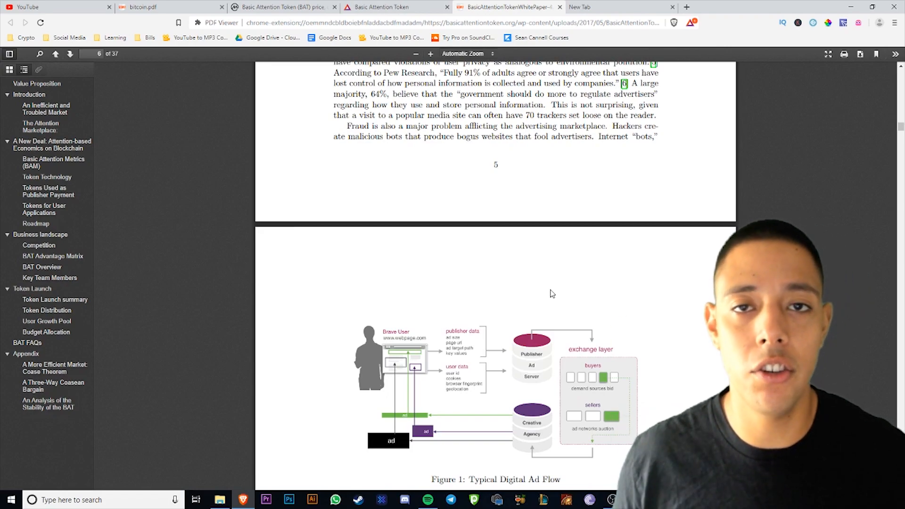
{"action": "mouse_move", "coordinate": [524, 323]}
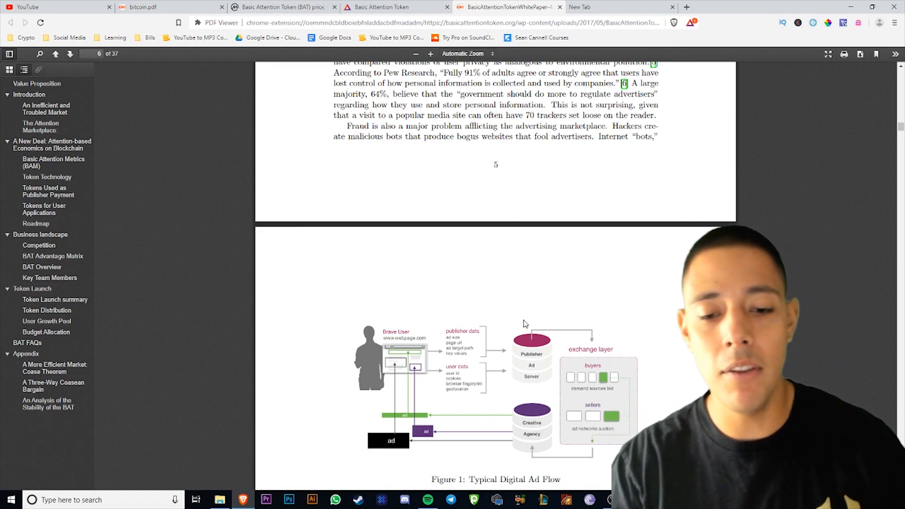
{"action": "scroll", "scroll_direction": "up", "scroll_amount": 3}
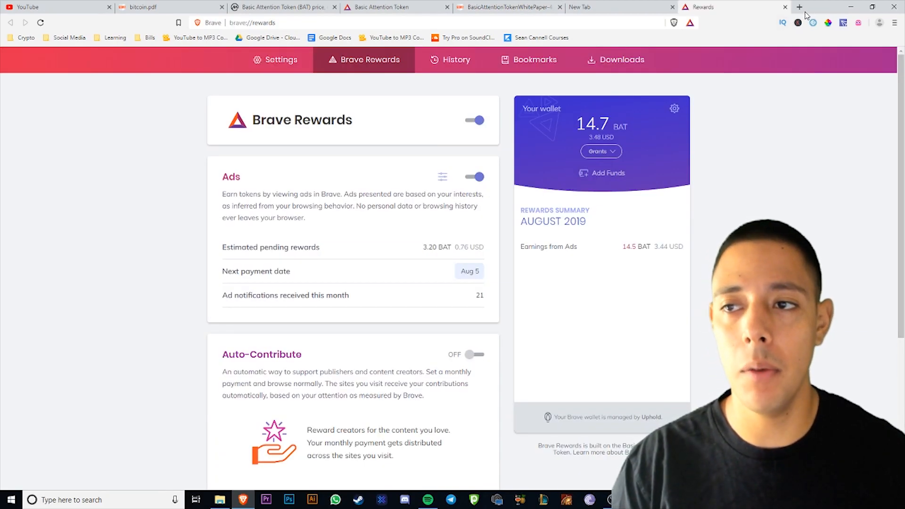
Step: Open a new Brave tab showing the tracker, ad-blocking, HTTPS-upgrade and time-saved stats
{"action": "left_click", "coordinate": [800, 7]}
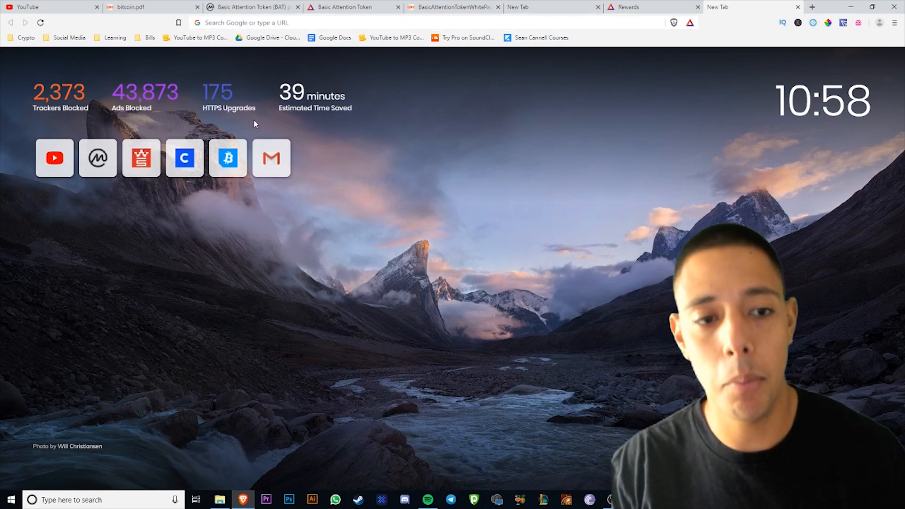
{"action": "mouse_move", "coordinate": [340, 120]}
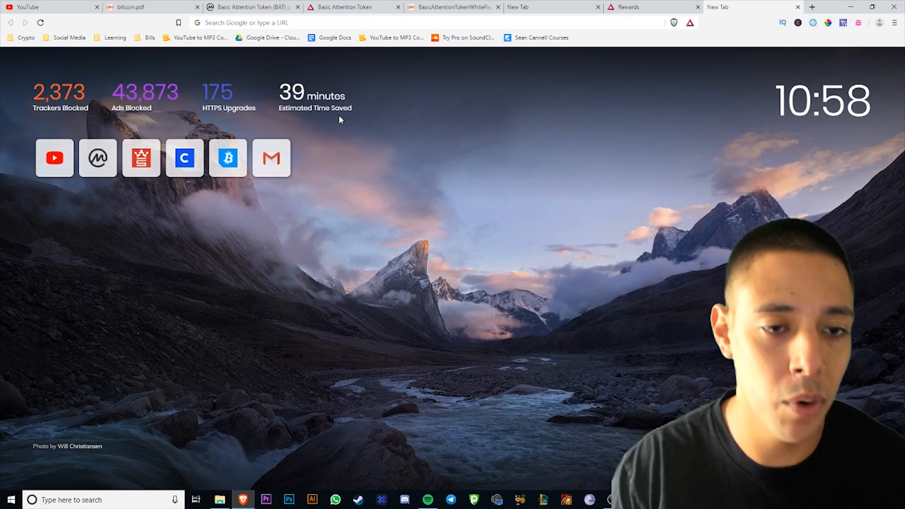
{"action": "mouse_move", "coordinate": [310, 140]}
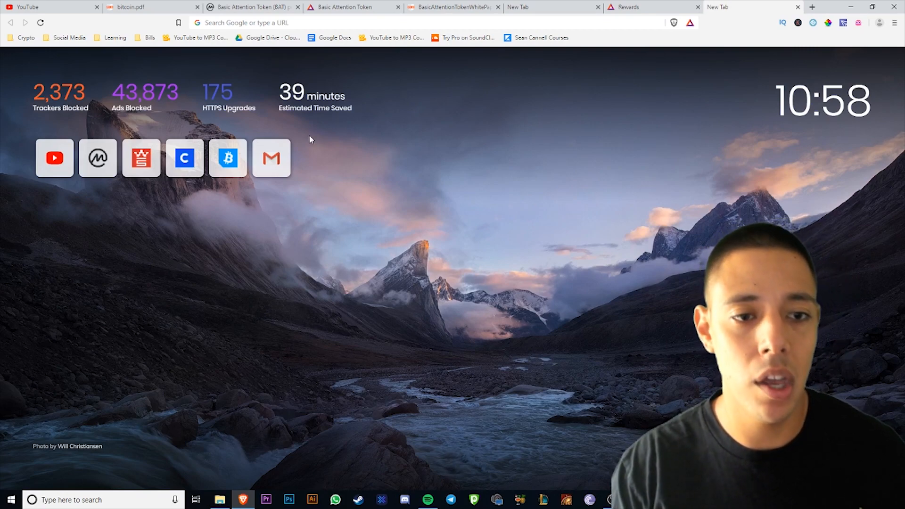
{"action": "mouse_move", "coordinate": [322, 146]}
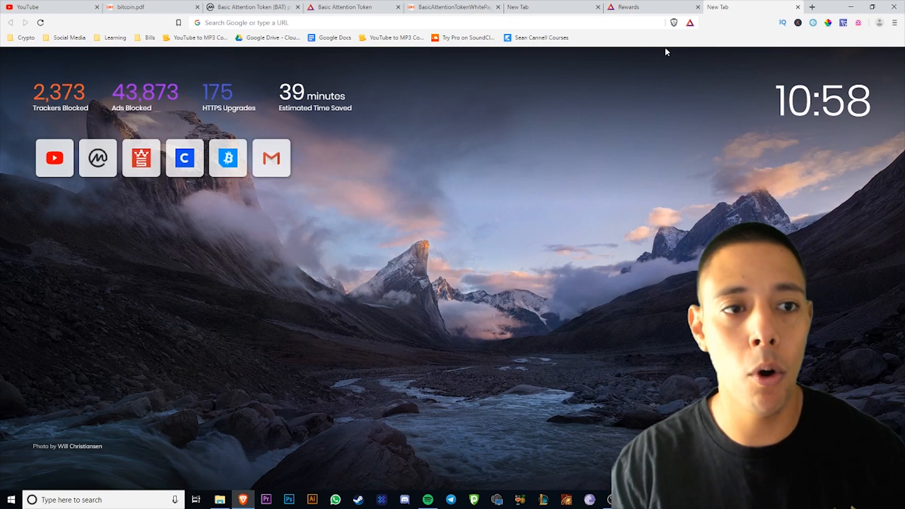
{"action": "mouse_move", "coordinate": [490, 97]}
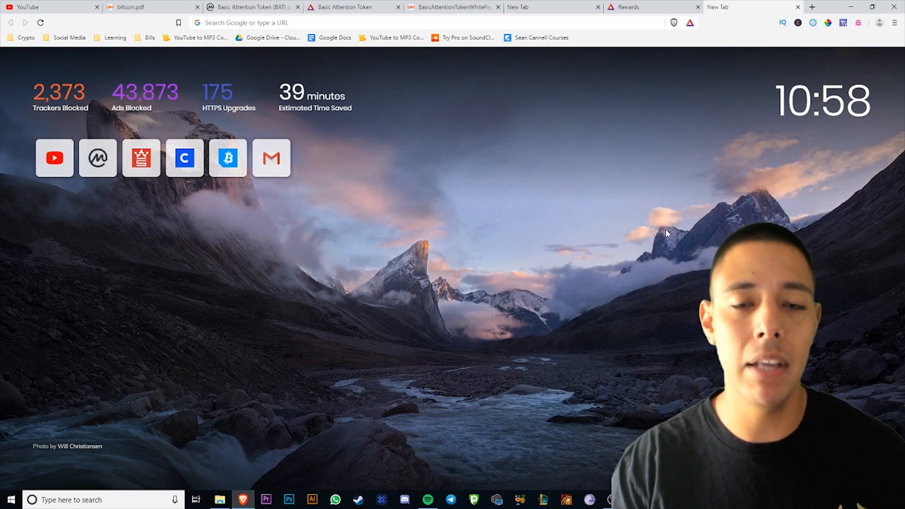
{"action": "mouse_move", "coordinate": [613, 230]}
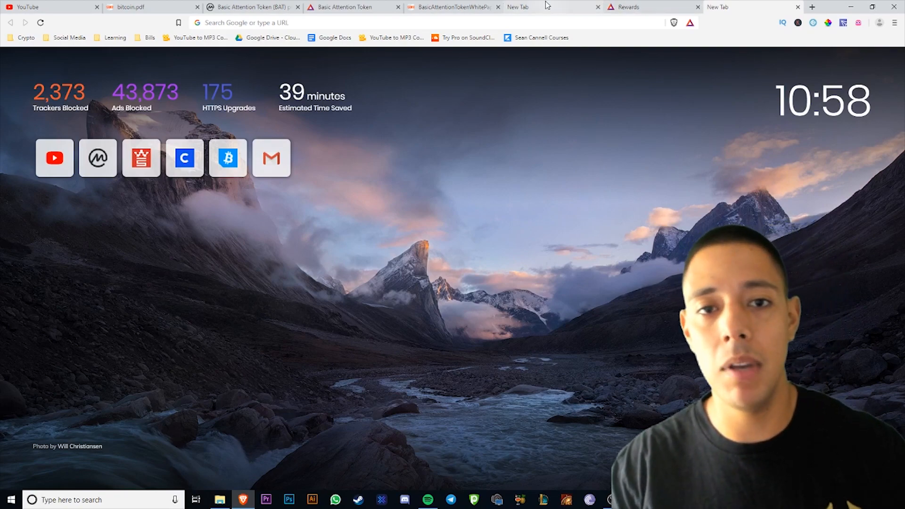
{"action": "mouse_move", "coordinate": [525, 7]}
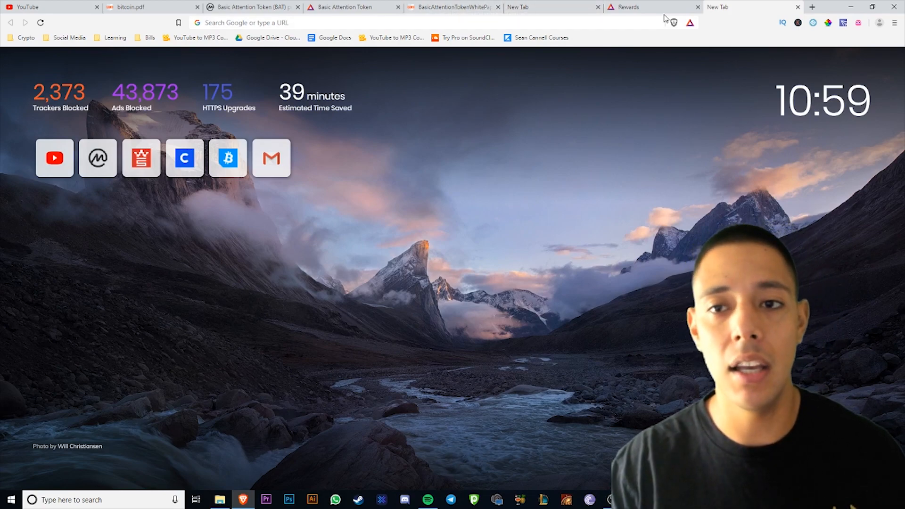
Step: Return to the BAT white paper and scroll up to its contents
{"action": "left_click", "coordinate": [453, 6]}
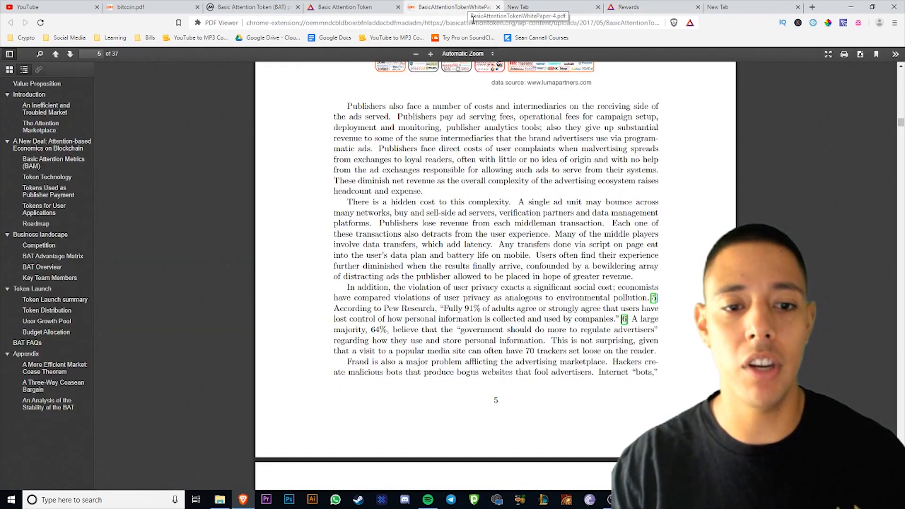
{"action": "scroll", "scroll_direction": "up", "scroll_amount": 3}
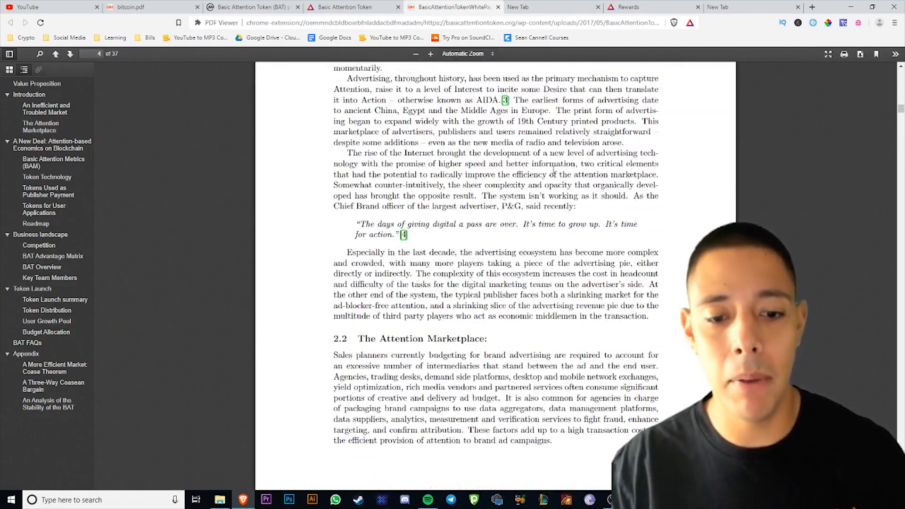
{"action": "scroll", "scroll_direction": "up", "scroll_amount": 3}
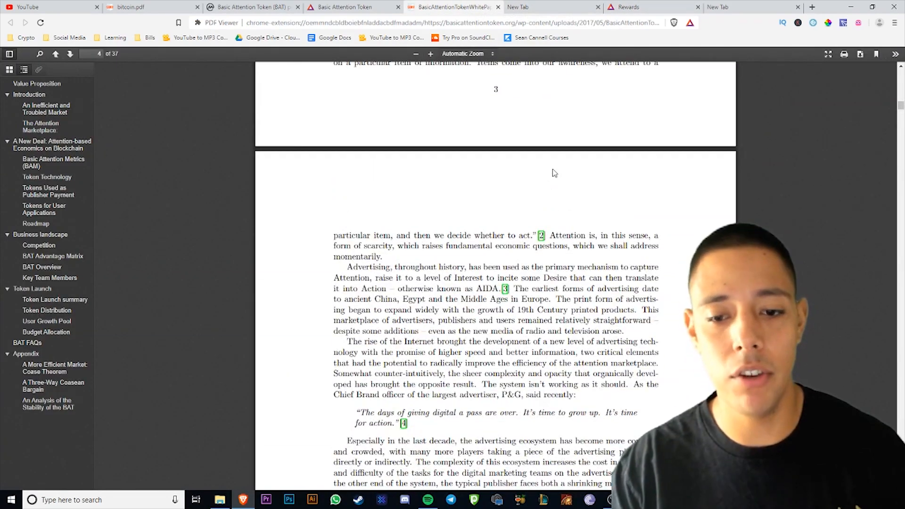
{"action": "scroll", "scroll_direction": "up", "scroll_amount": 3}
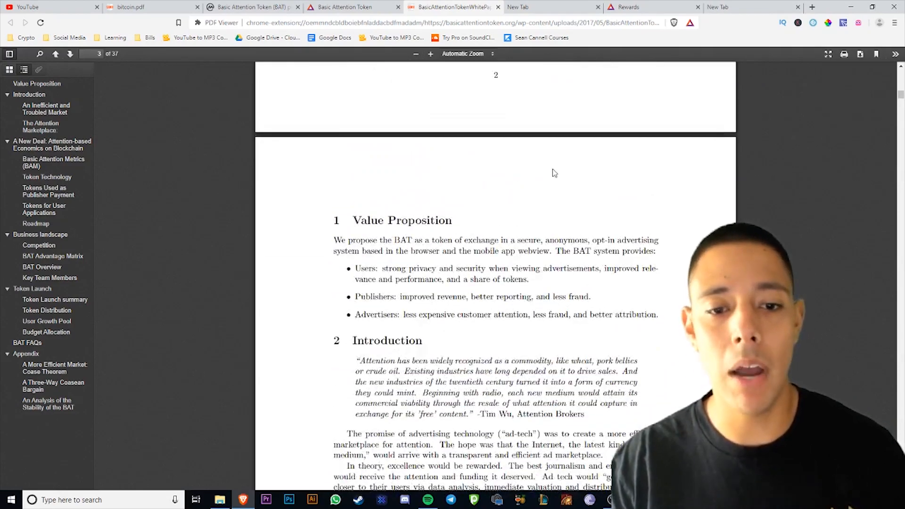
{"action": "scroll", "scroll_direction": "up", "scroll_amount": 3}
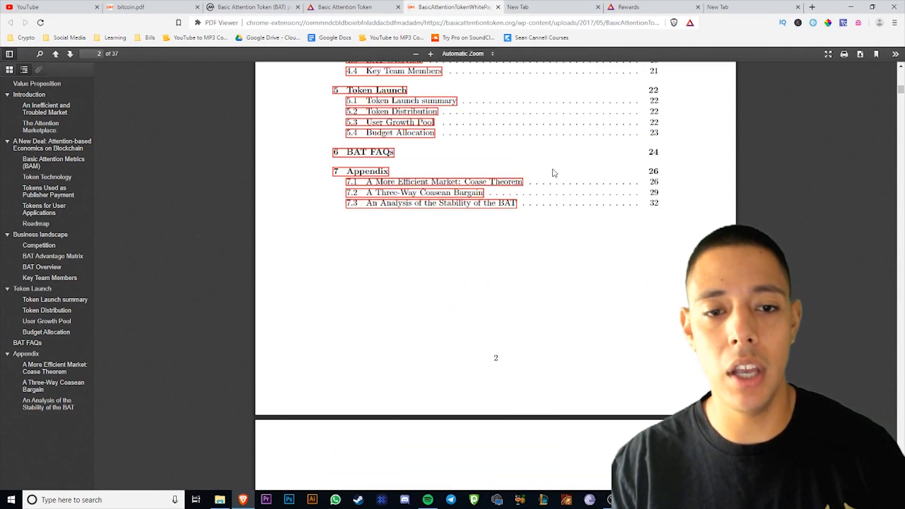
Step: Read down to section 2.2 The Attention Marketplace on page 4, then switch to CoinMarketCap's BAT page
{"action": "scroll", "scroll_direction": "down", "scroll_amount": 3}
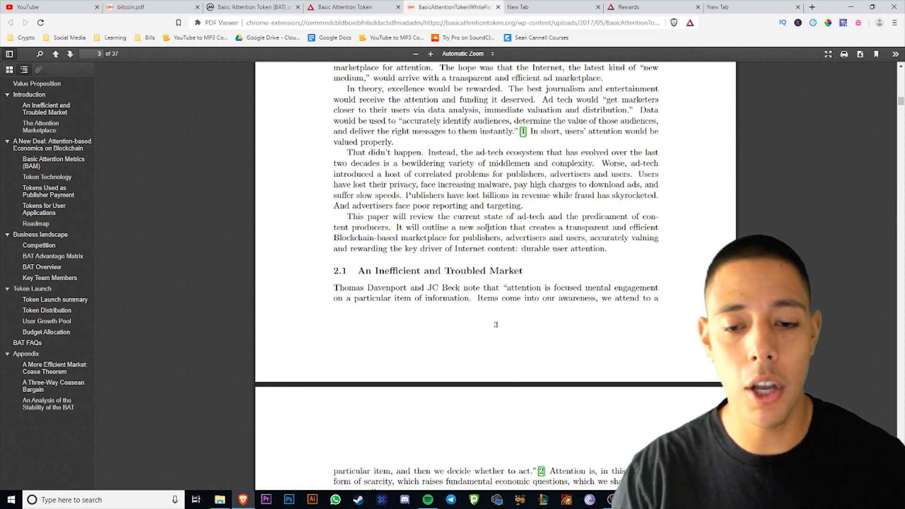
{"action": "scroll", "scroll_direction": "down", "scroll_amount": 3}
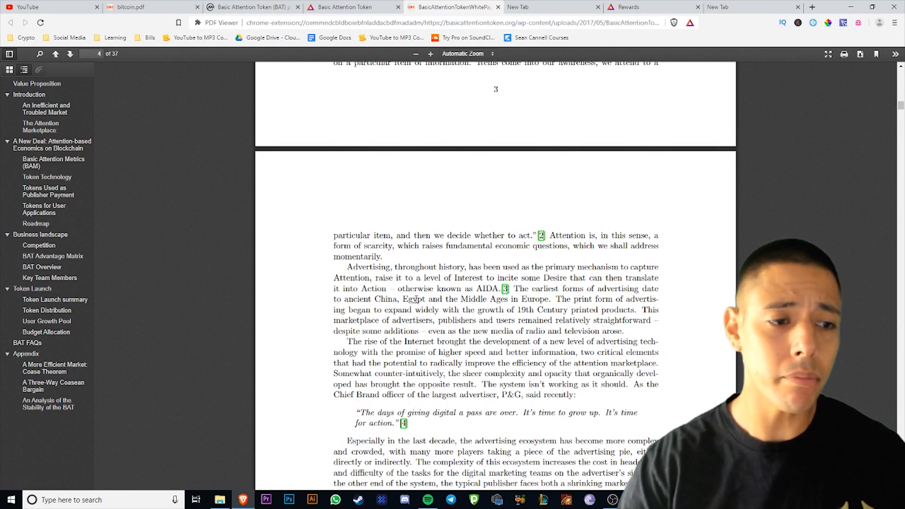
{"action": "scroll", "scroll_direction": "down", "scroll_amount": 3}
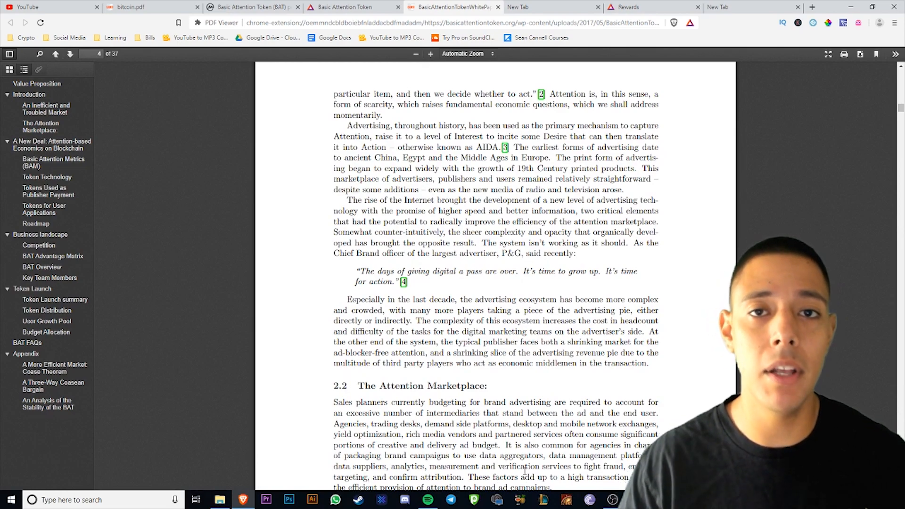
{"action": "scroll", "scroll_direction": "down", "scroll_amount": 3}
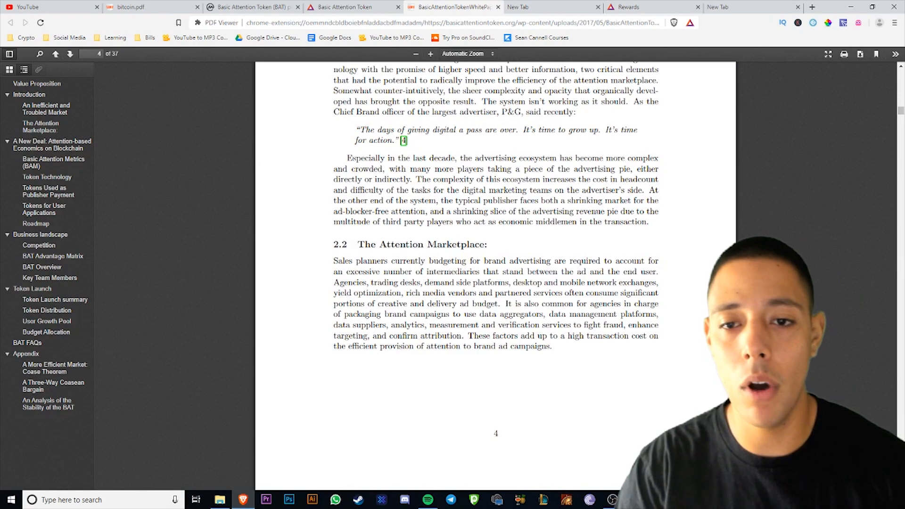
{"action": "scroll", "scroll_direction": "up", "scroll_amount": 3}
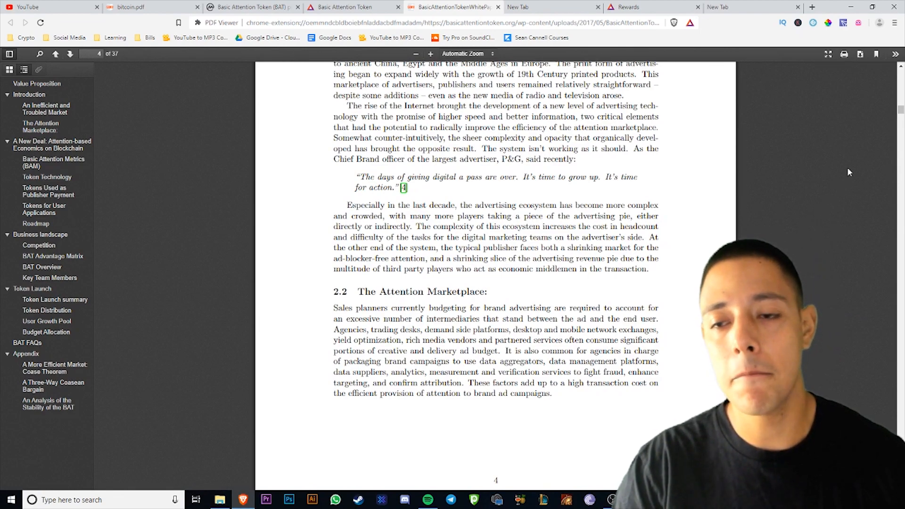
{"action": "mouse_move", "coordinate": [889, 143]}
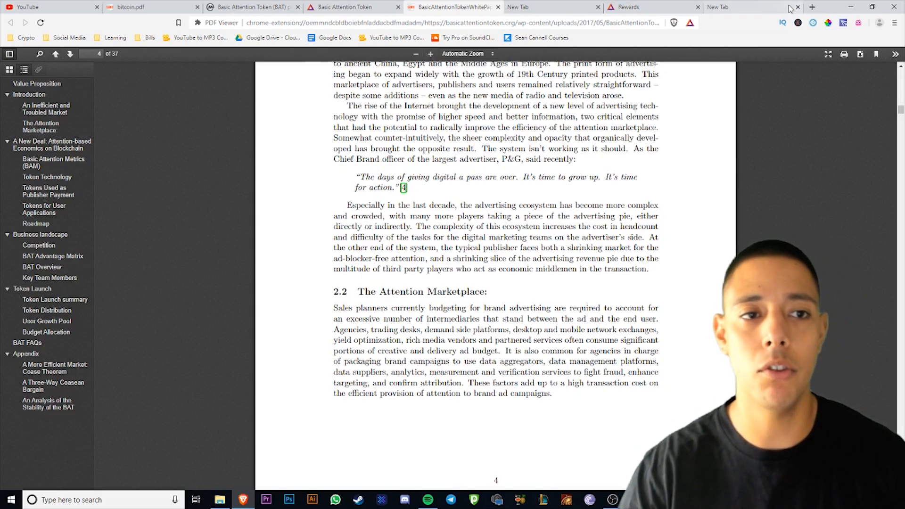
{"action": "left_click", "coordinate": [251, 6]}
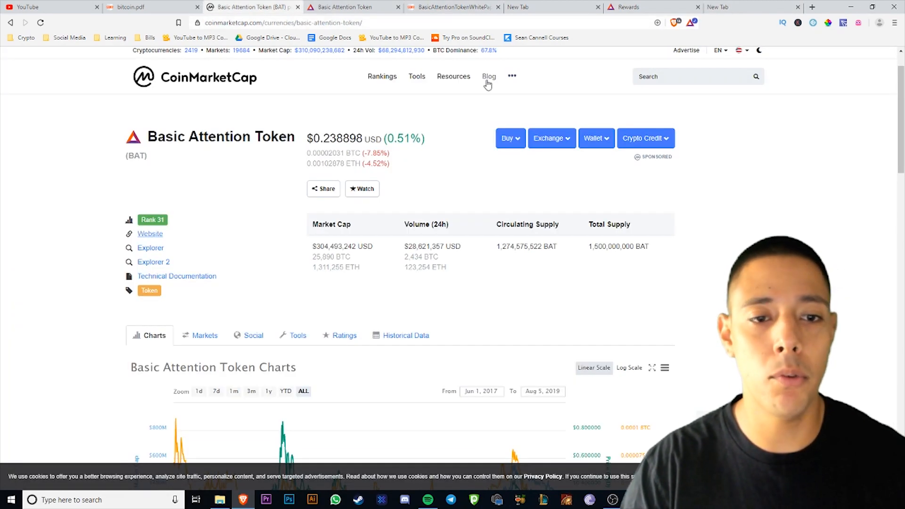
{"action": "mouse_move", "coordinate": [570, 65]}
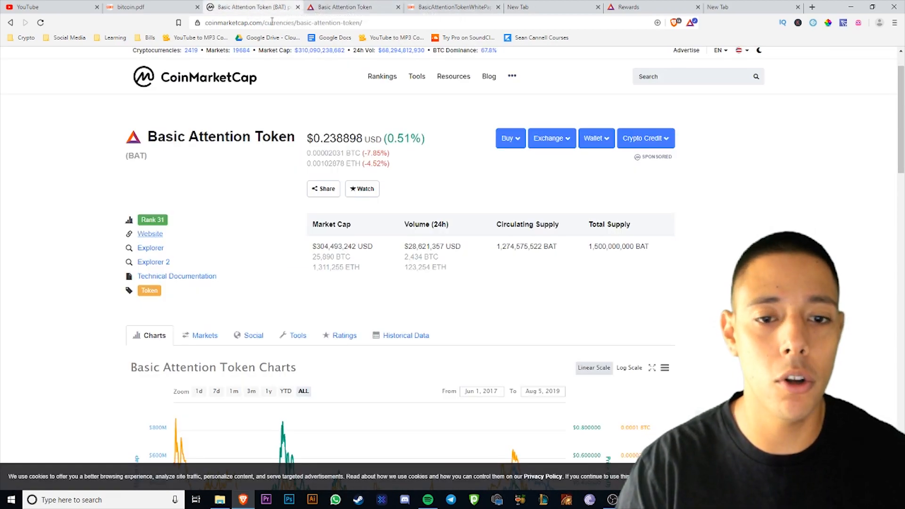
{"action": "mouse_move", "coordinate": [334, 38]}
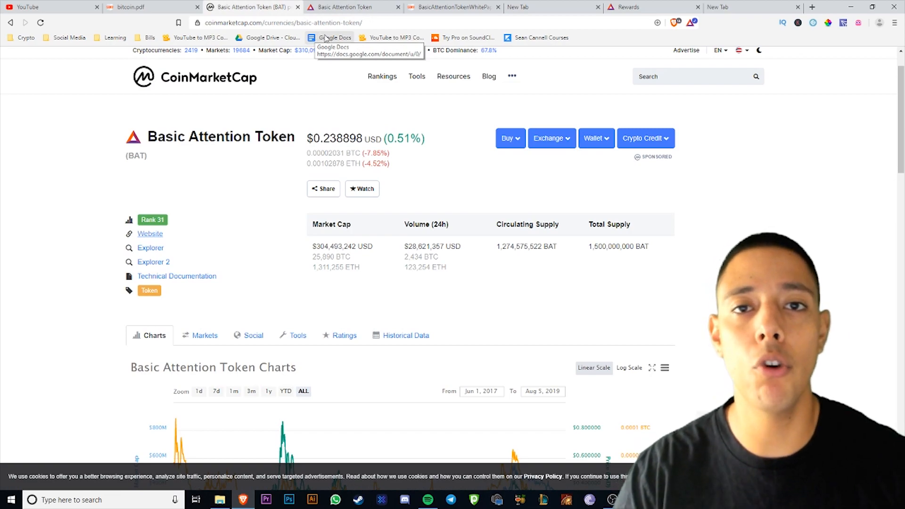
{"action": "mouse_move", "coordinate": [355, 7]}
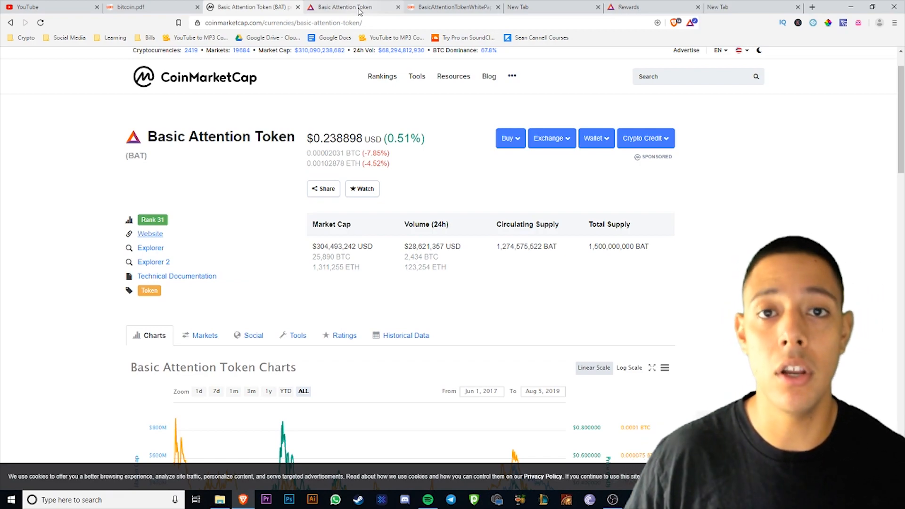
{"action": "mouse_move", "coordinate": [603, 86]}
{"action": "type", "text": "an"}
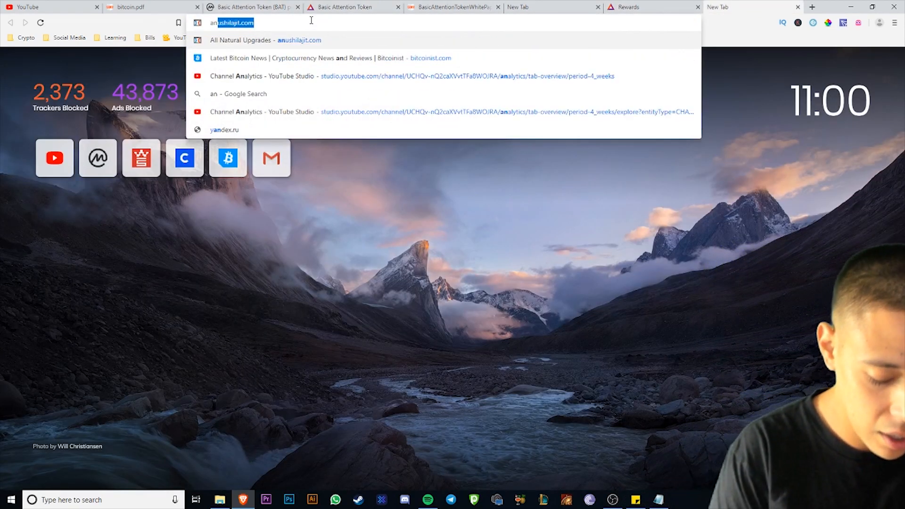
Step: Load anushilajit.com and browse its landing page down to the benefits and Elements in Shilajit section
{"action": "key", "text": "Return"}
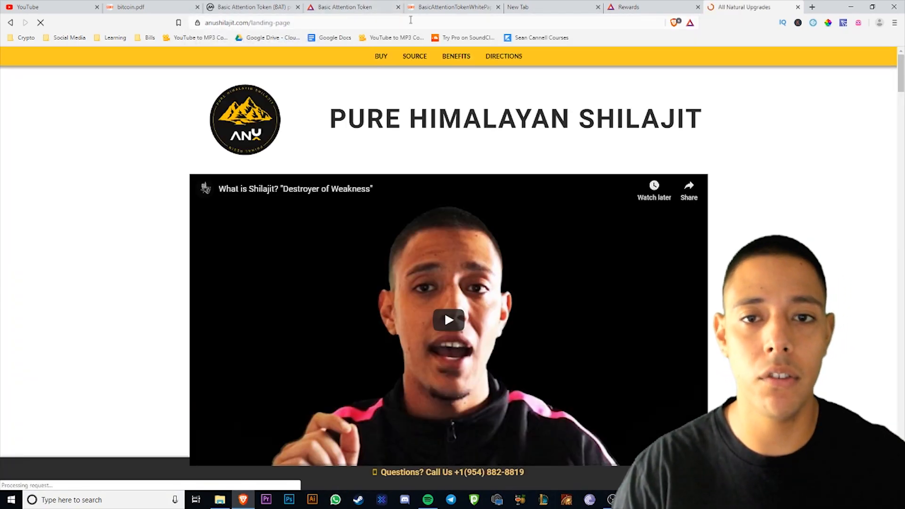
{"action": "scroll", "scroll_direction": "down", "scroll_amount": 3}
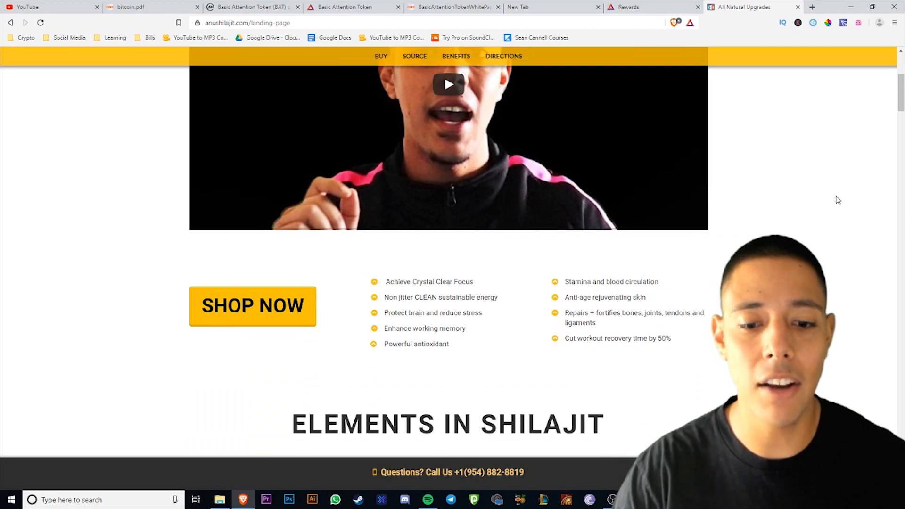
{"action": "mouse_move", "coordinate": [782, 211]}
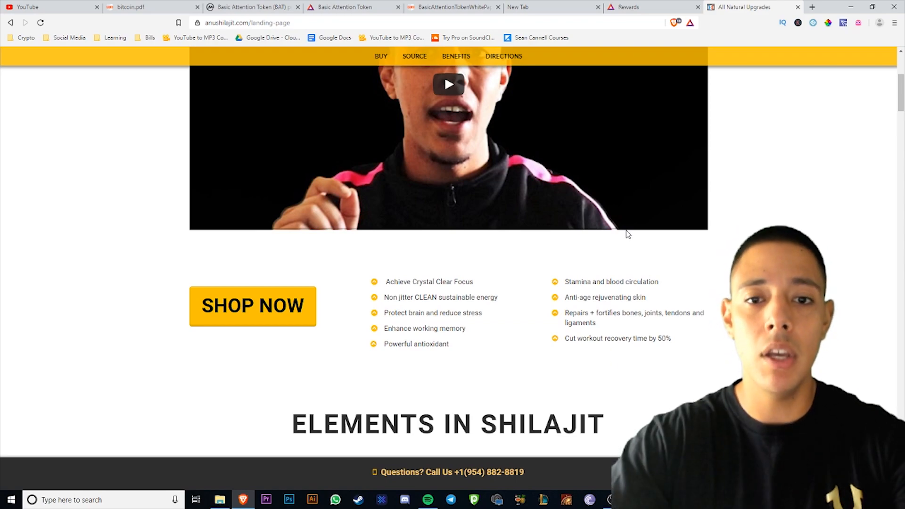
{"action": "scroll", "scroll_direction": "up", "scroll_amount": 3}
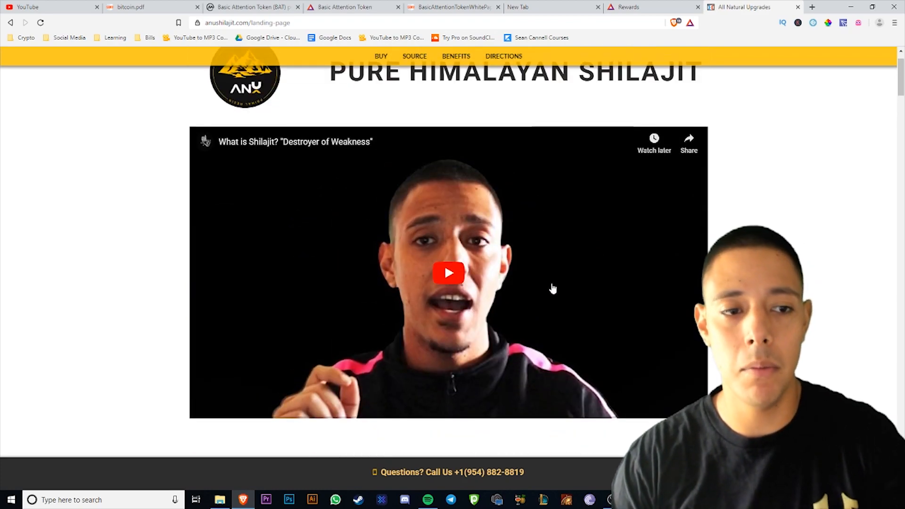
{"action": "scroll", "scroll_direction": "down", "scroll_amount": 3}
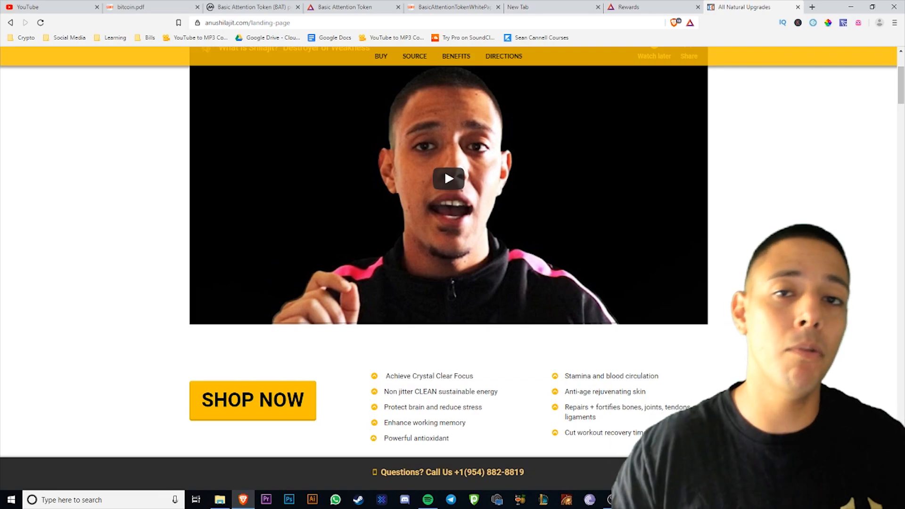
{"action": "scroll", "scroll_direction": "down", "scroll_amount": 3}
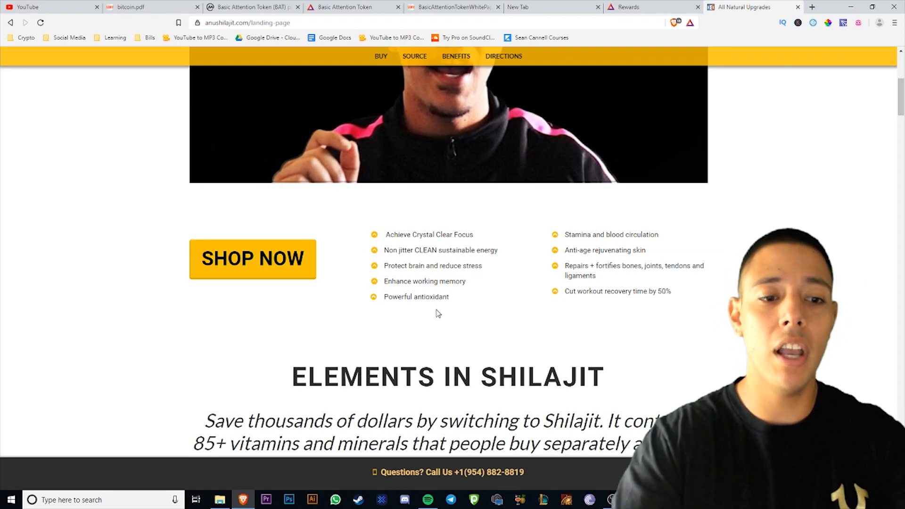
{"action": "mouse_move", "coordinate": [405, 296]}
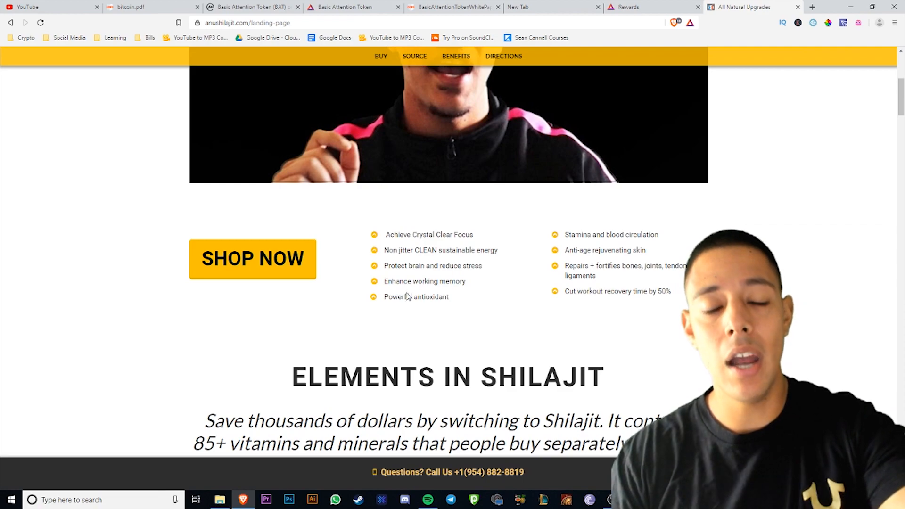
{"action": "mouse_move", "coordinate": [453, 292]}
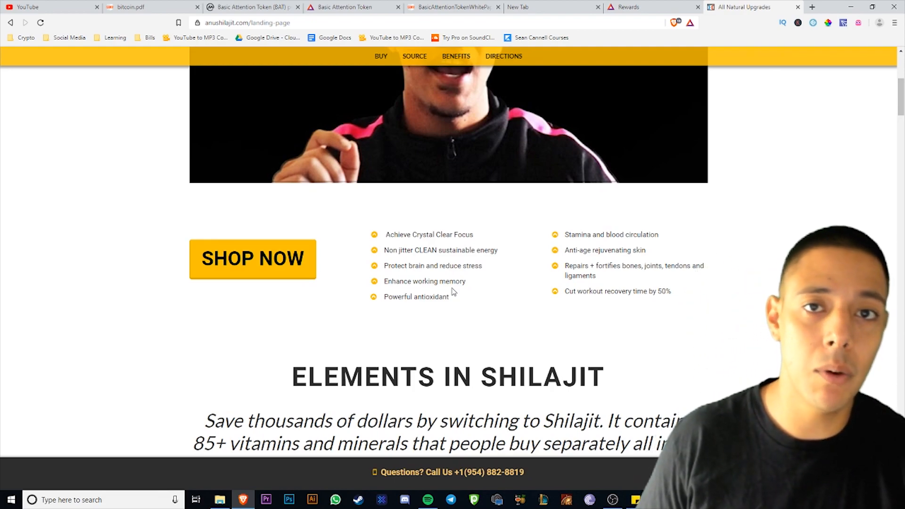
{"action": "mouse_move", "coordinate": [358, 103]}
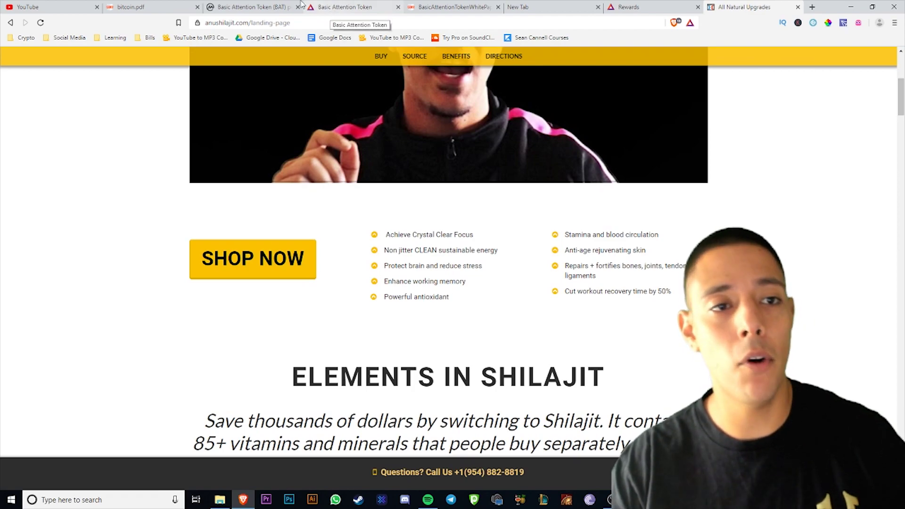
Step: Revisit the CoinMarketCap BAT price chart, then return to the white paper's Attention Marketplace section
{"action": "left_click", "coordinate": [251, 7]}
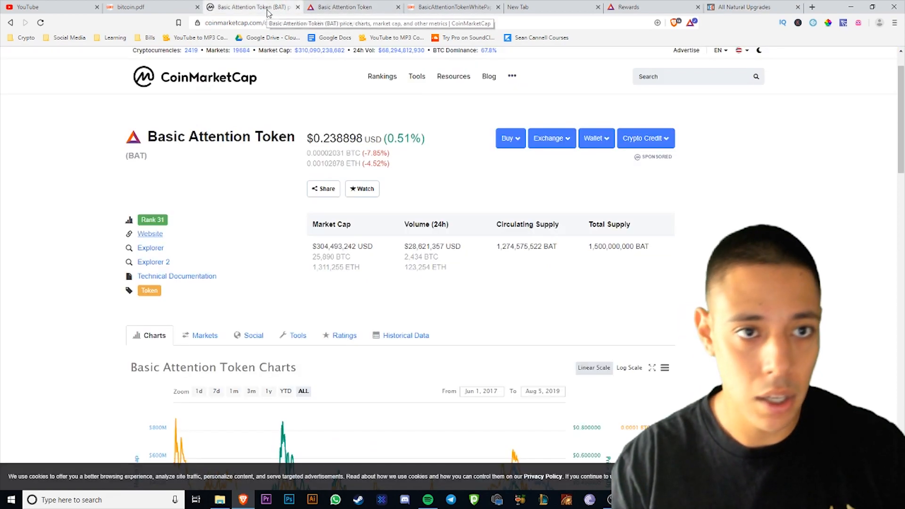
{"action": "mouse_move", "coordinate": [384, 260]}
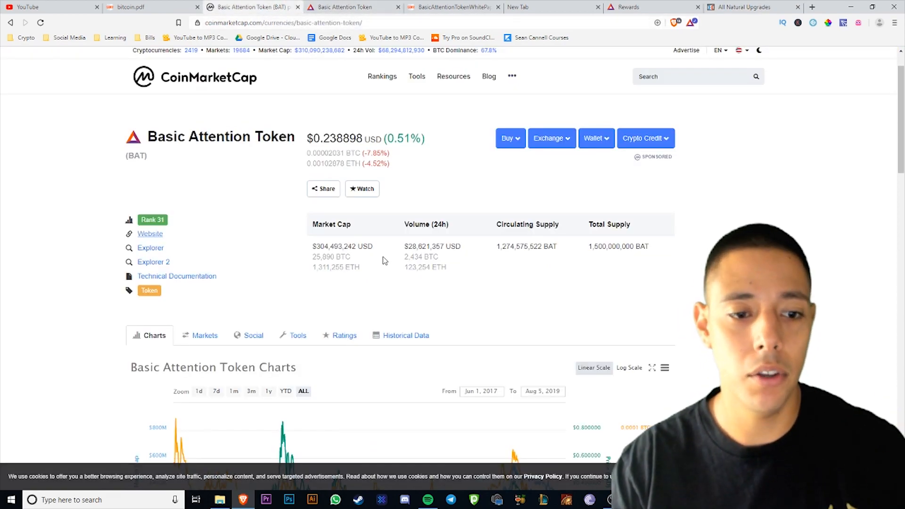
{"action": "scroll", "scroll_direction": "down", "scroll_amount": 3}
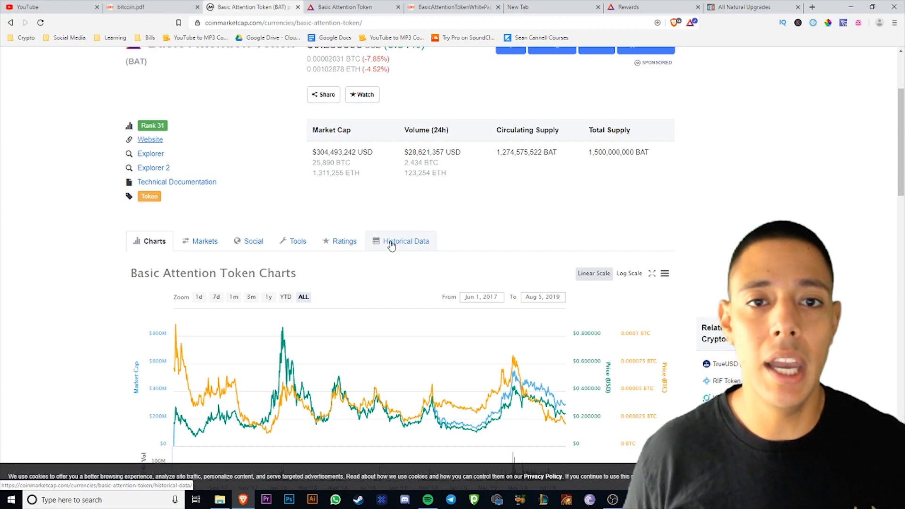
{"action": "mouse_move", "coordinate": [476, 4]}
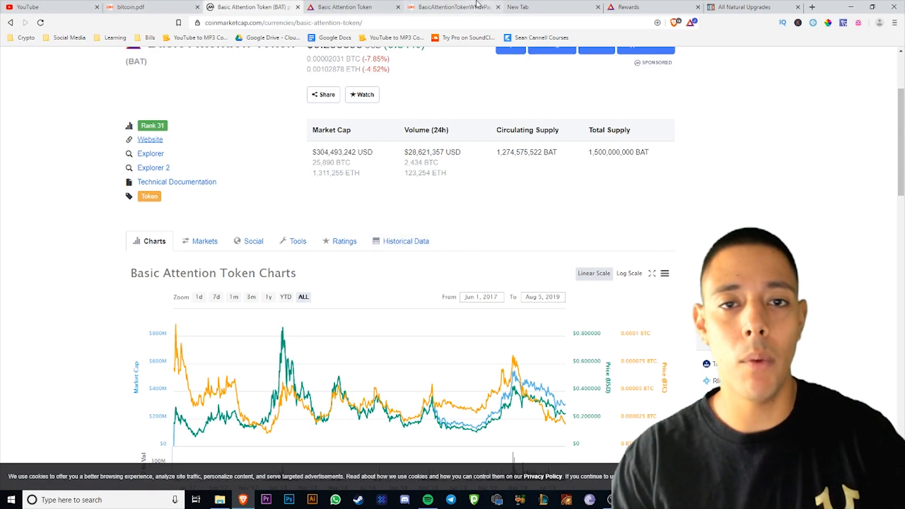
{"action": "left_click", "coordinate": [450, 7]}
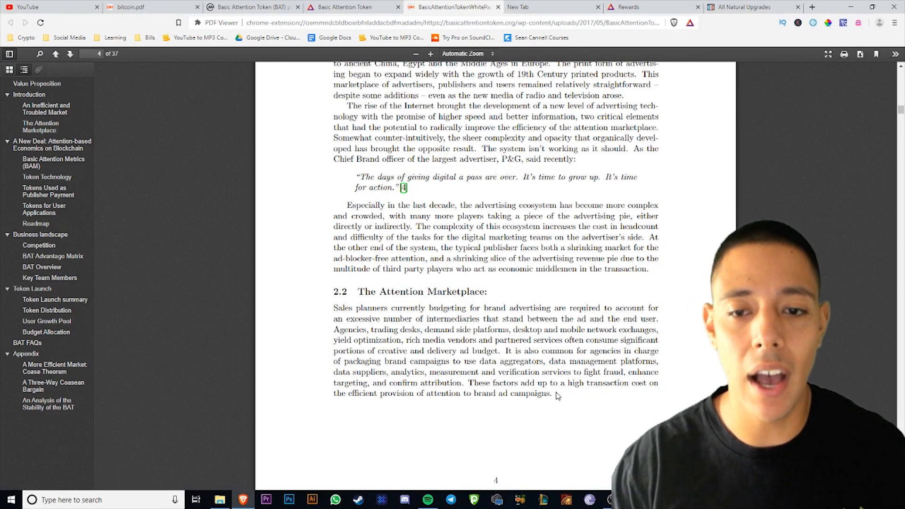